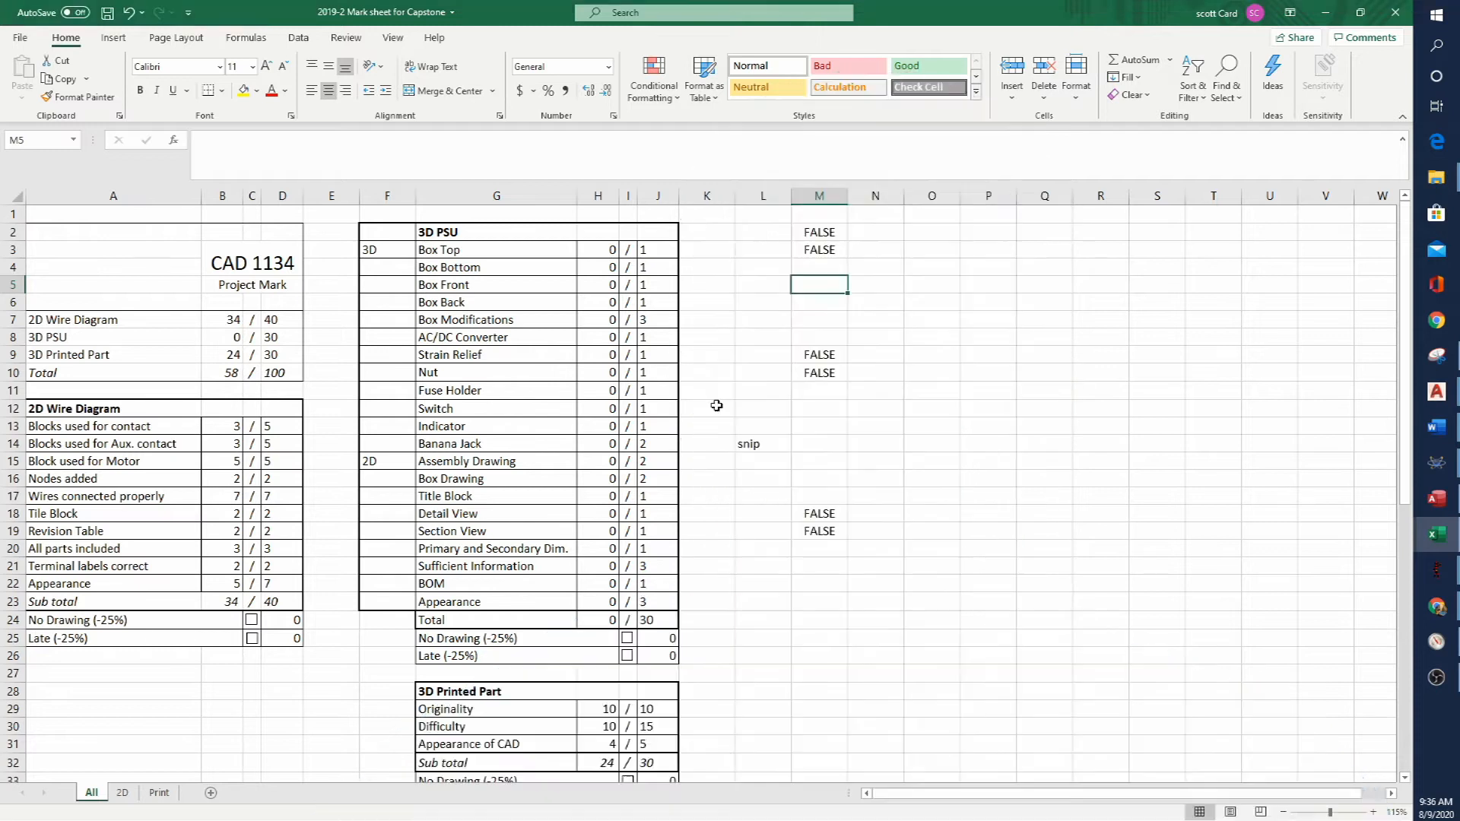
{"action": "mouse_move", "coordinate": [160, 310]}
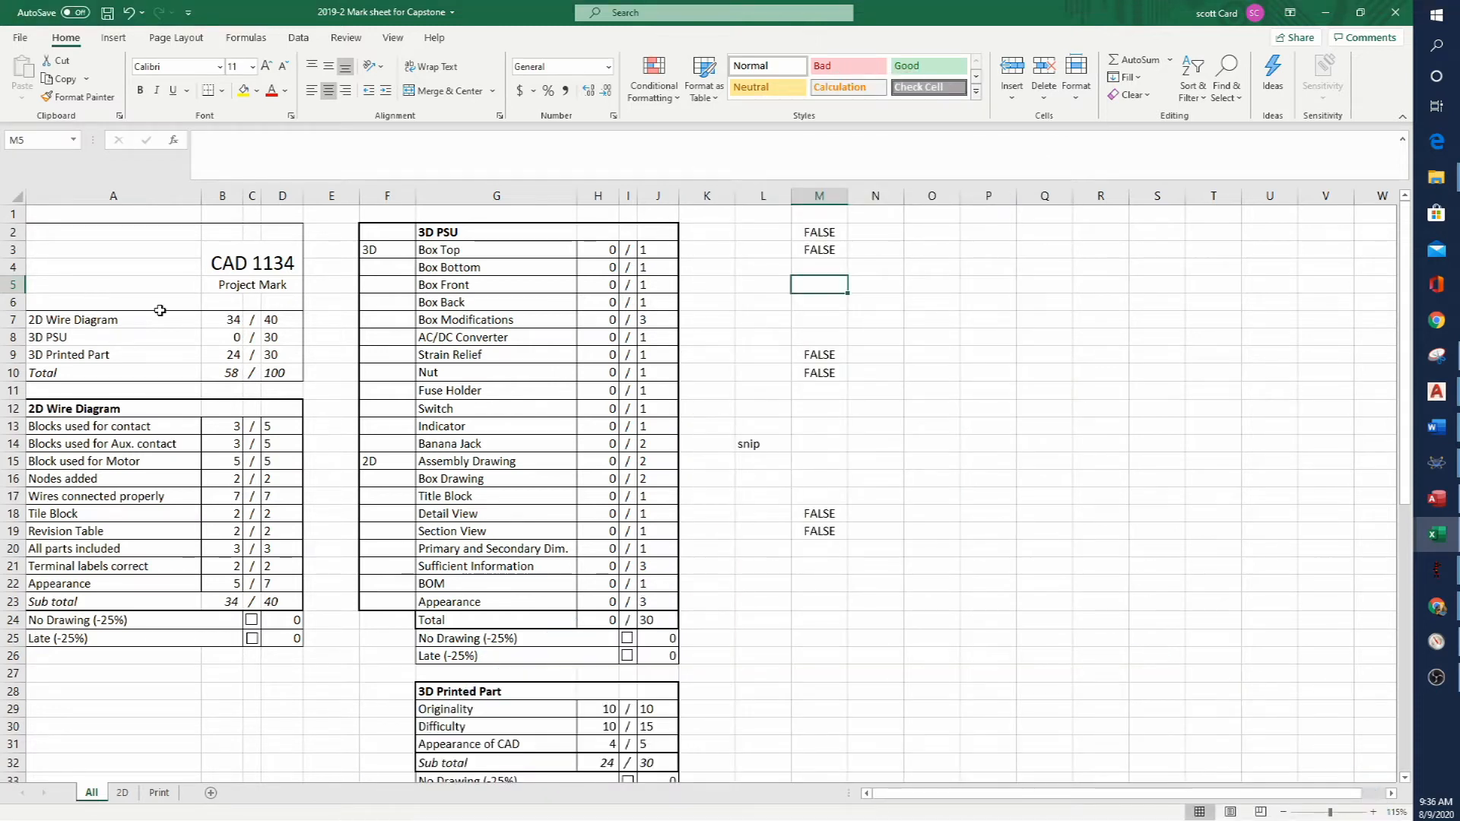
Switch to AutoCAD's Duck-bill drawing and show the Layout2 sheet with third- and first-angle projection symbols.
{"action": "left_click", "coordinate": [707, 479]}
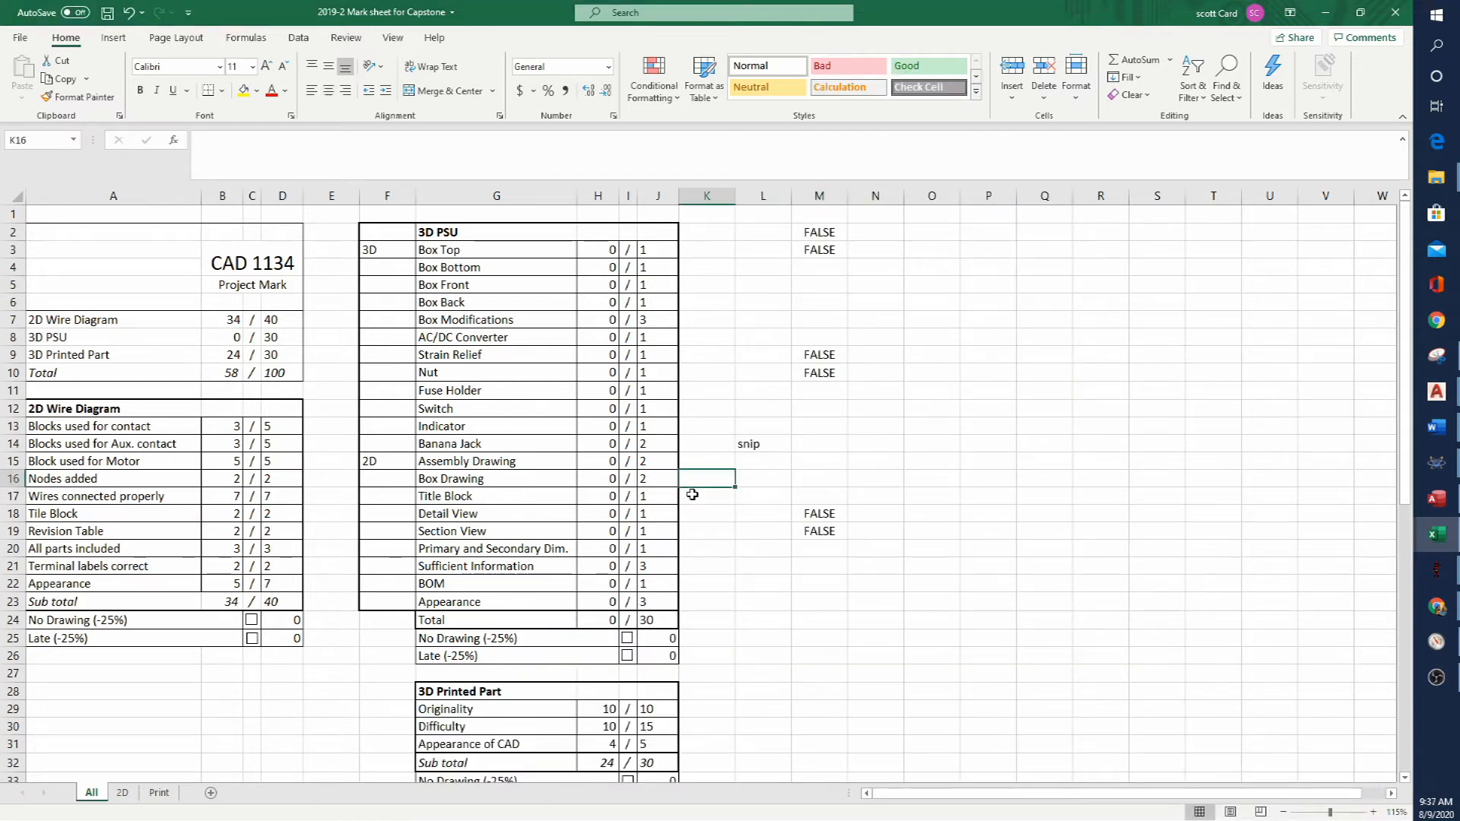
{"action": "scroll", "scroll_direction": "down", "scroll_amount": 3}
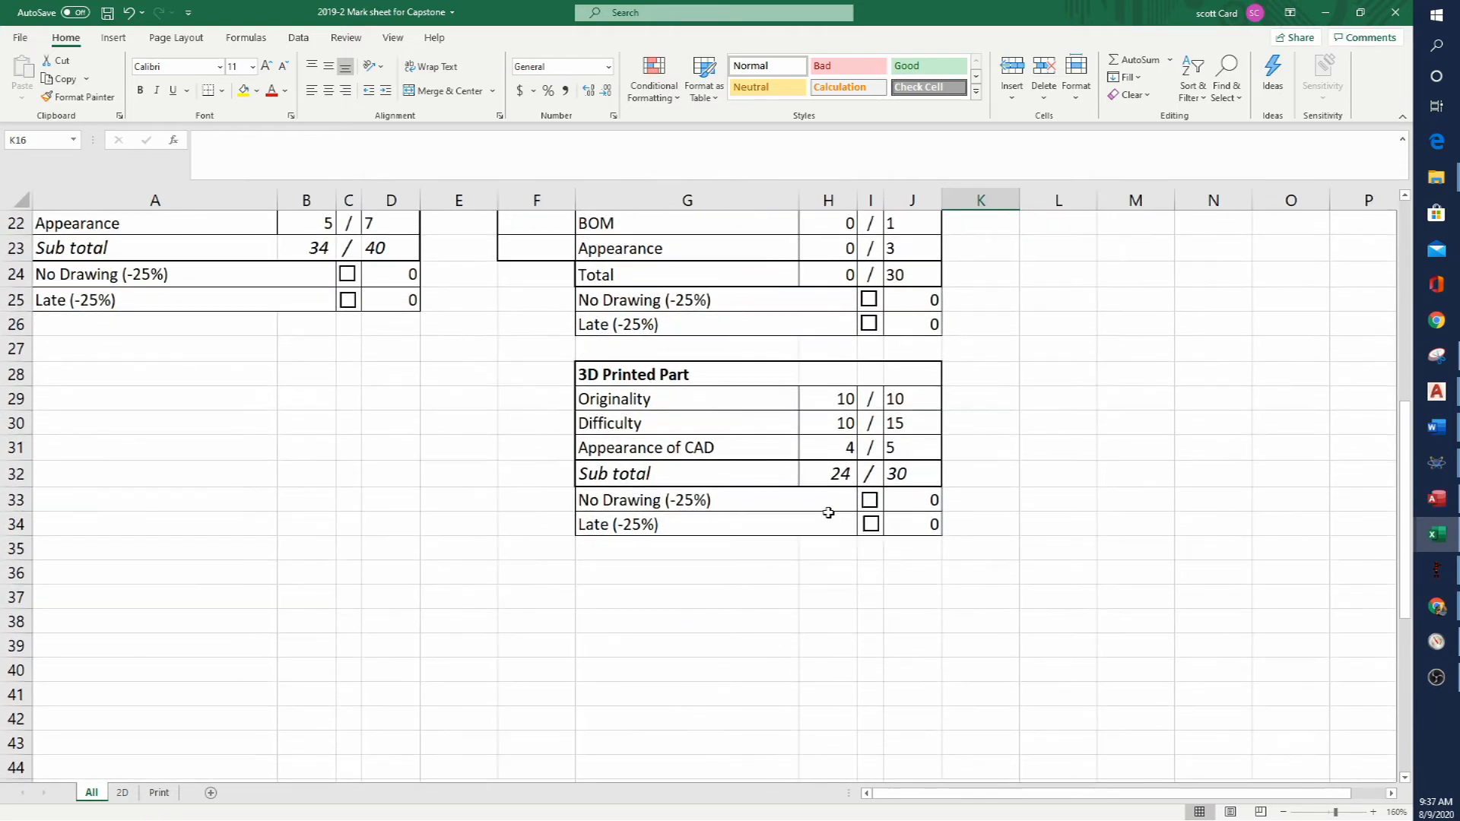
{"action": "mouse_move", "coordinate": [466, 456]}
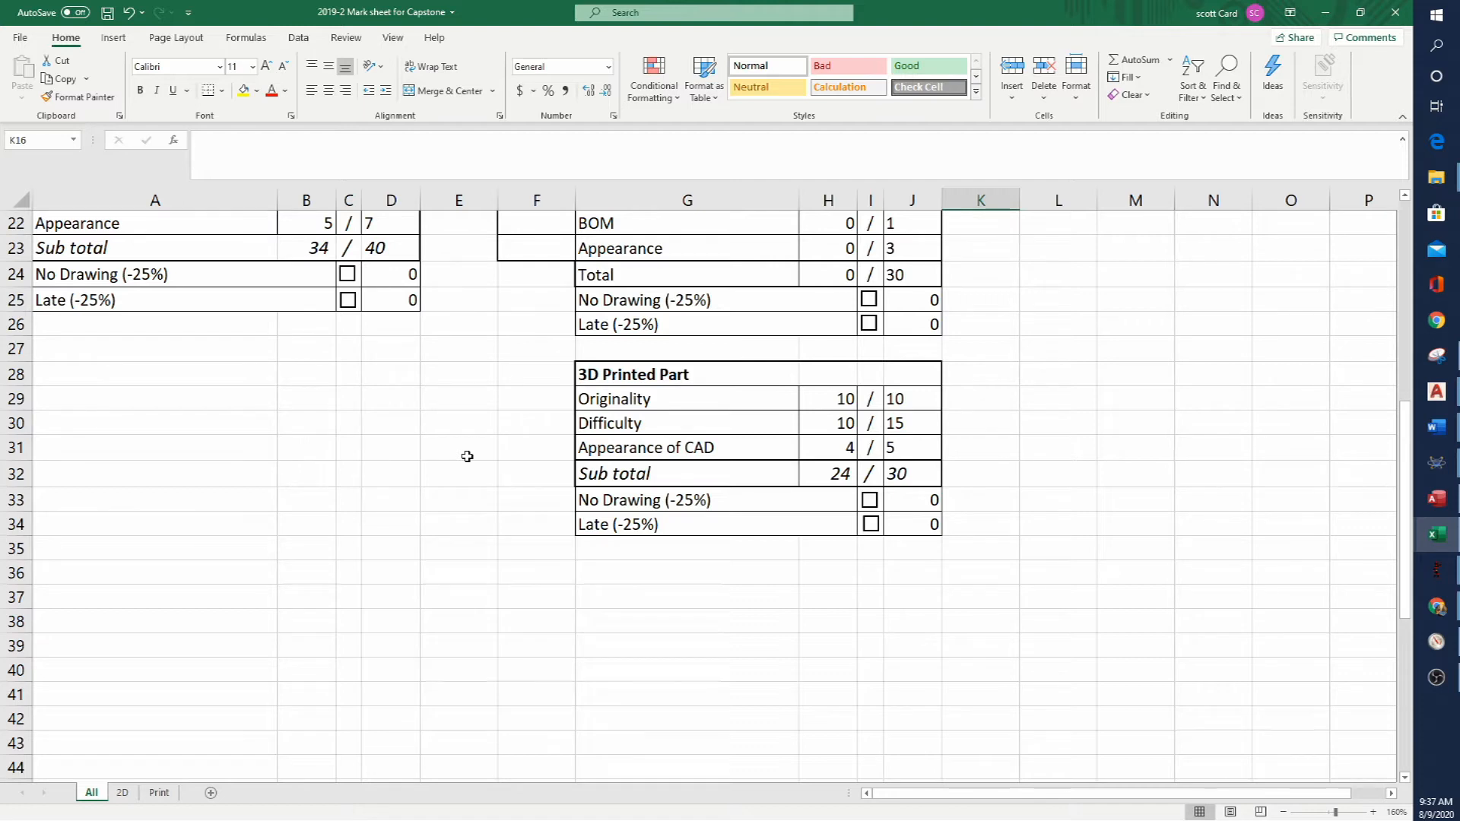
{"action": "mouse_move", "coordinate": [830, 462]}
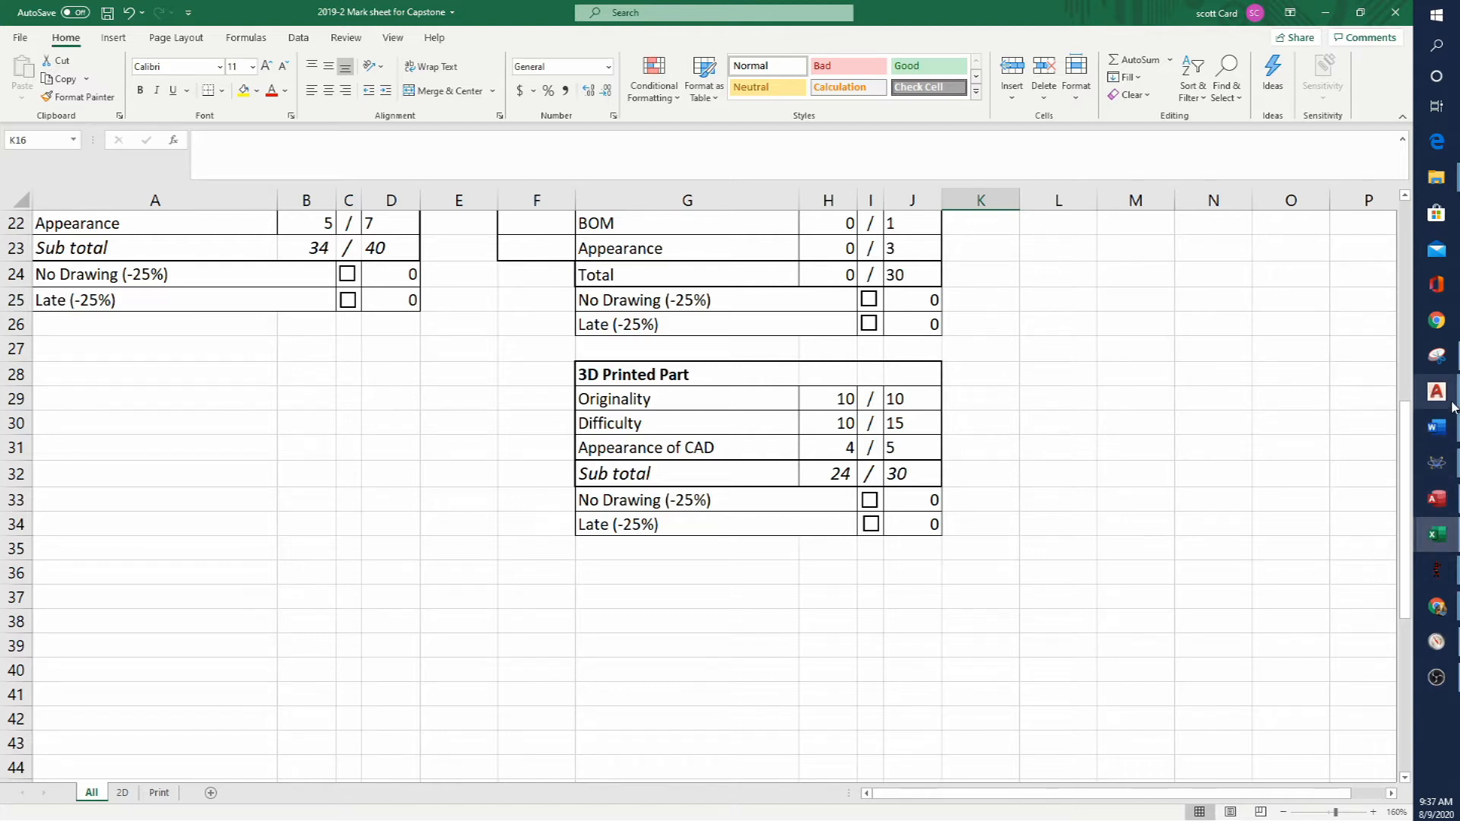
{"action": "left_click", "coordinate": [1437, 391]}
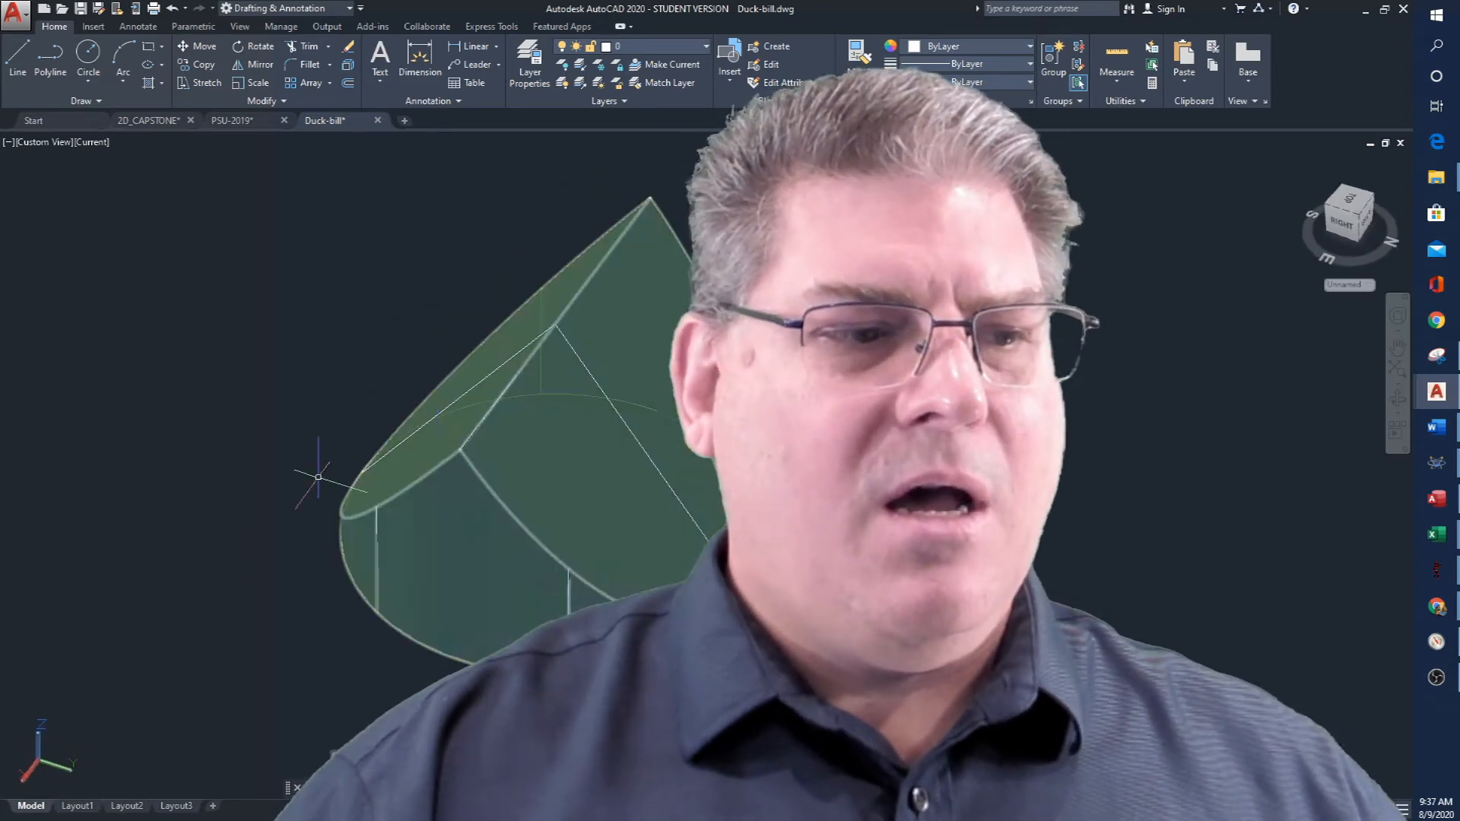
{"action": "left_click", "coordinate": [126, 806]}
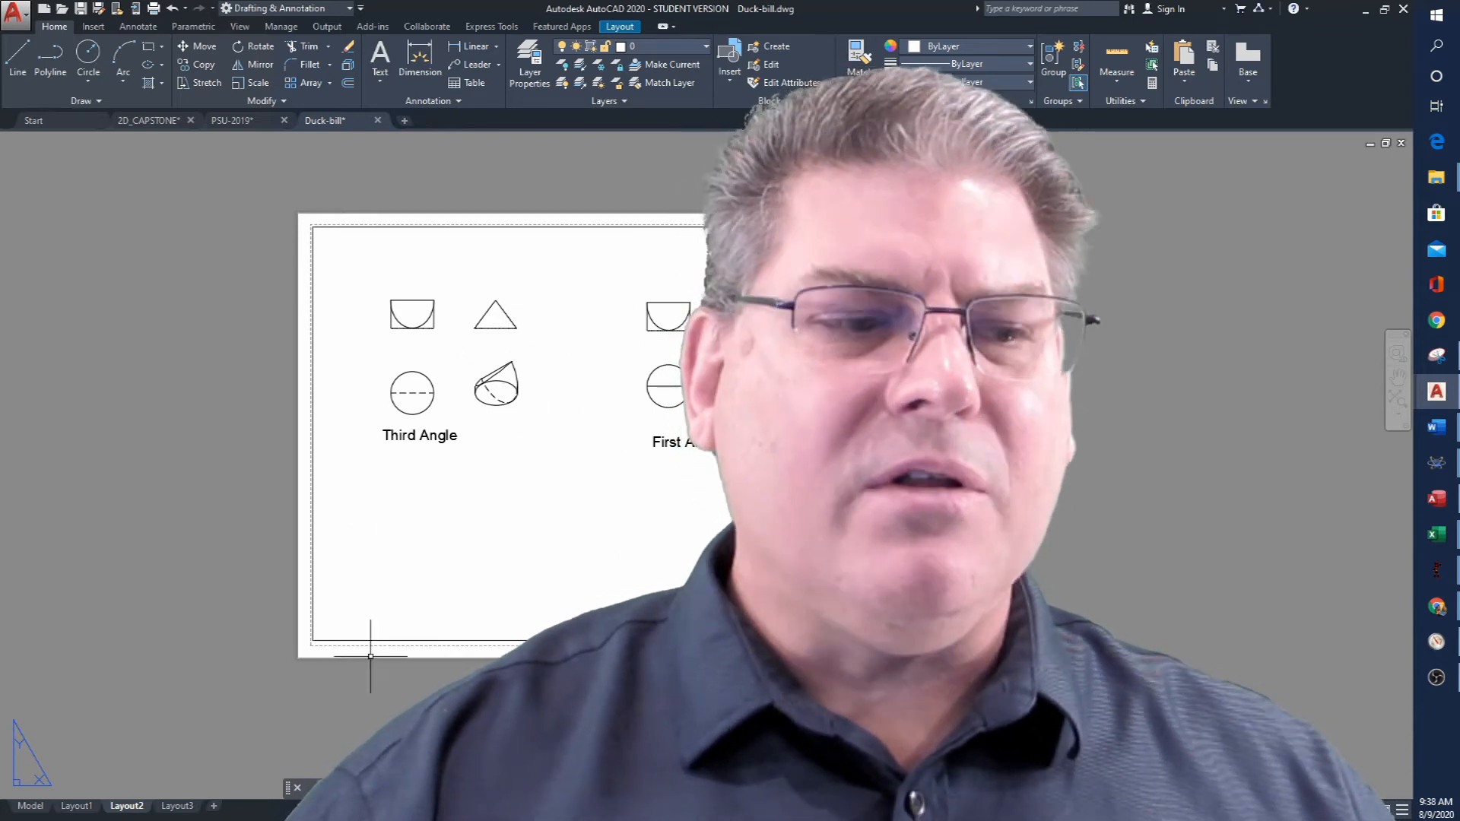
{"action": "mouse_move", "coordinate": [31, 807]}
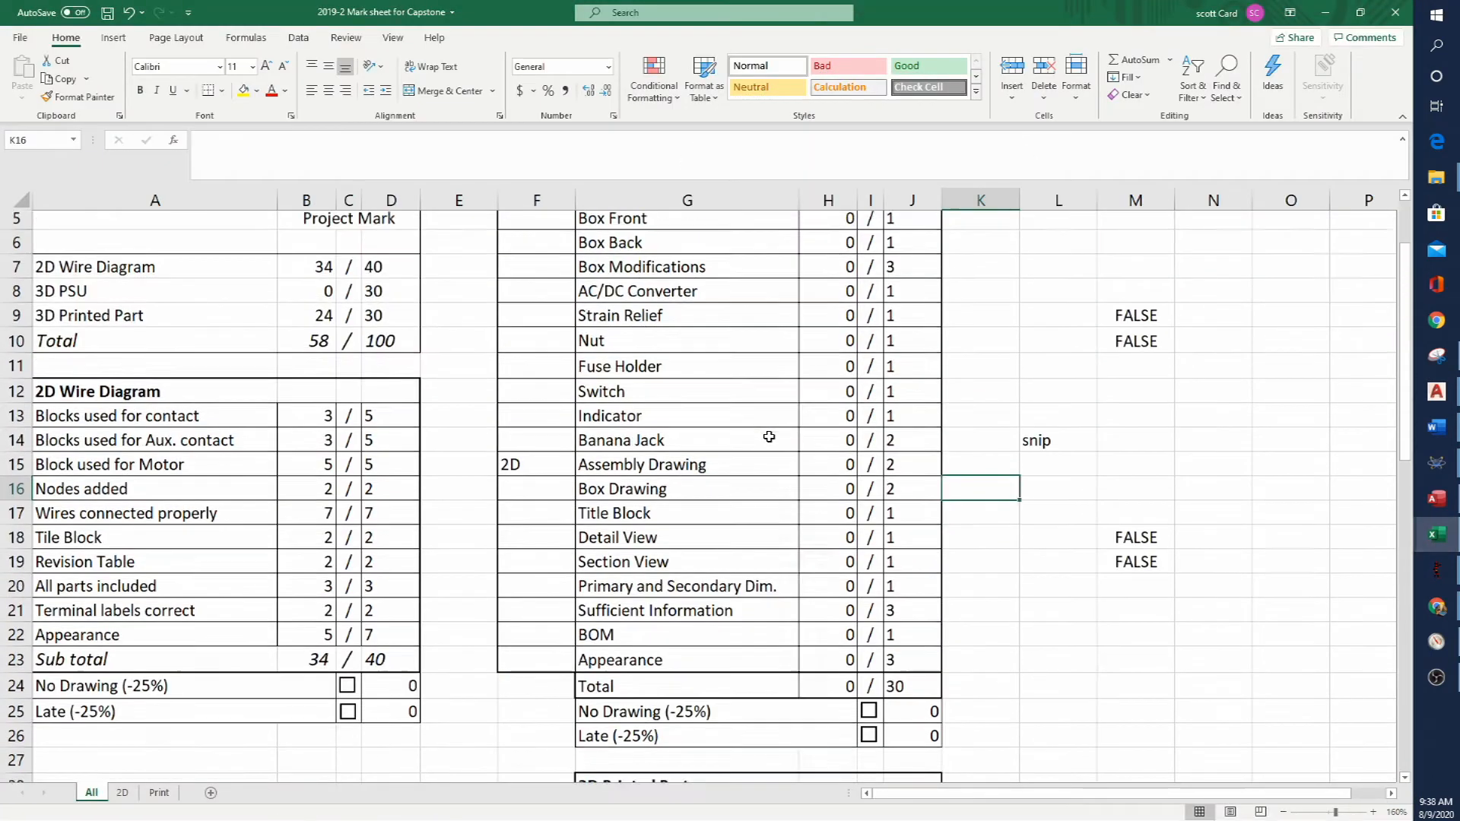
{"action": "scroll", "scroll_direction": "down", "scroll_amount": 3}
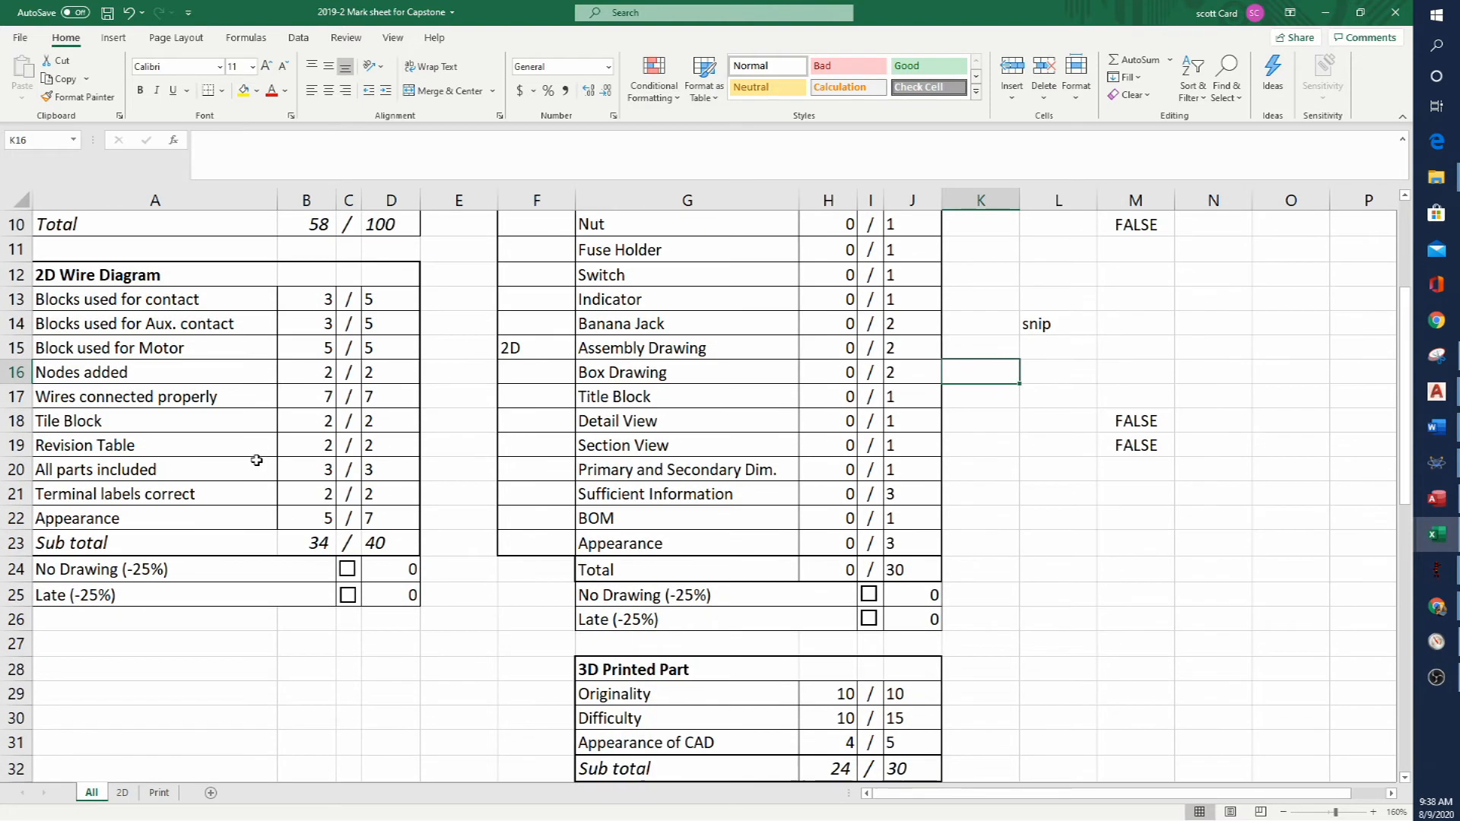
{"action": "mouse_move", "coordinate": [578, 376]}
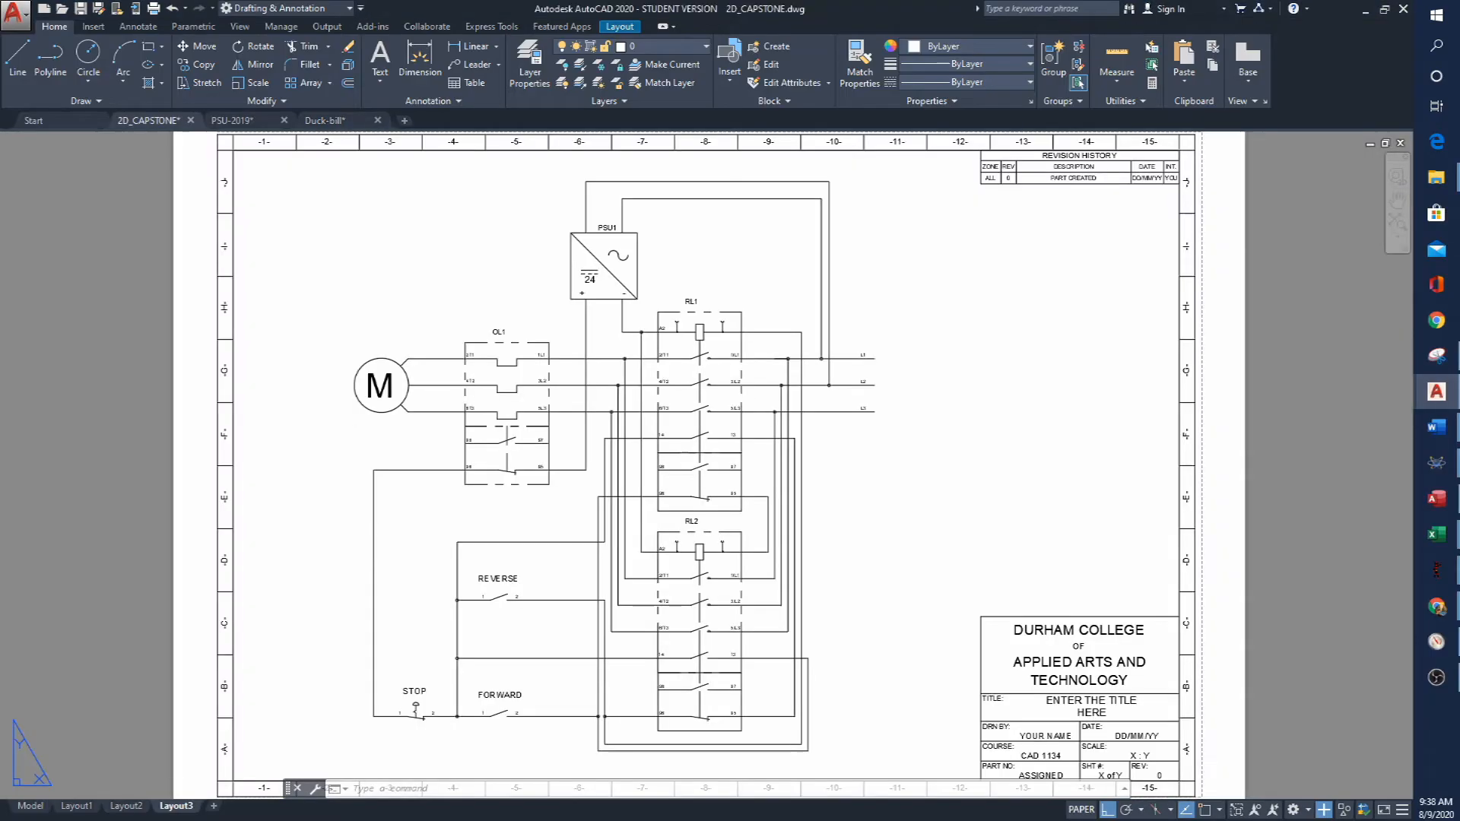
{"action": "mouse_move", "coordinate": [1108, 372]}
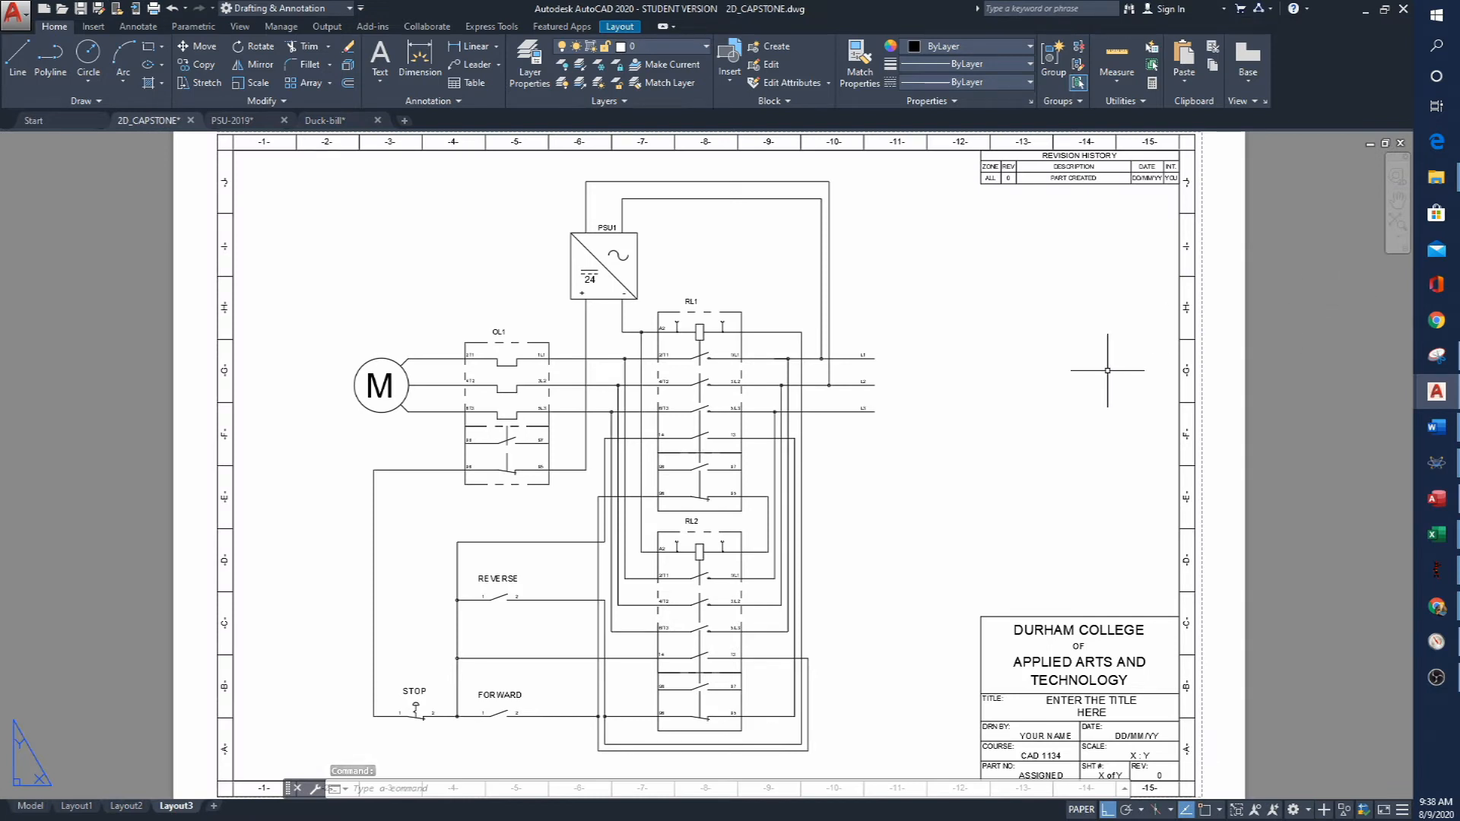
{"action": "mouse_move", "coordinate": [1070, 689]}
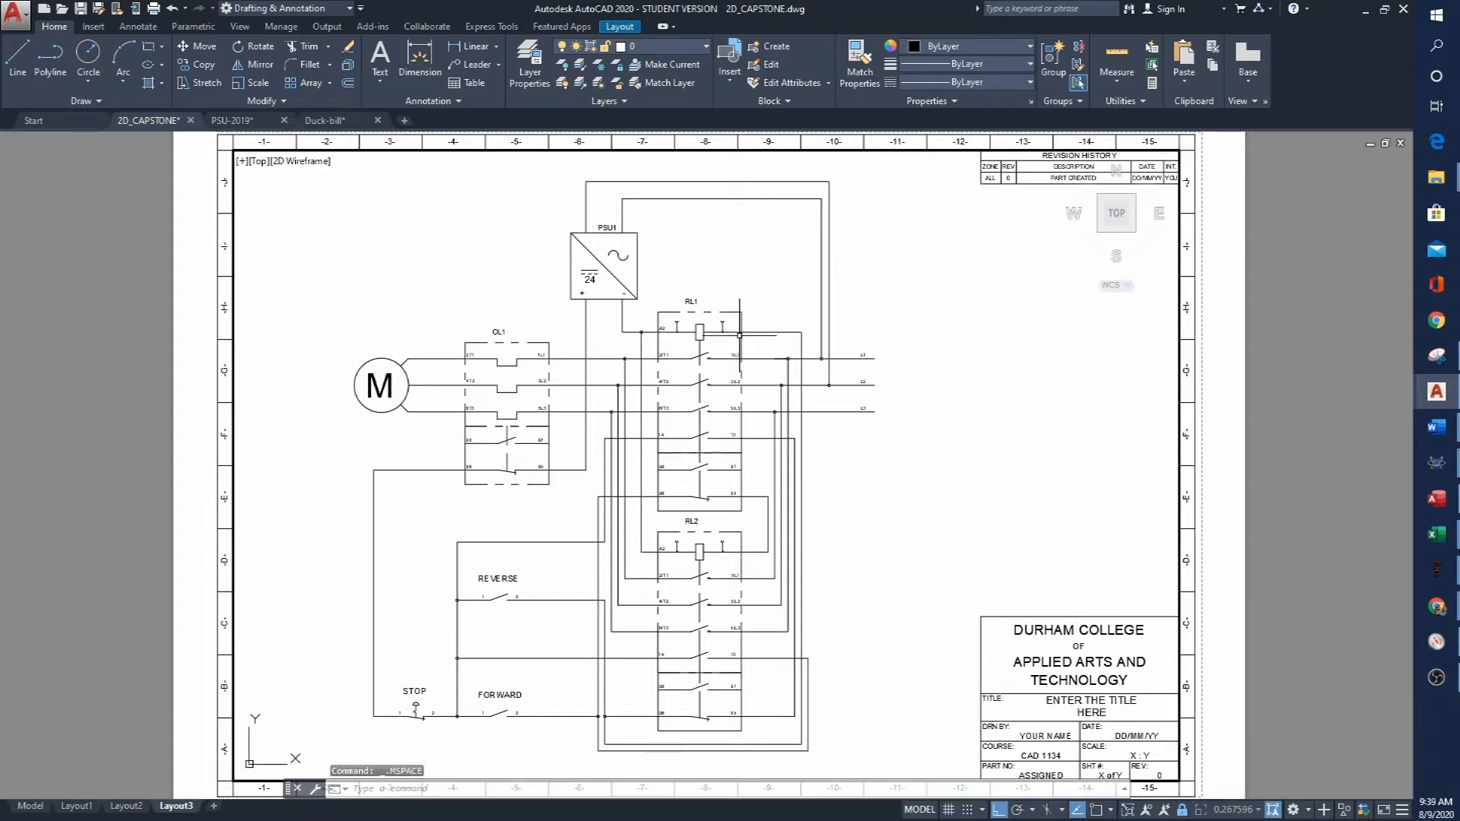
{"action": "mouse_move", "coordinate": [741, 568]}
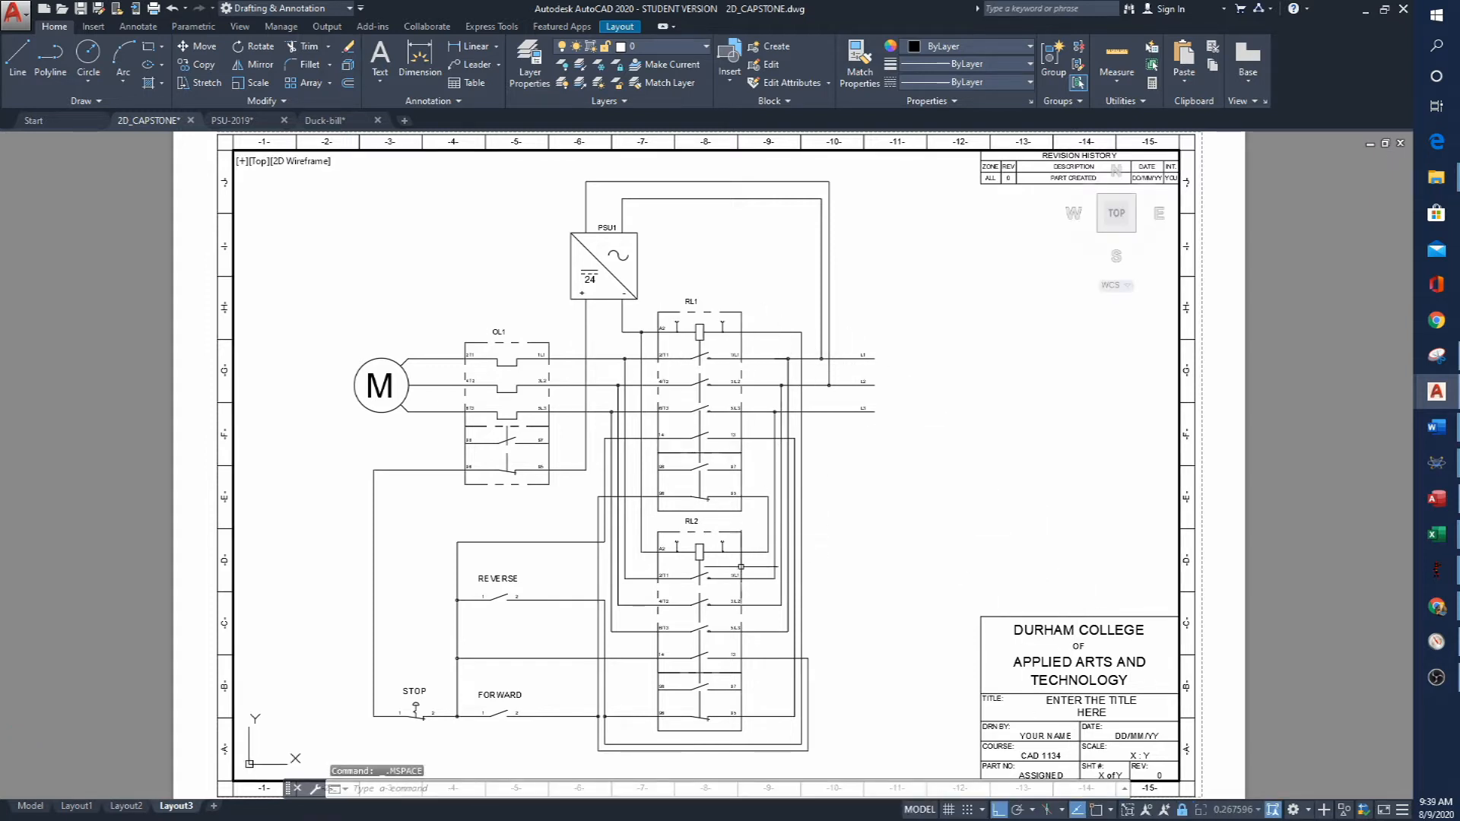
{"action": "mouse_move", "coordinate": [426, 272]}
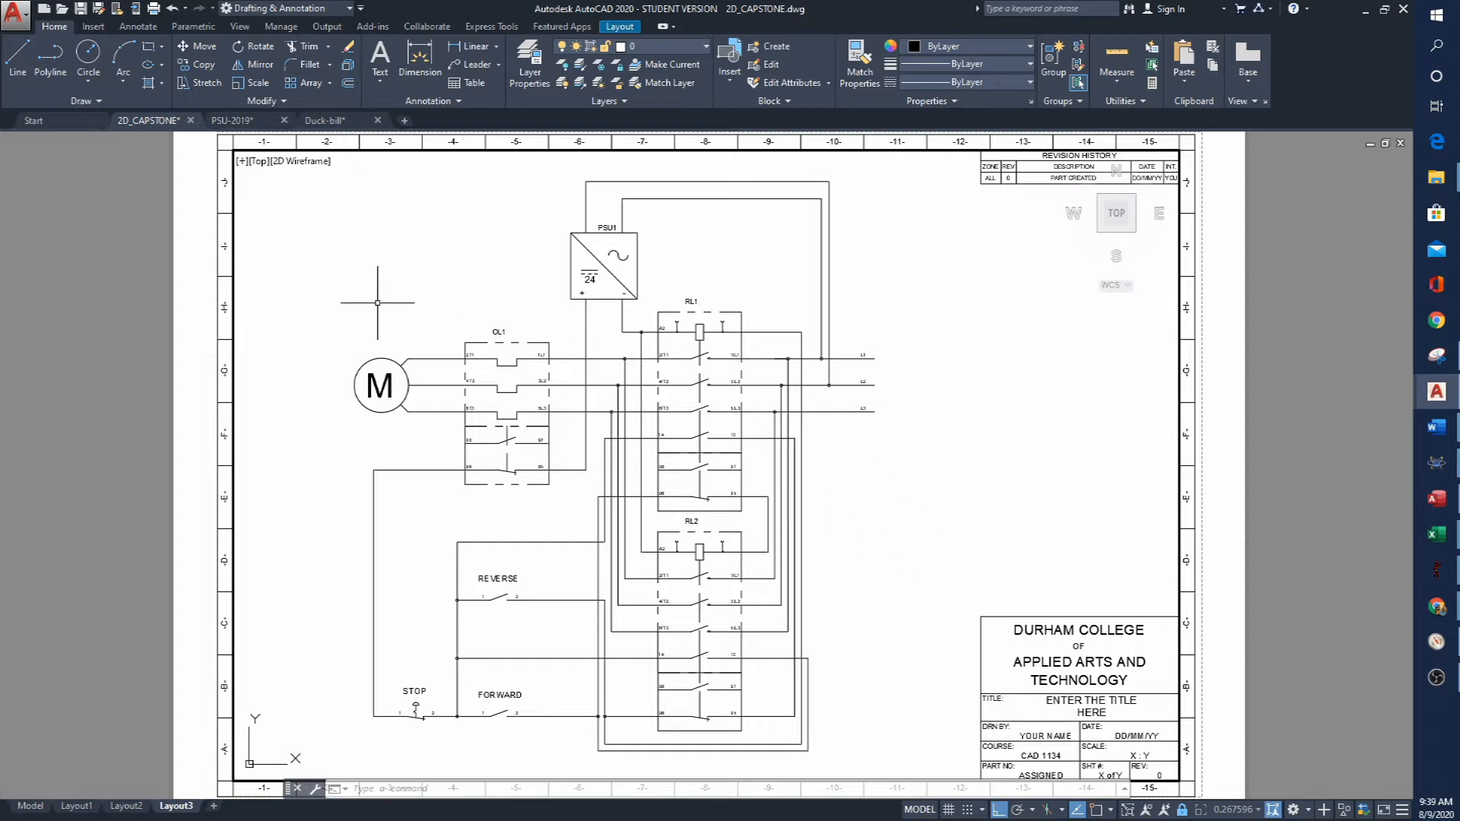
{"action": "mouse_move", "coordinate": [509, 312]}
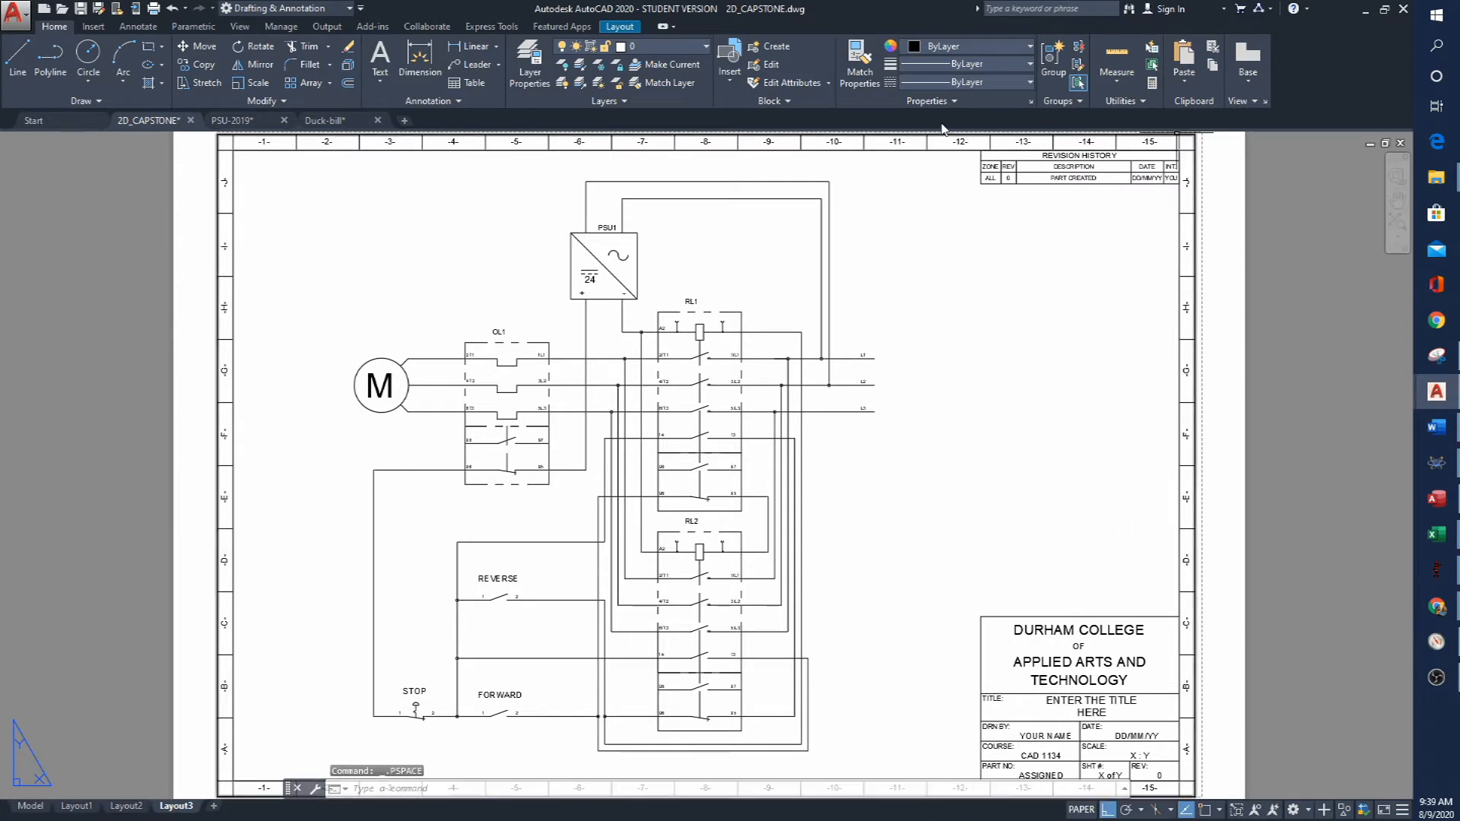
{"action": "mouse_move", "coordinate": [1164, 339]}
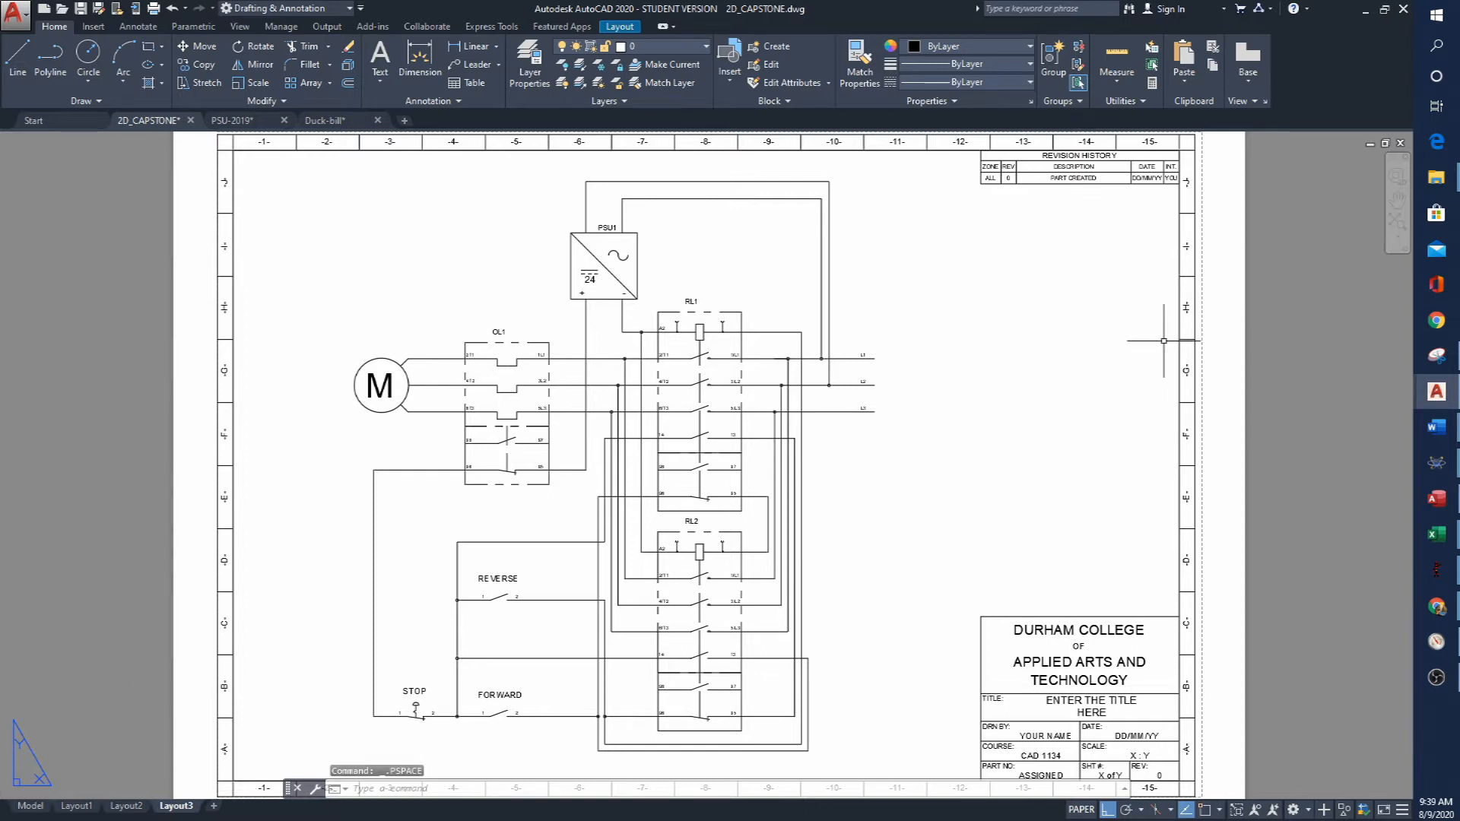
{"action": "mouse_move", "coordinate": [491, 167]}
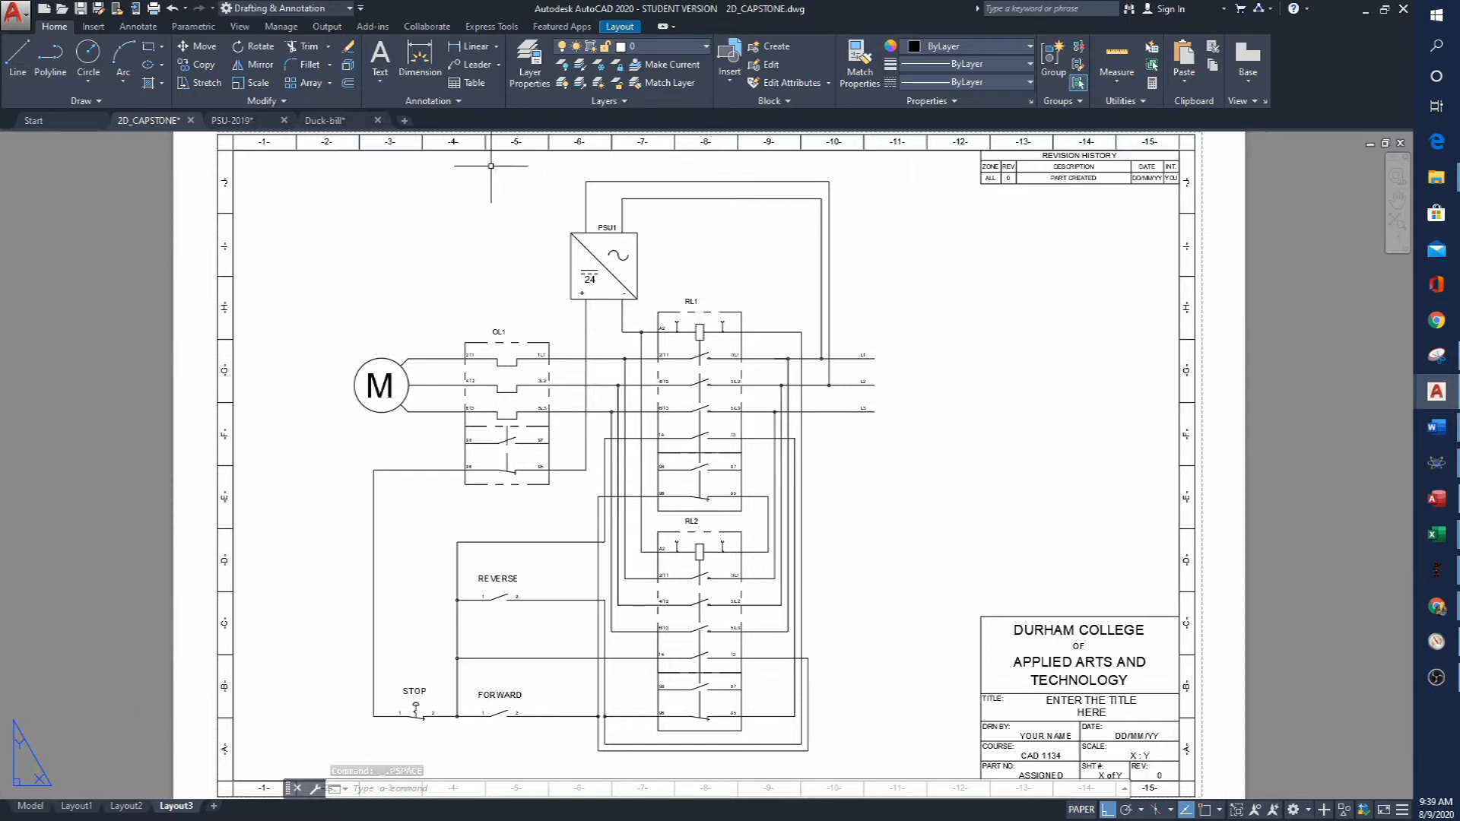
{"action": "mouse_move", "coordinate": [228, 300]}
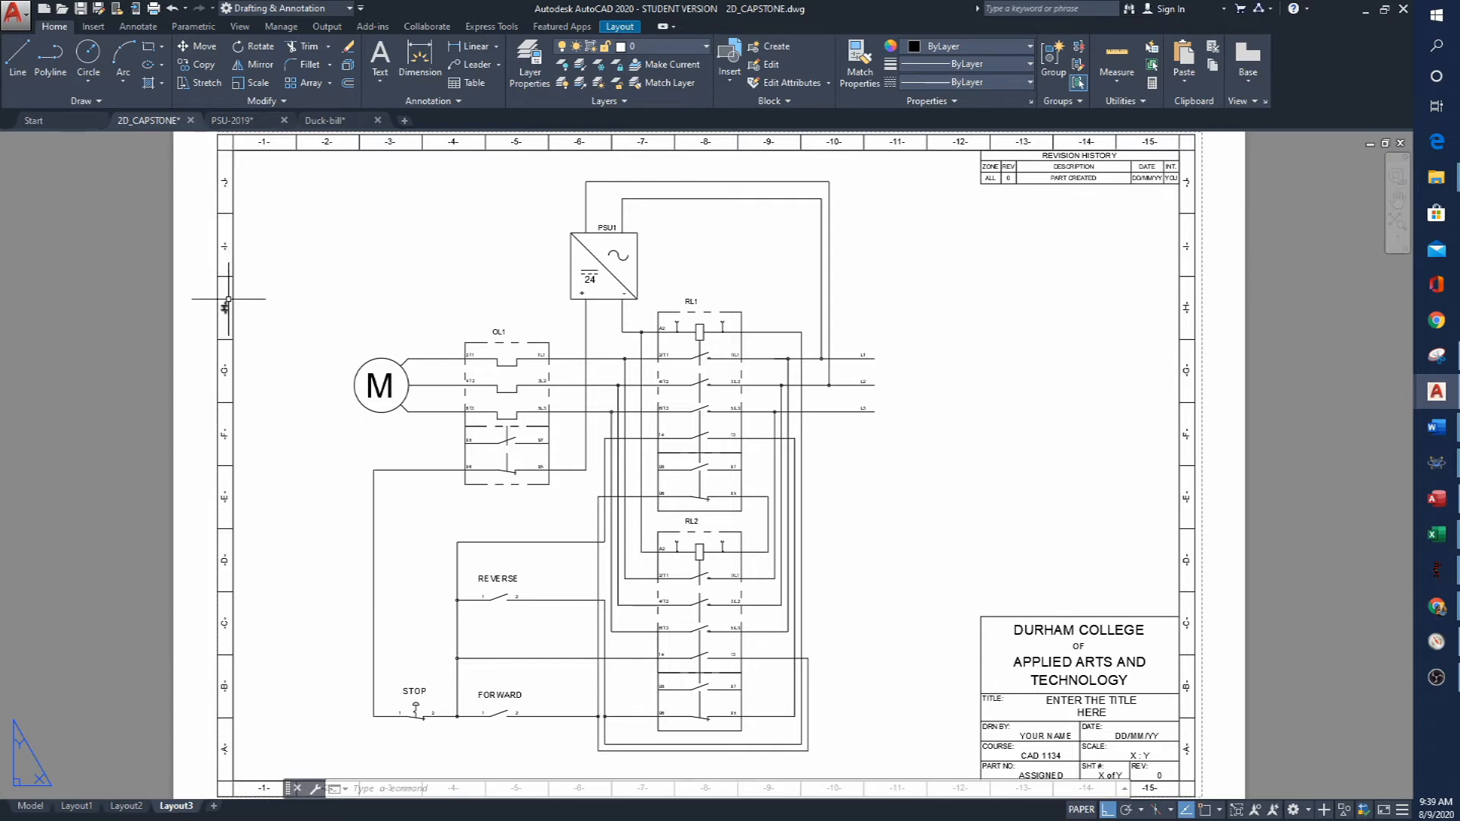
{"action": "mouse_move", "coordinate": [275, 392]}
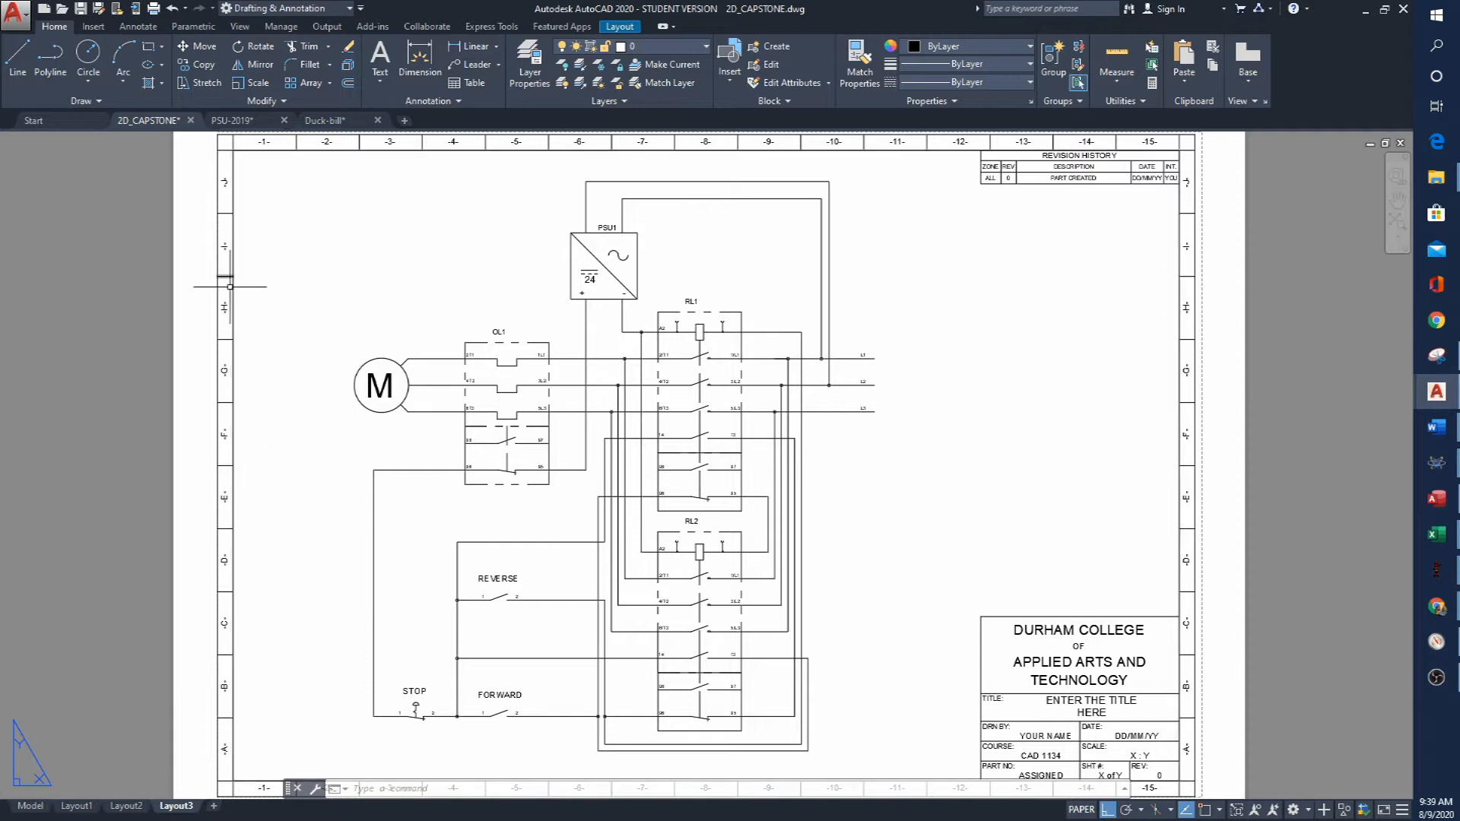
{"action": "mouse_move", "coordinate": [1140, 299]}
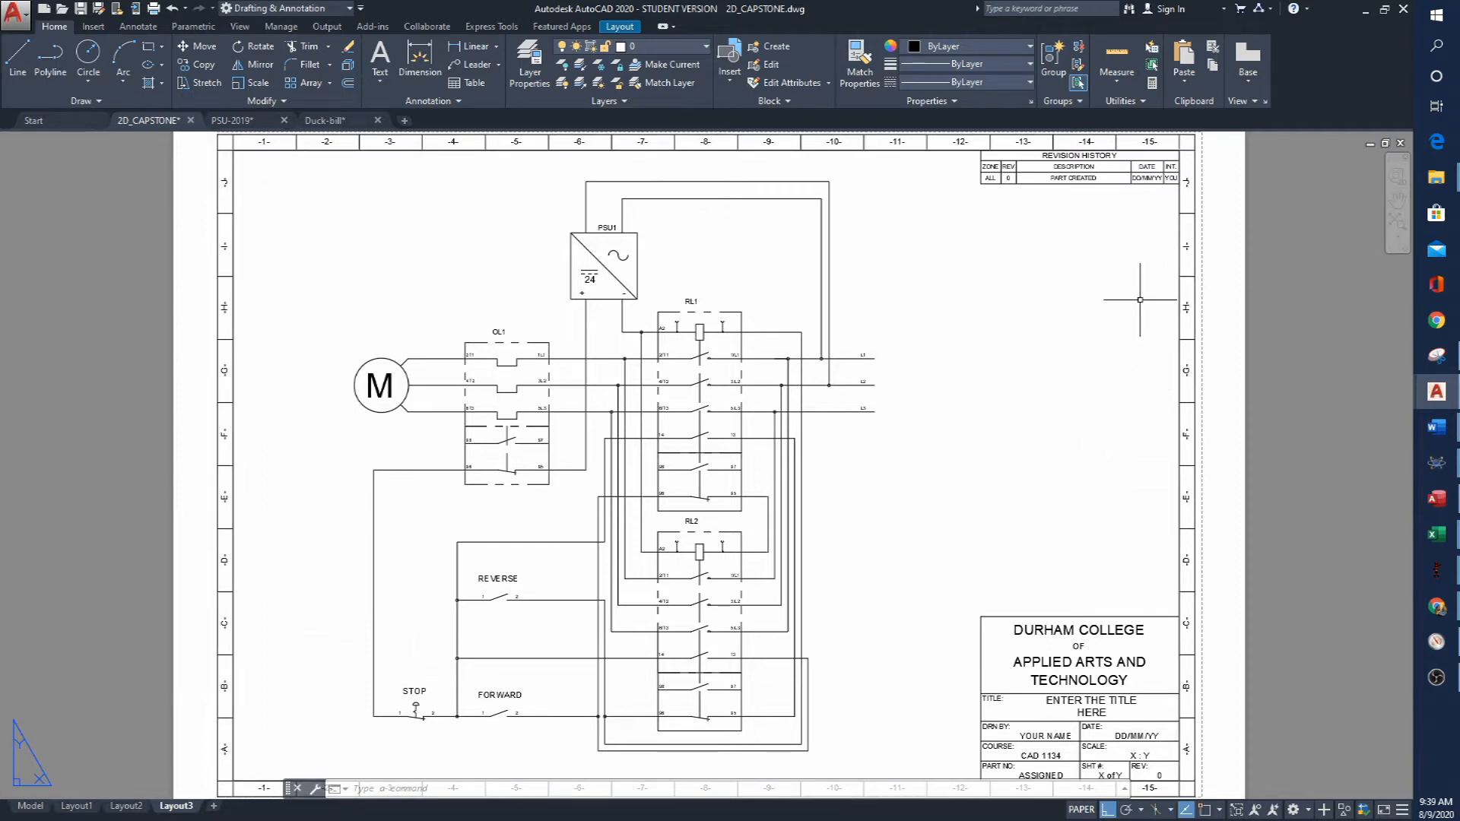
{"action": "mouse_move", "coordinate": [1159, 380]}
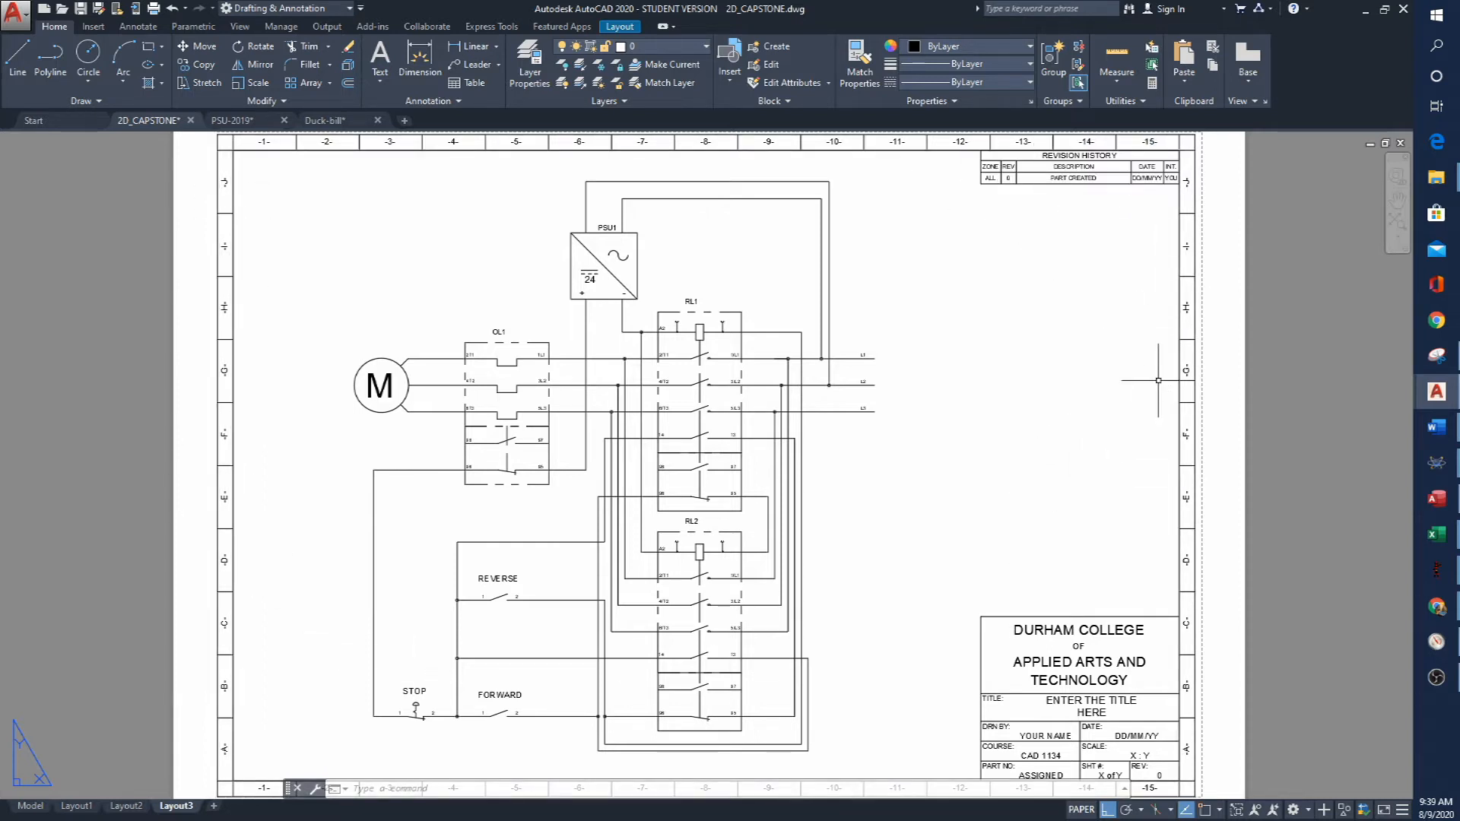
{"action": "mouse_move", "coordinate": [1200, 202]}
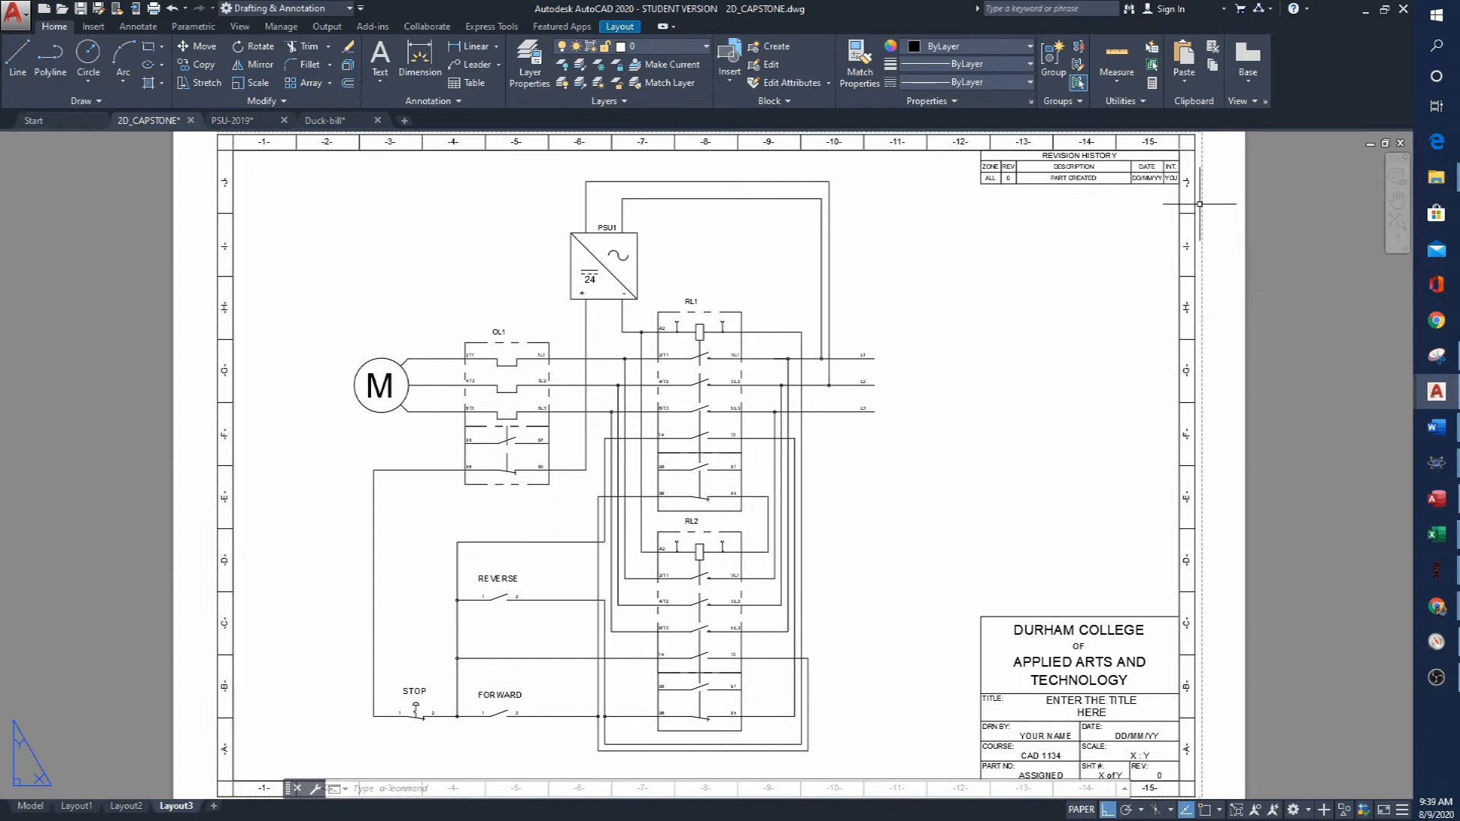
{"action": "mouse_move", "coordinate": [578, 560]}
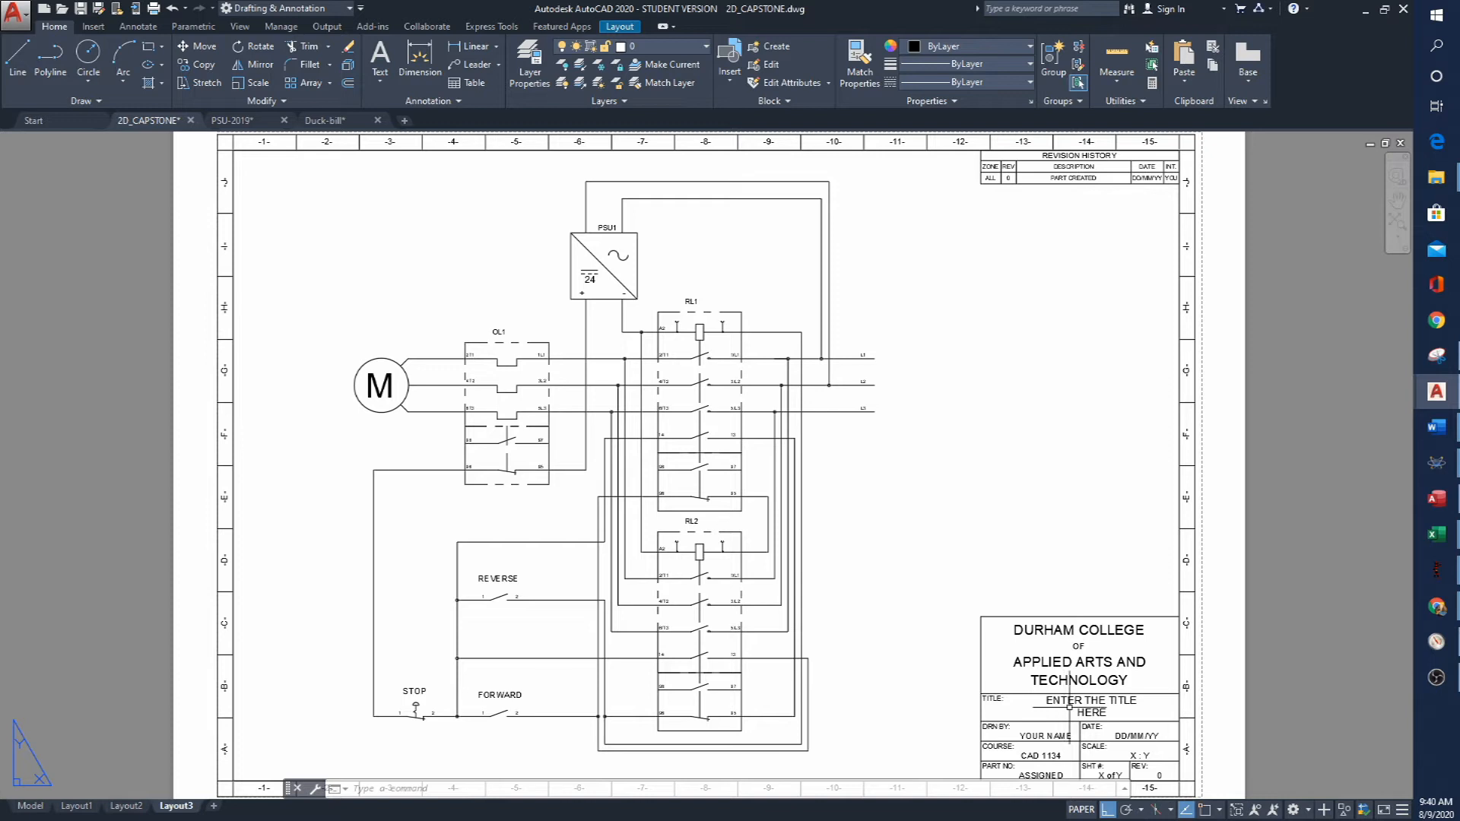
{"action": "mouse_move", "coordinate": [1104, 215]}
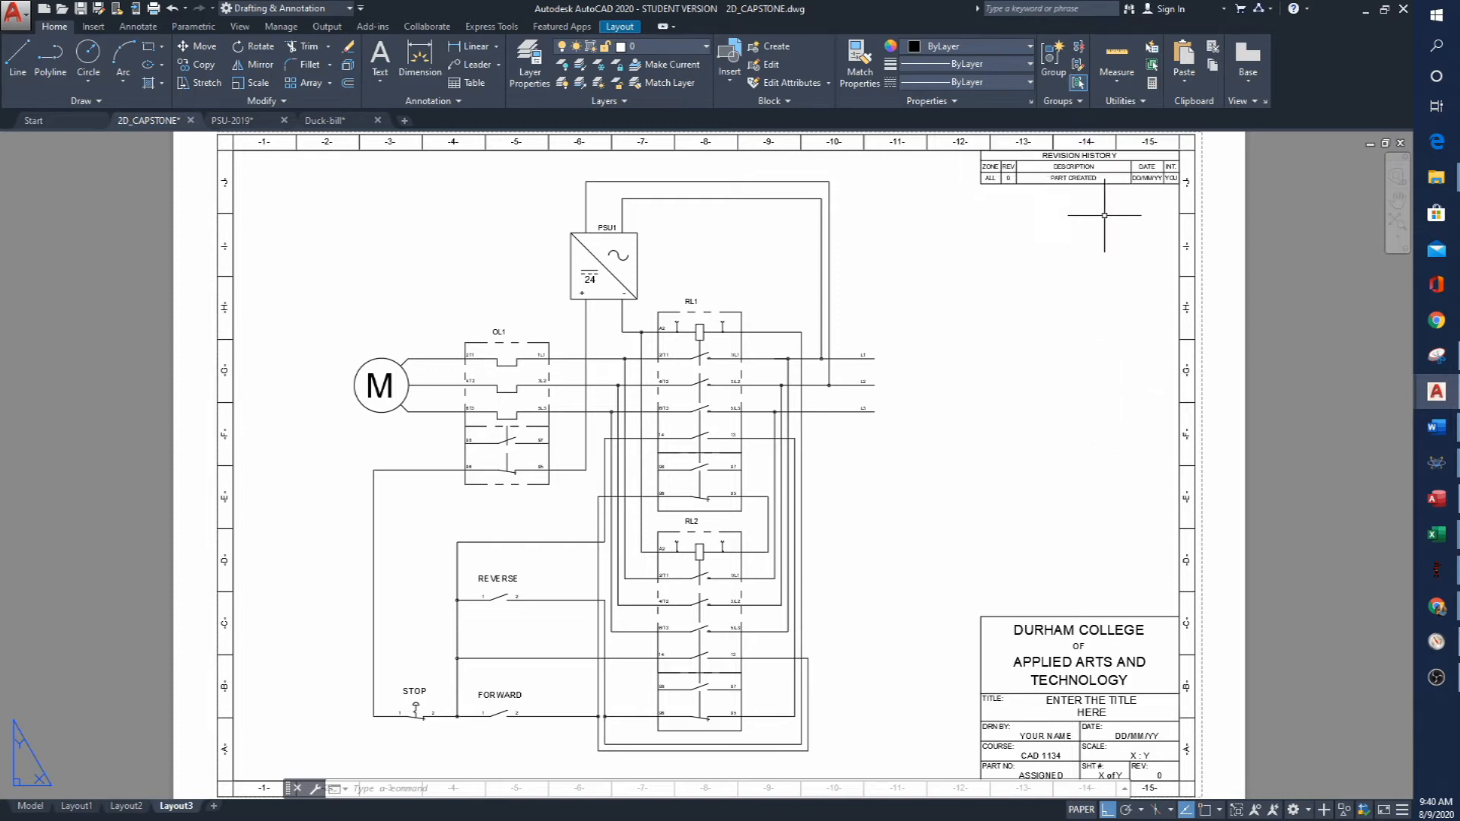
{"action": "mouse_move", "coordinate": [1094, 276]}
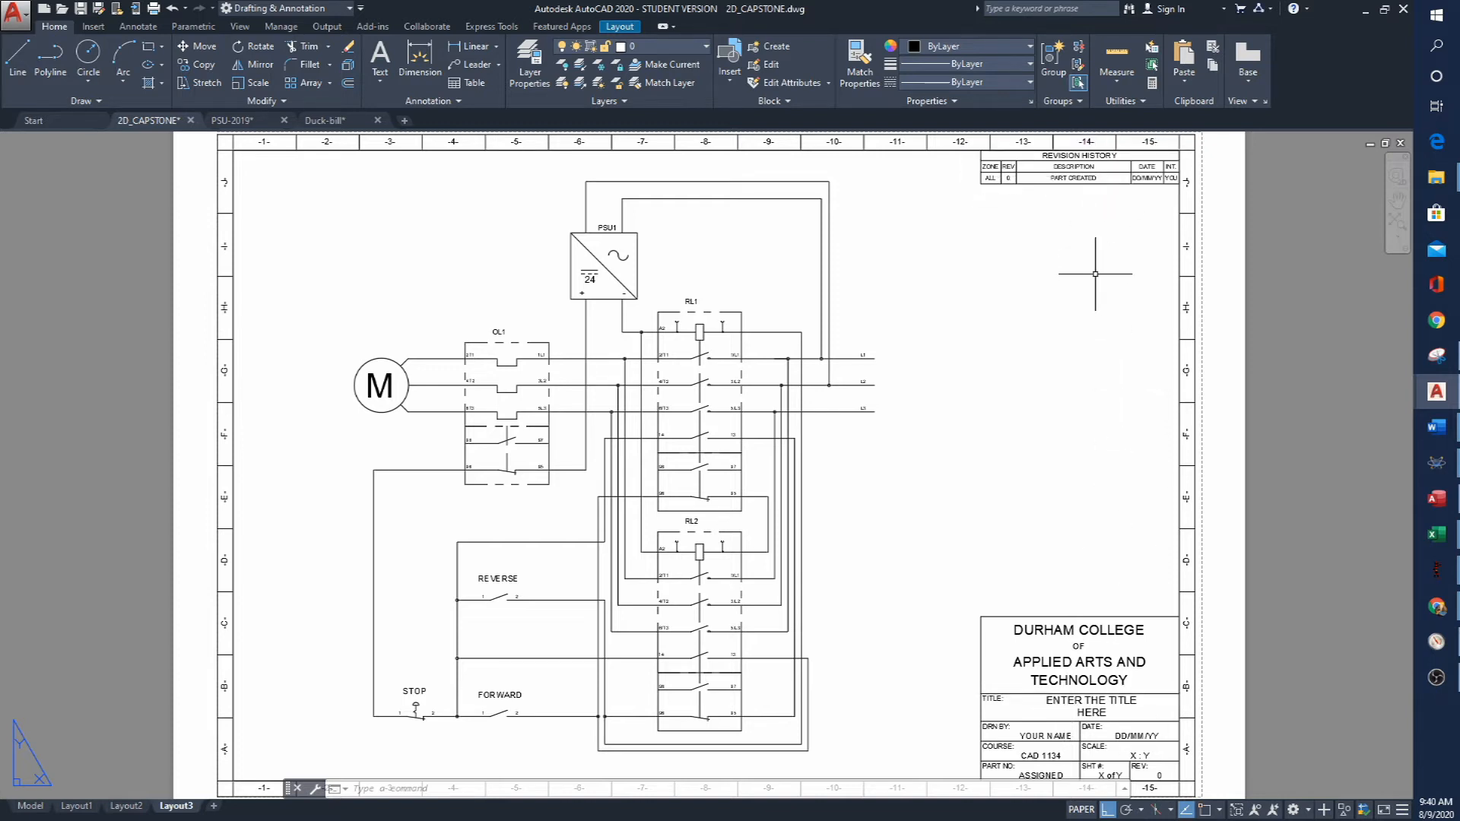
{"action": "mouse_move", "coordinate": [1084, 243]}
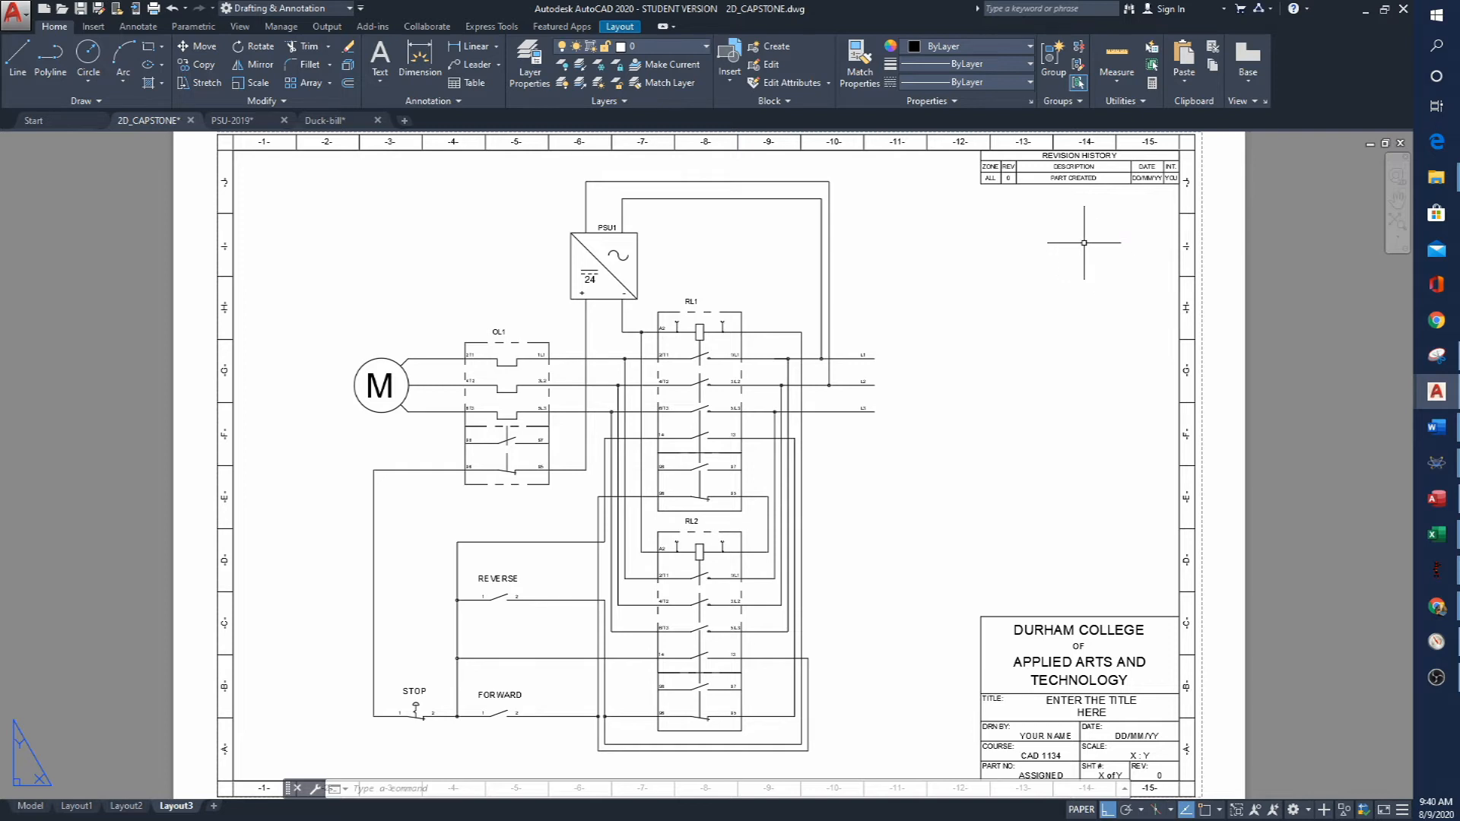
{"action": "mouse_move", "coordinate": [680, 528]}
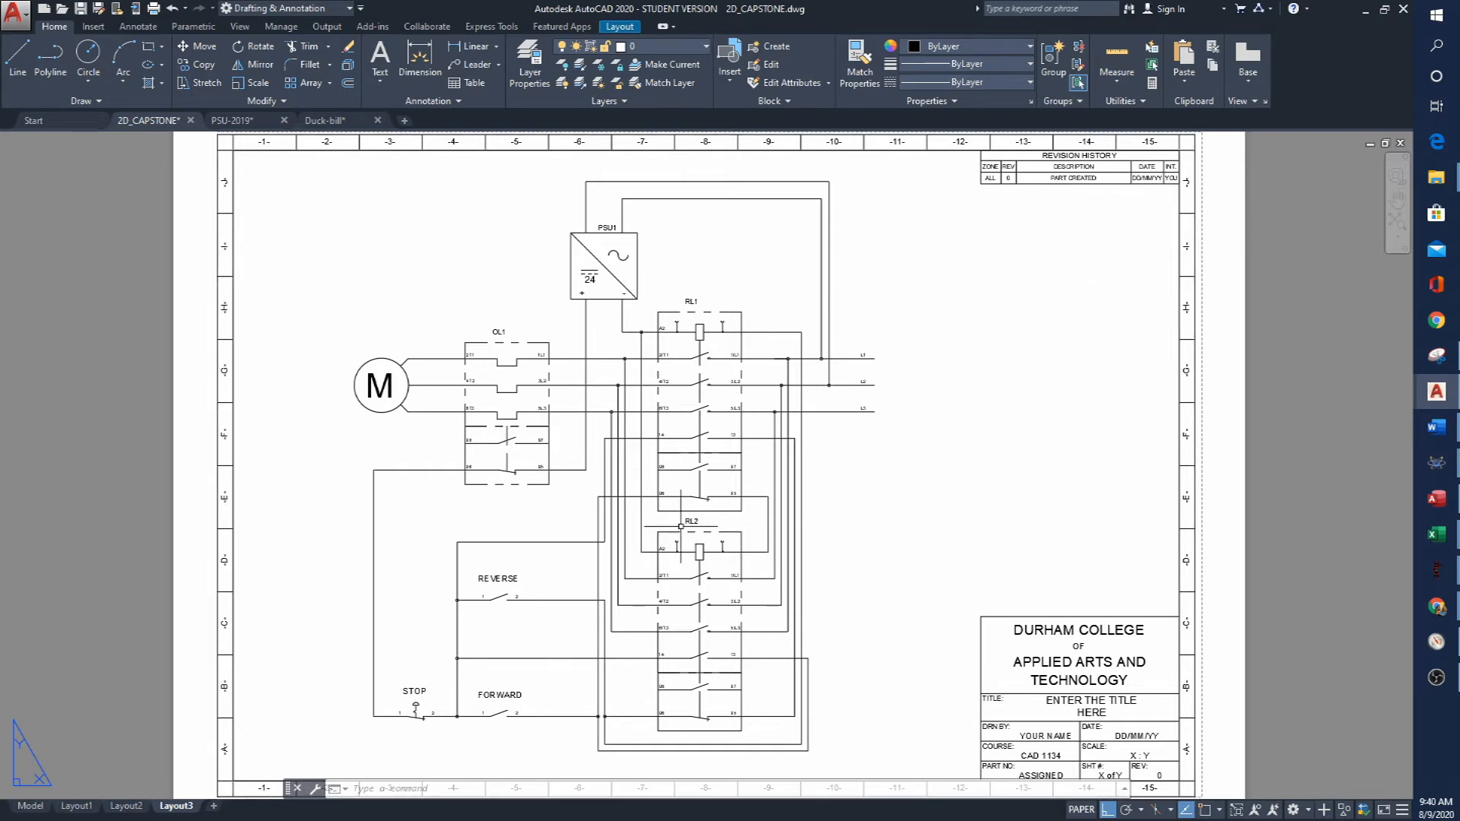
{"action": "mouse_move", "coordinate": [680, 526]}
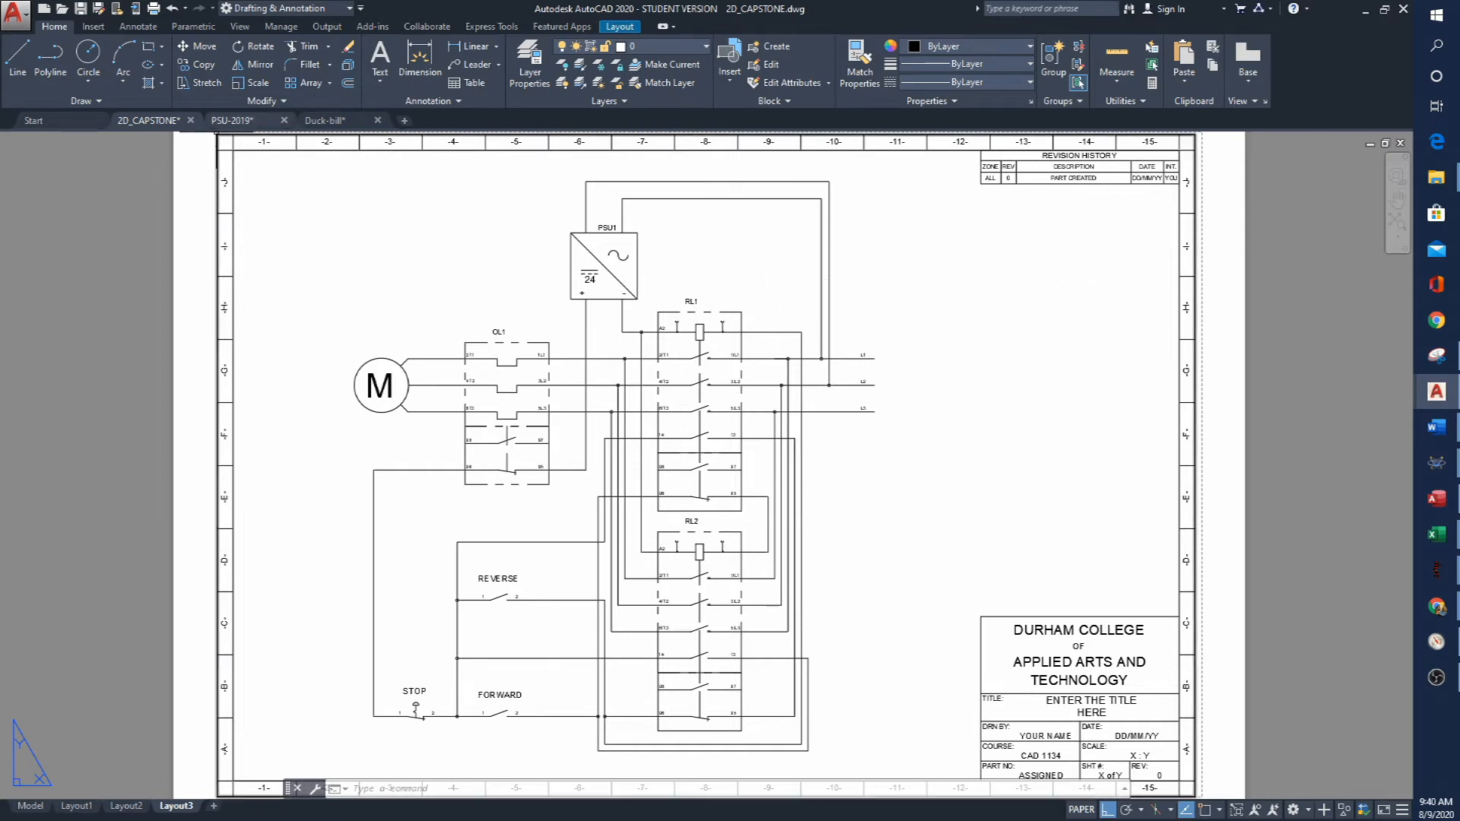
{"action": "mouse_move", "coordinate": [764, 227]}
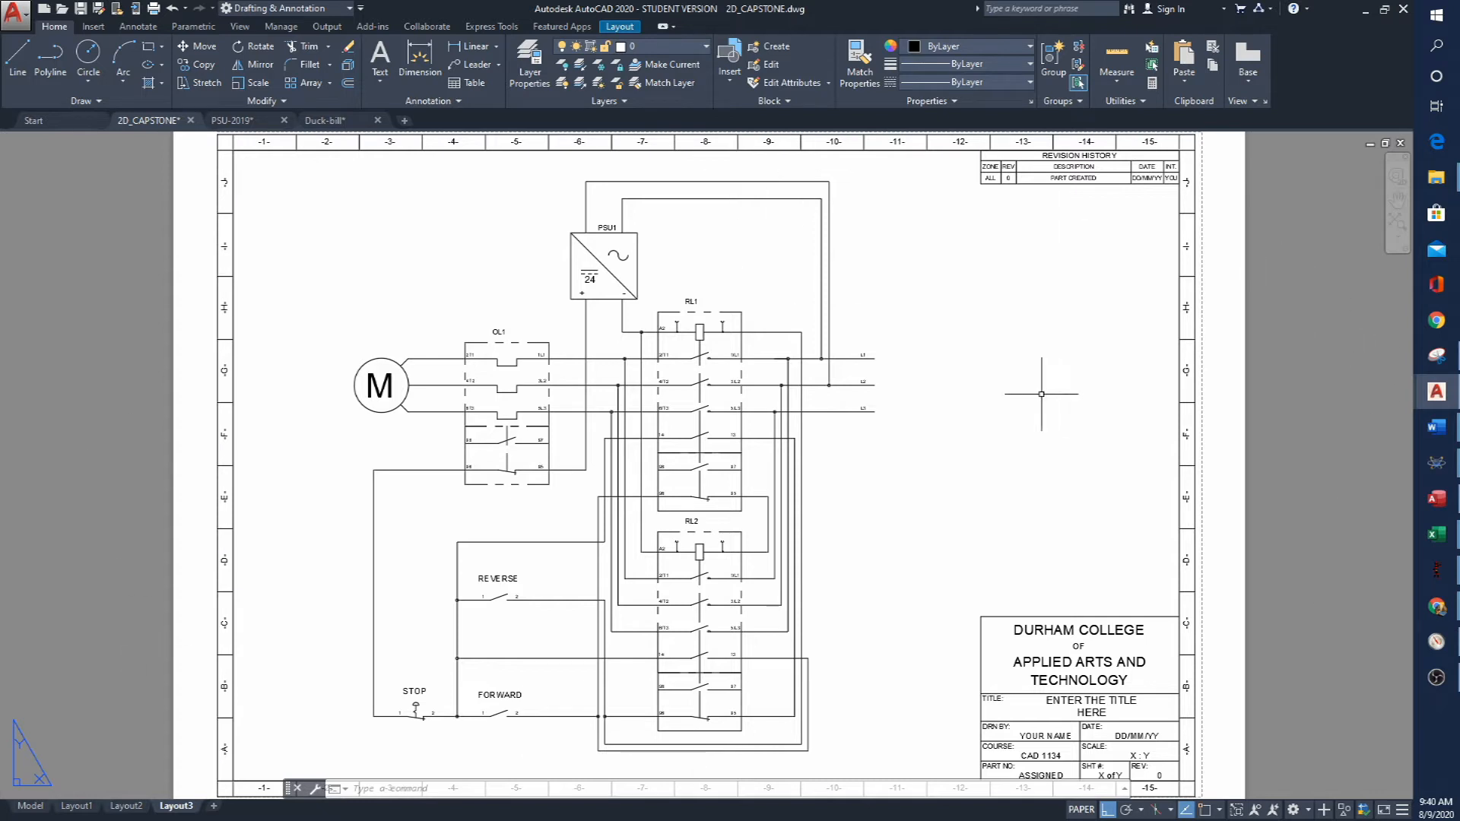
{"action": "mouse_move", "coordinate": [1105, 597]}
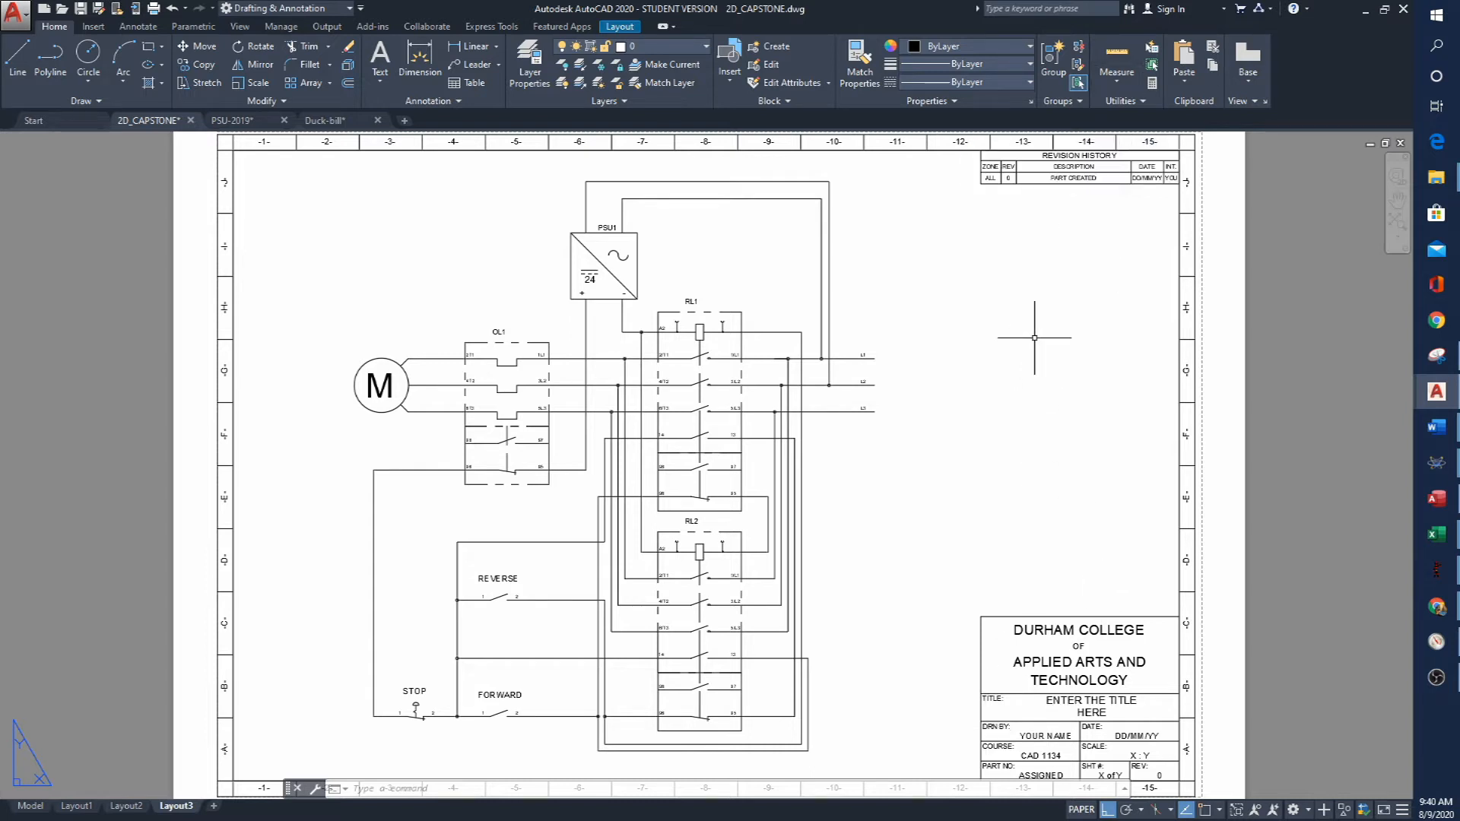
{"action": "mouse_move", "coordinate": [630, 371]}
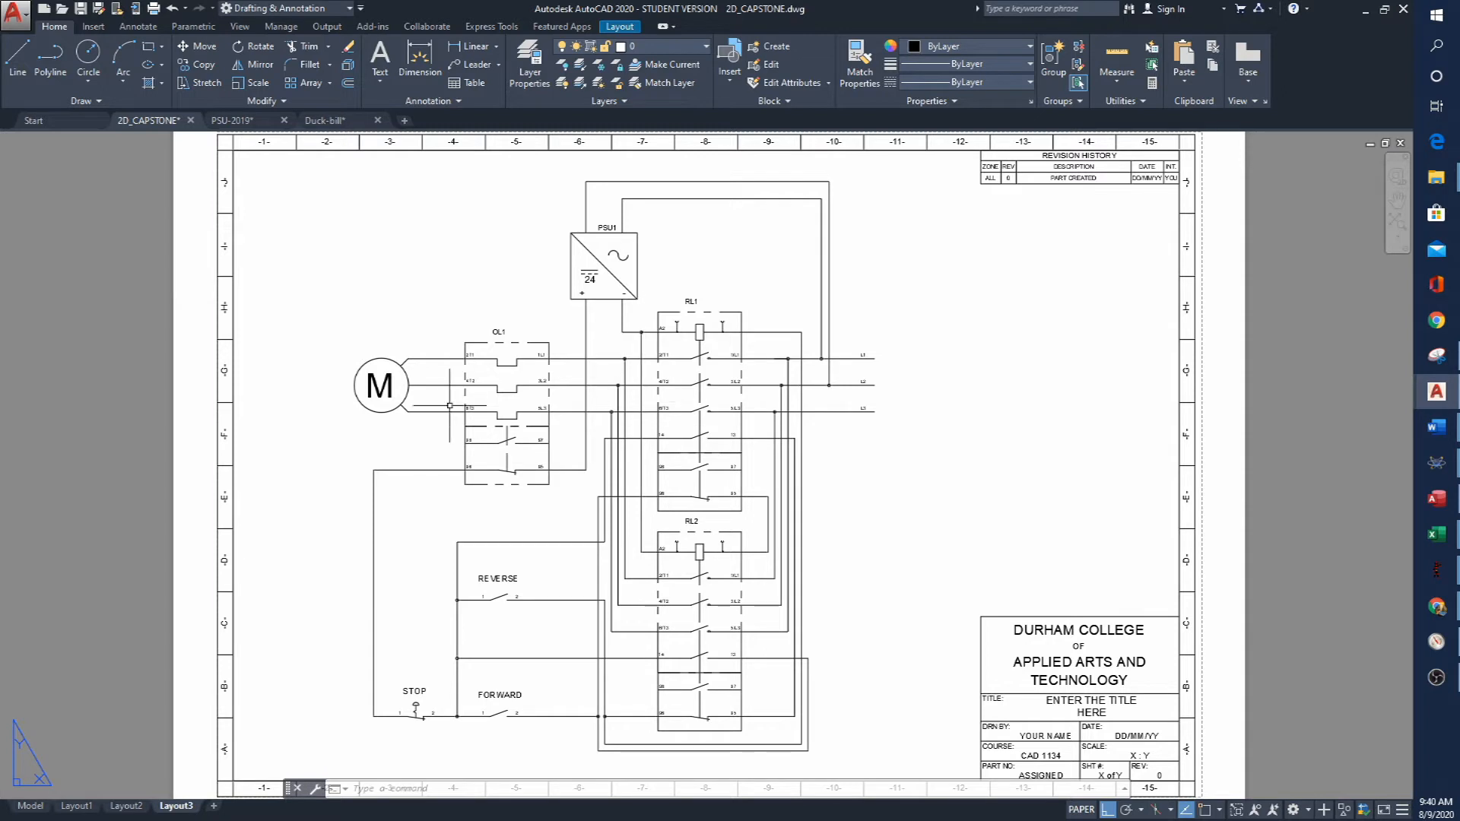
{"action": "mouse_move", "coordinate": [1238, 367]}
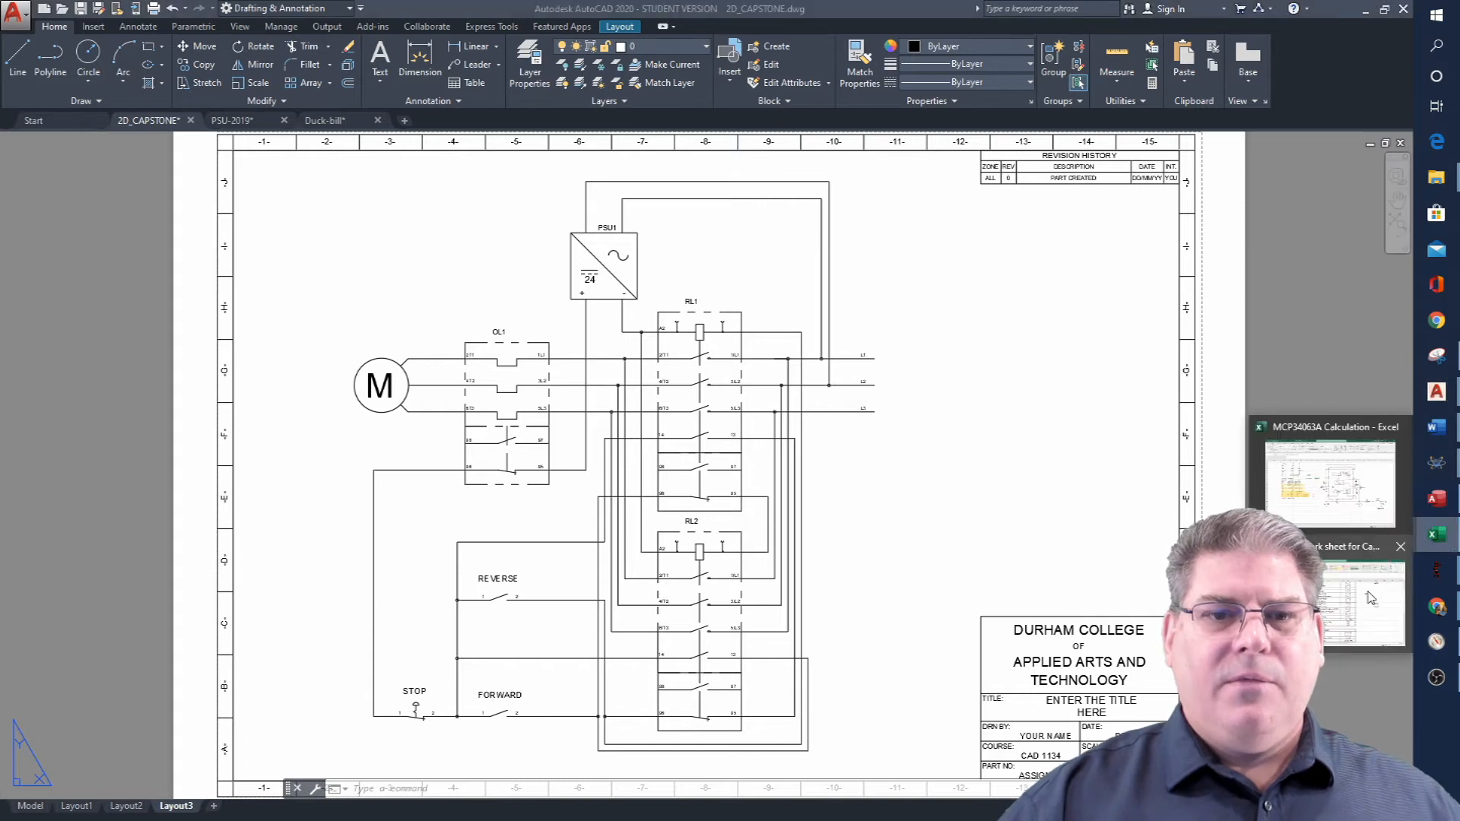
Bring up the Excel mark sheet's top summary with the 58/100 project total and 3D PSU items.
{"action": "left_click", "coordinate": [1327, 605]}
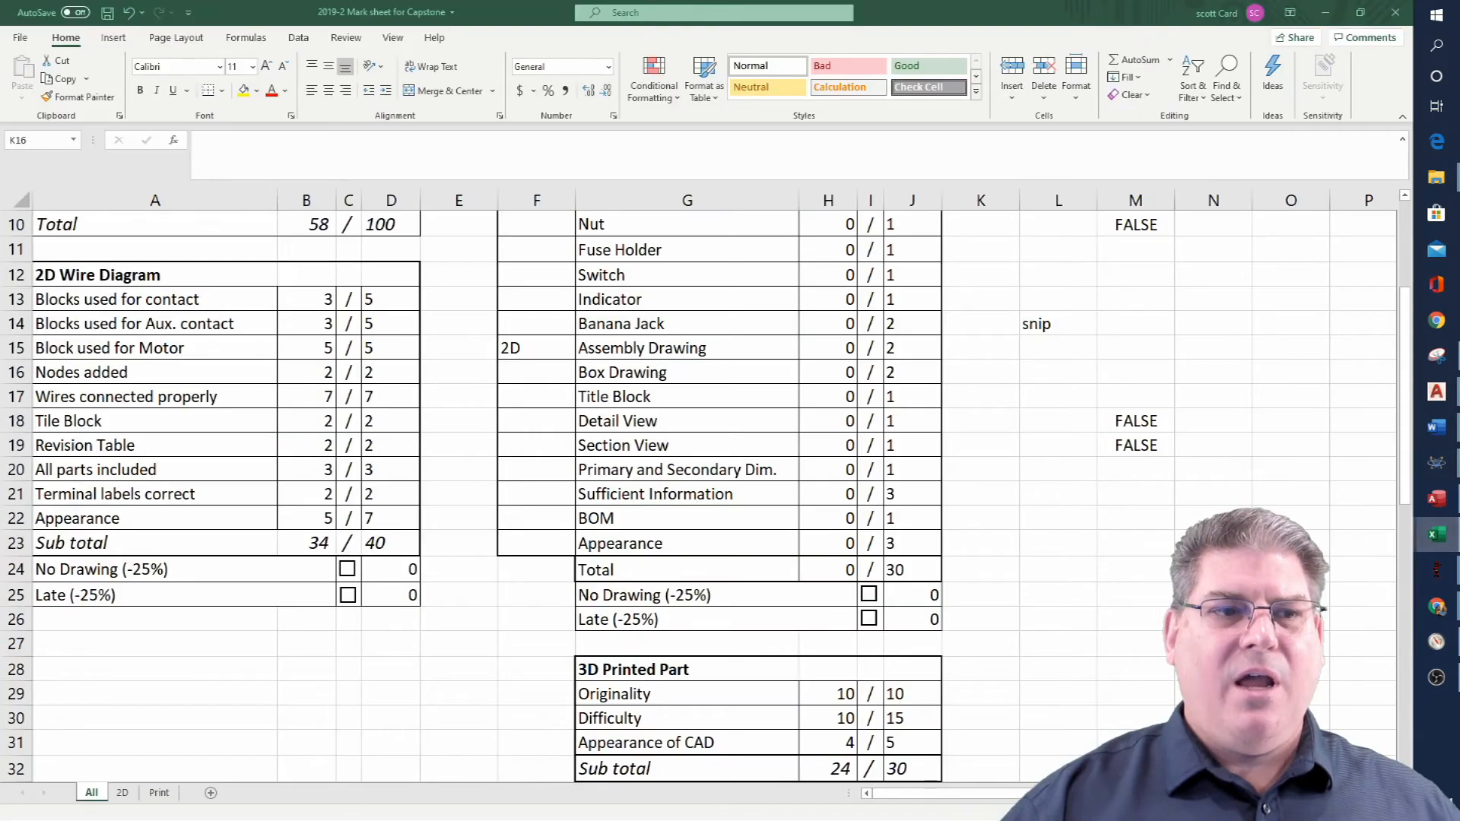
{"action": "left_click", "coordinate": [980, 371]}
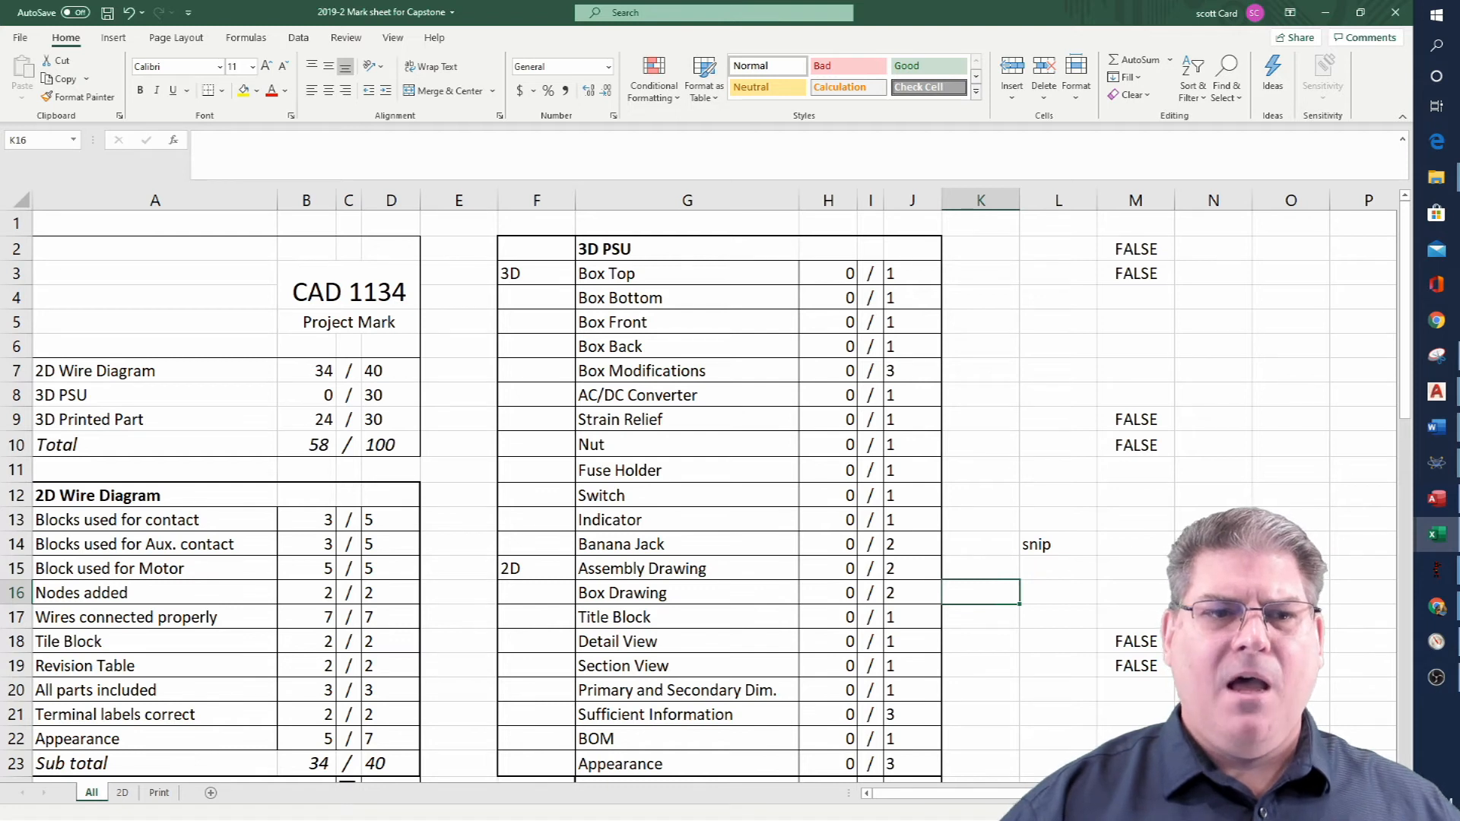
{"action": "mouse_move", "coordinate": [772, 401]}
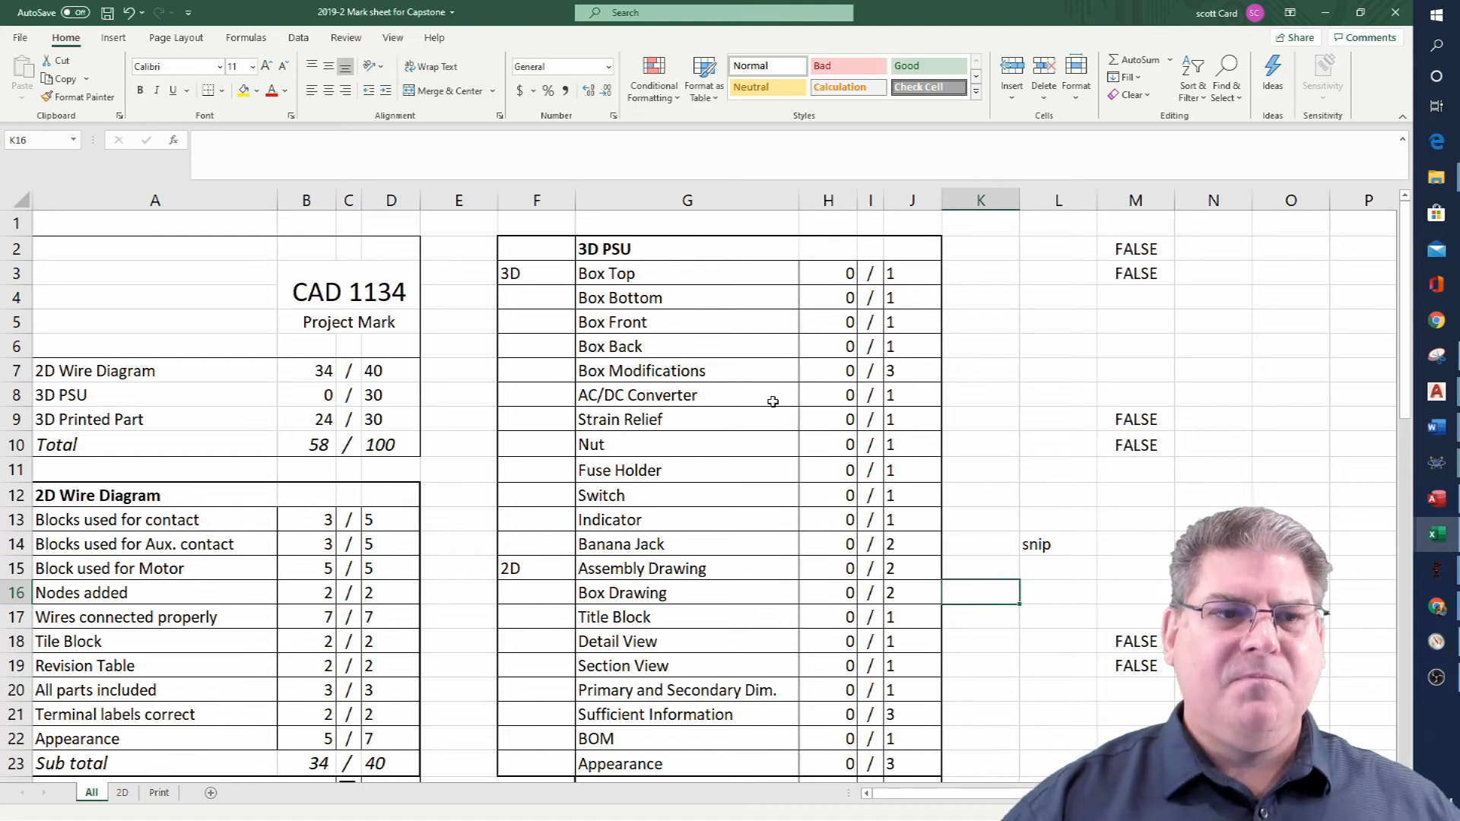
{"action": "mouse_move", "coordinate": [835, 419]}
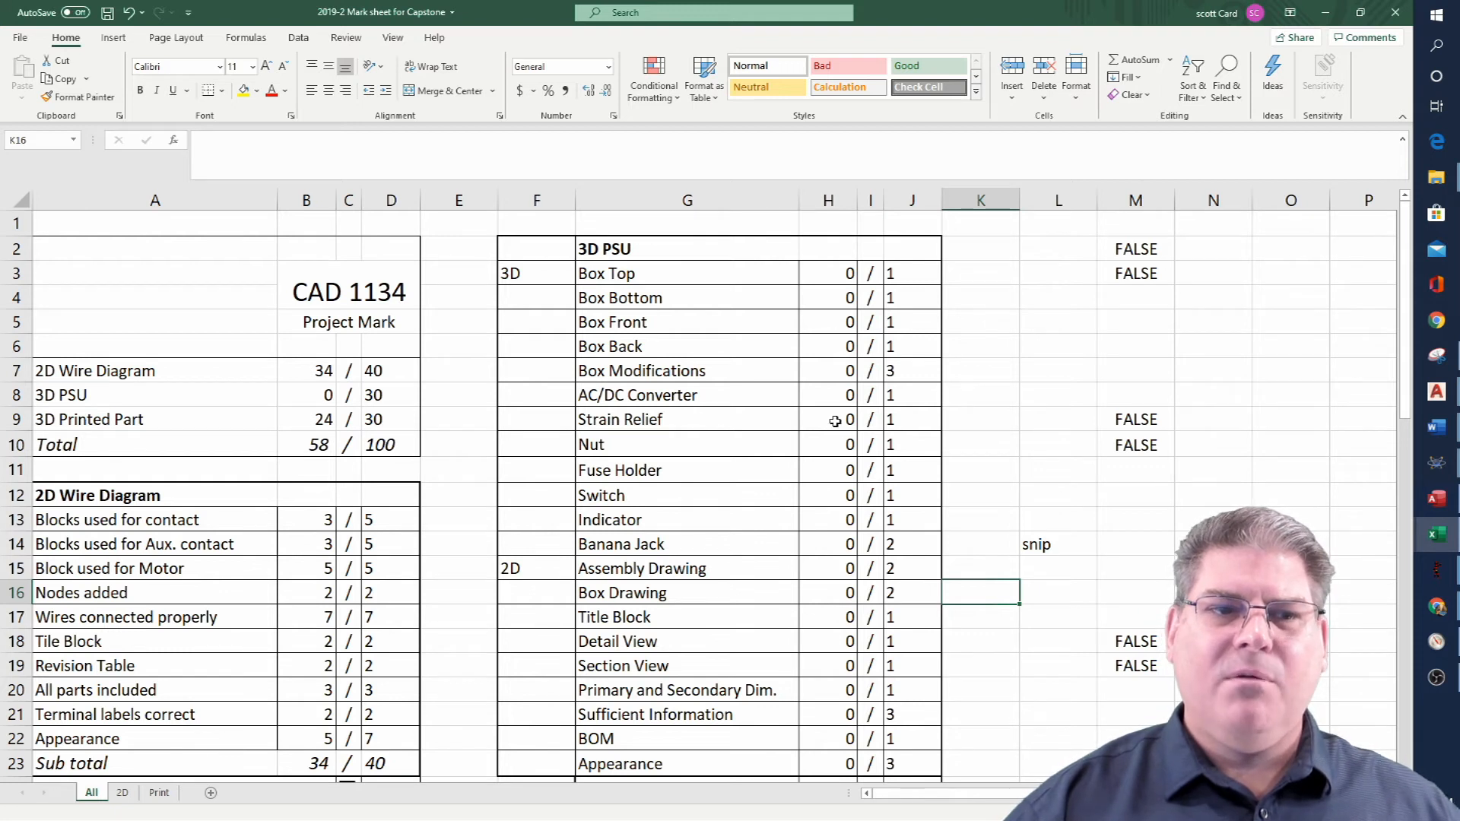
{"action": "mouse_move", "coordinate": [870, 413]}
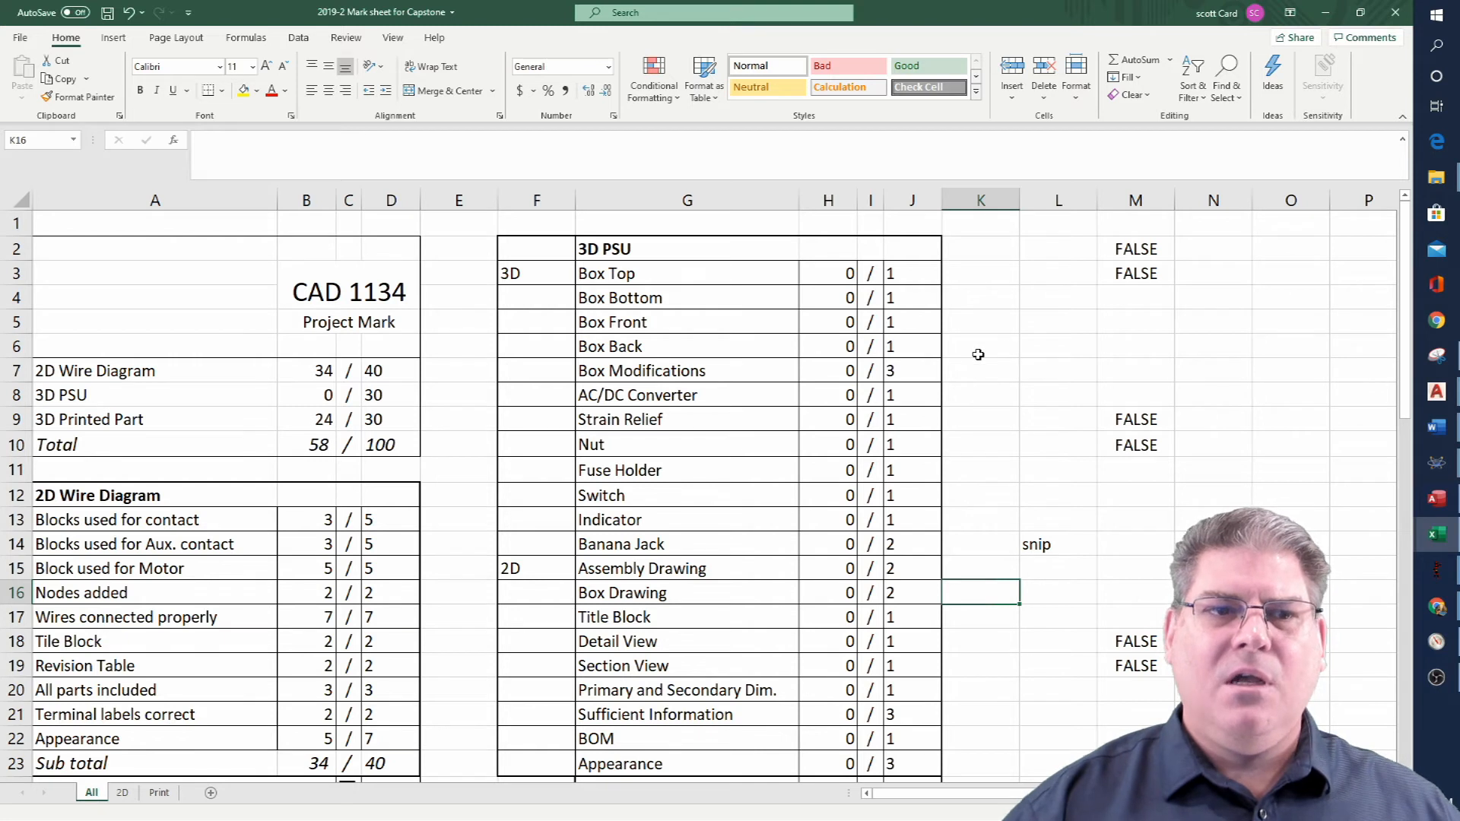
{"action": "mouse_move", "coordinate": [1323, 280]}
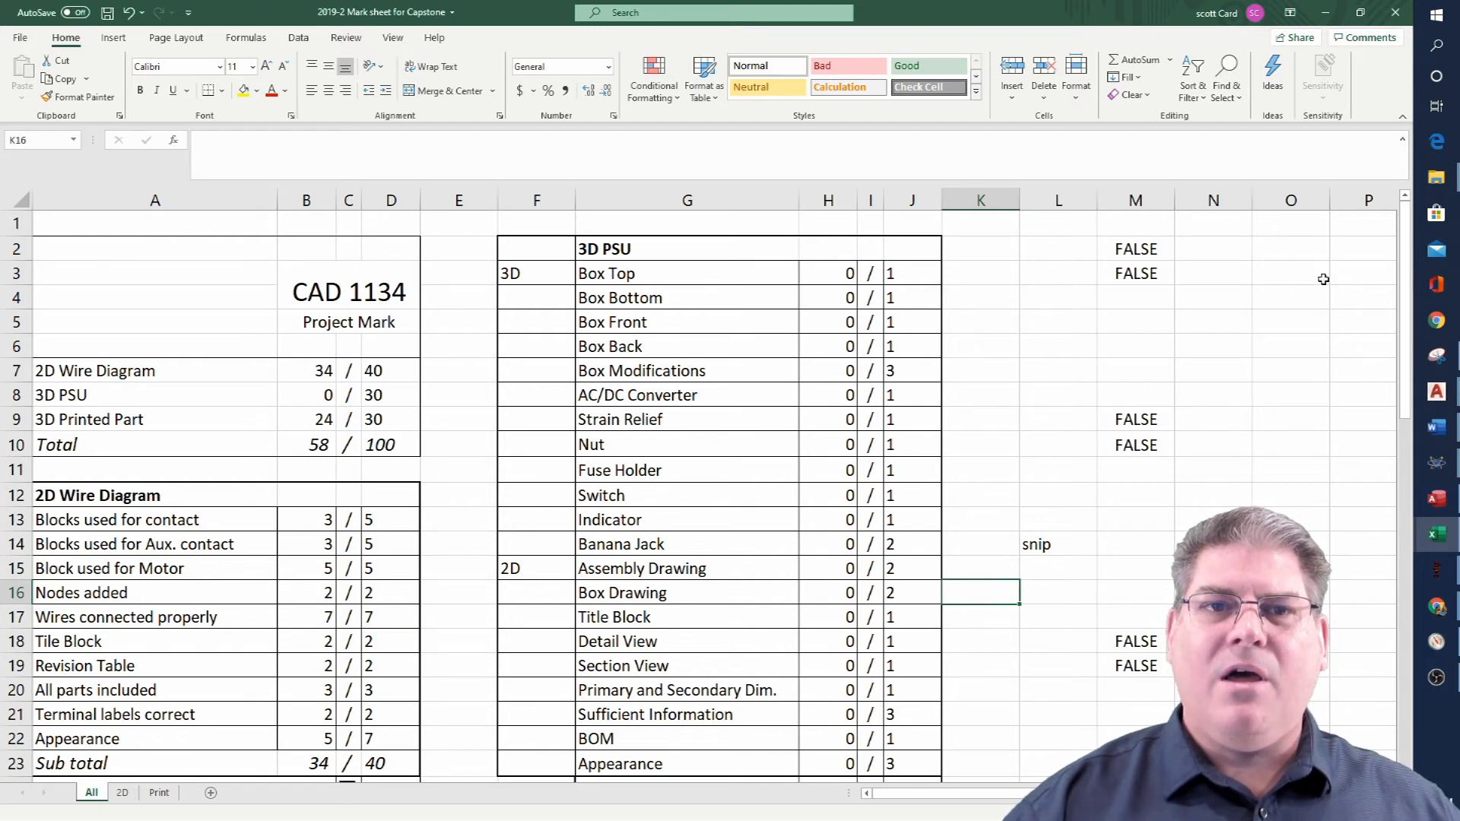
{"action": "mouse_move", "coordinate": [1243, 222]}
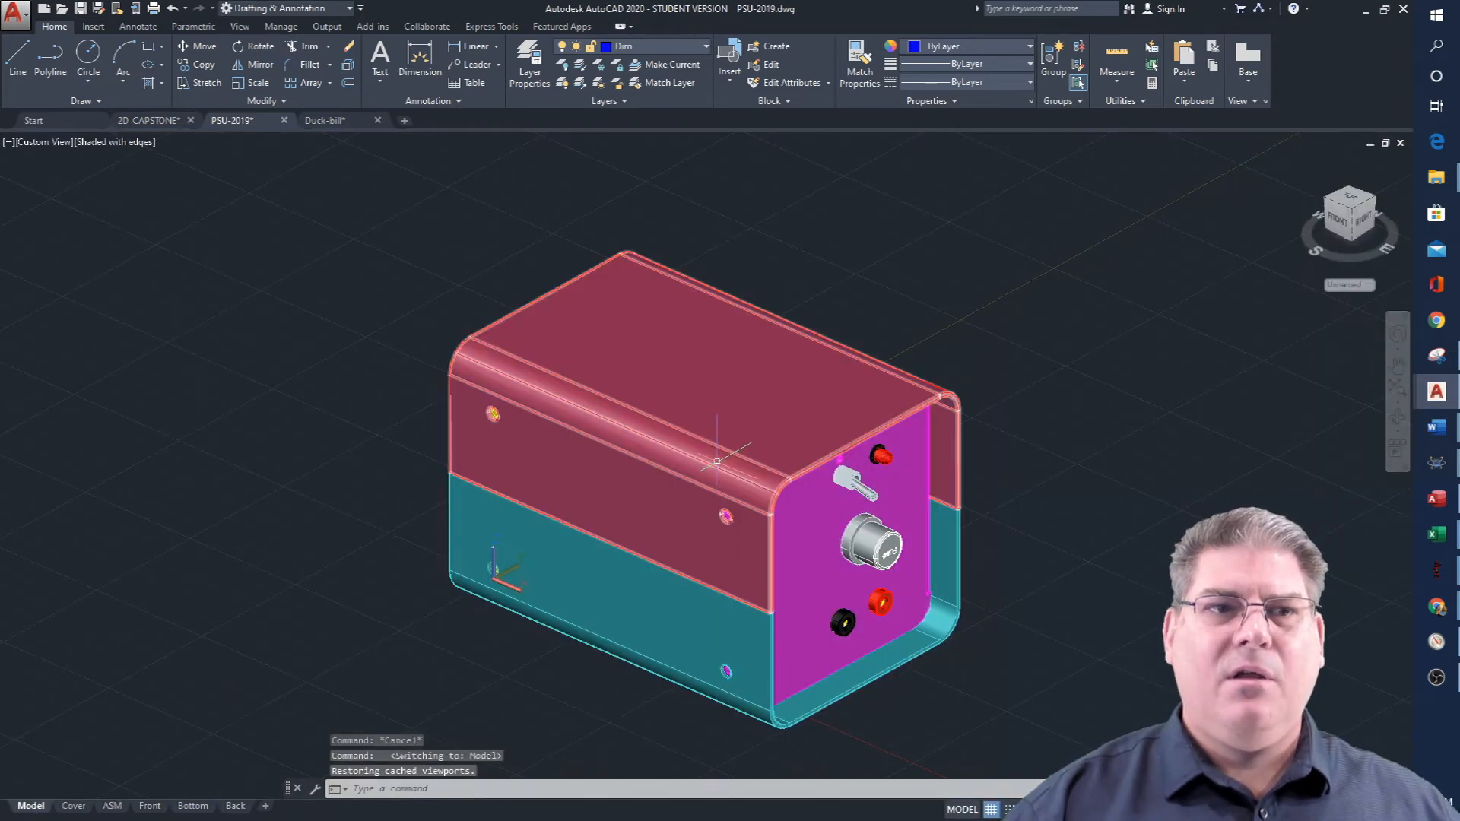
Select the PSU enclosure's top cover in the LAYER Off command to hide it.
{"action": "left_click", "coordinate": [606, 355]}
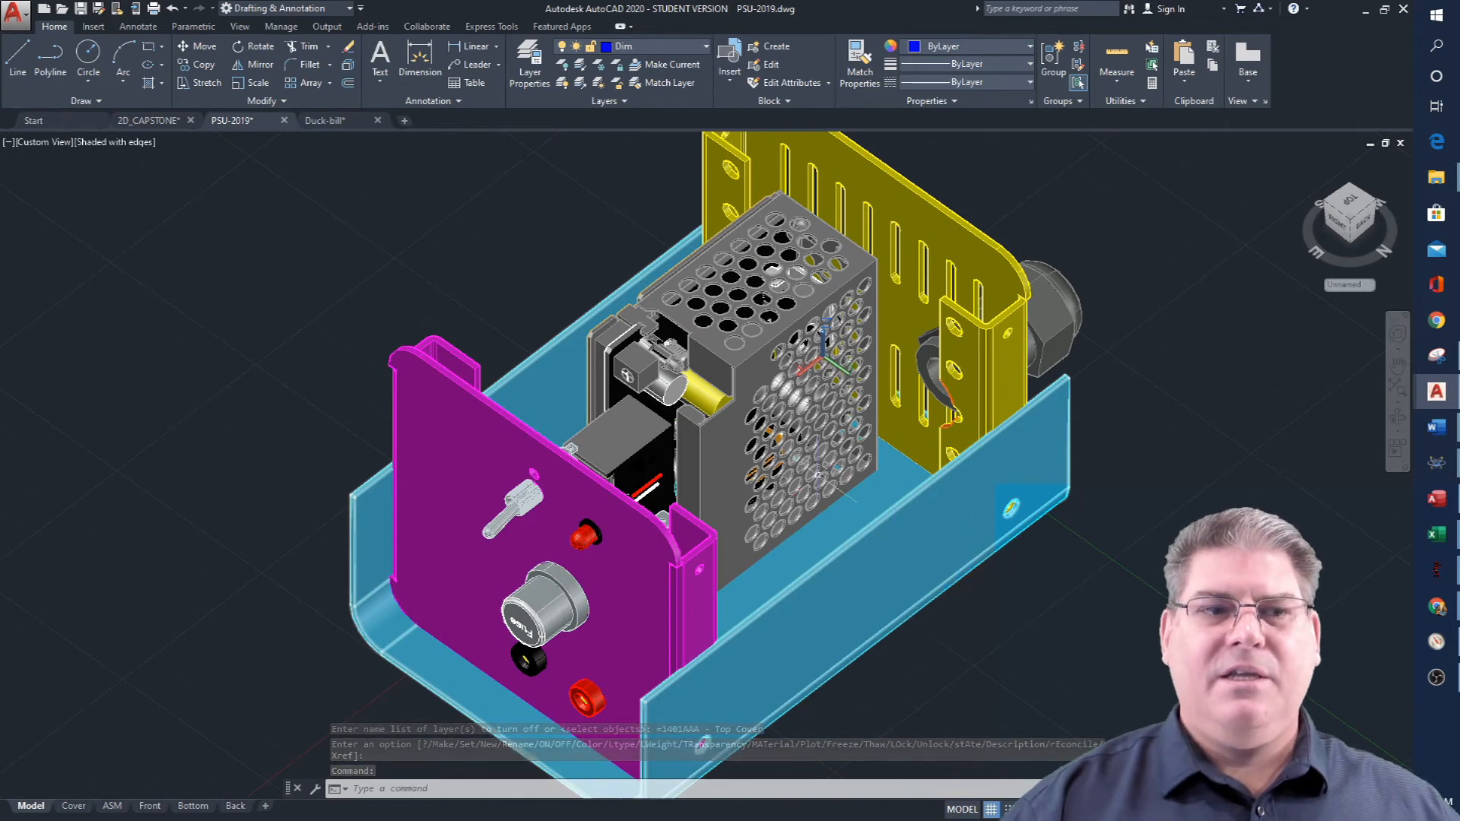
Finish hiding the top cover so the end panel's switch, fuse holder and jacks are visible.
{"action": "key", "text": "Enter"}
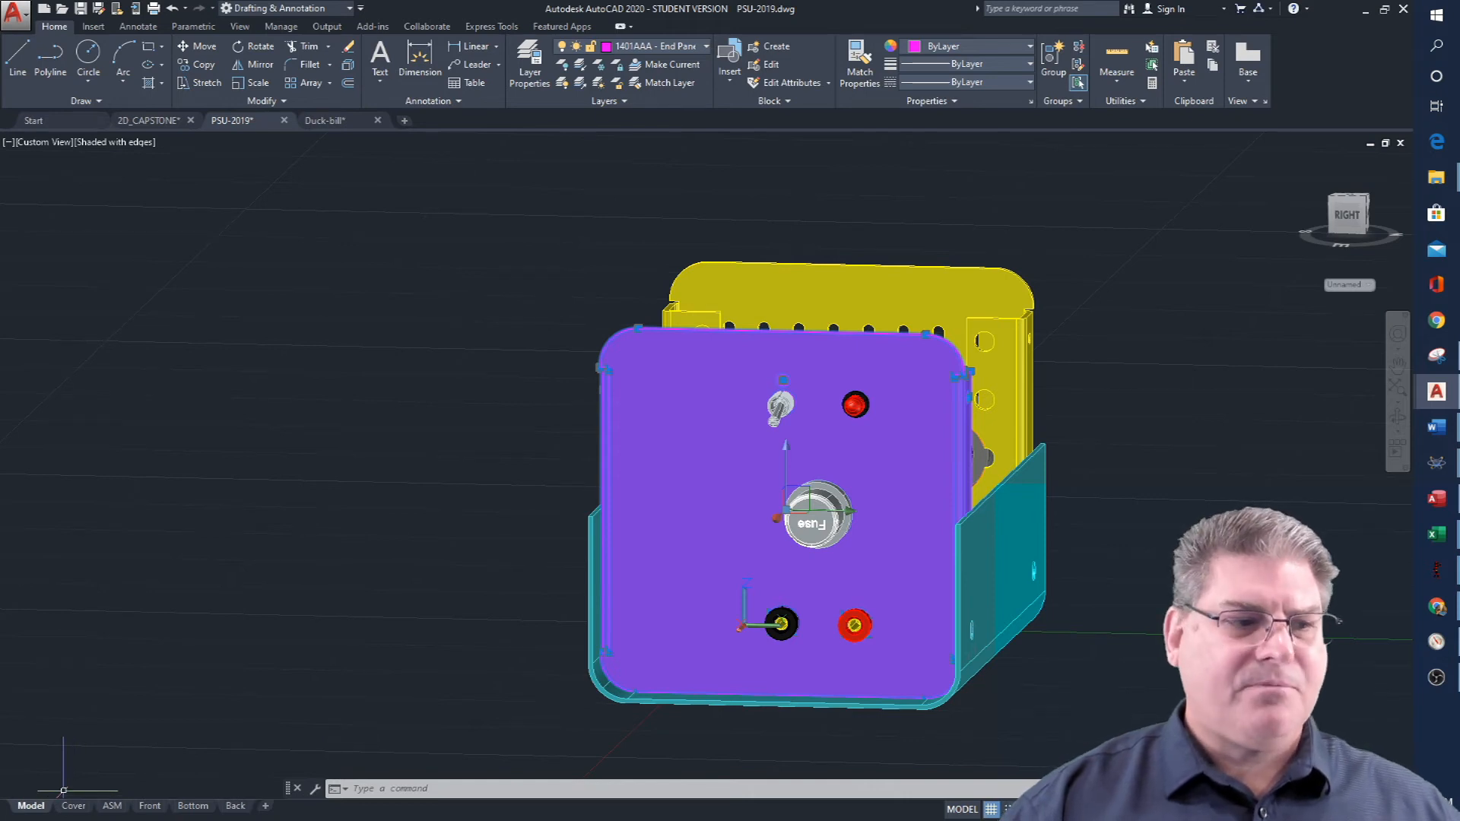
{"action": "mouse_move", "coordinate": [73, 806]}
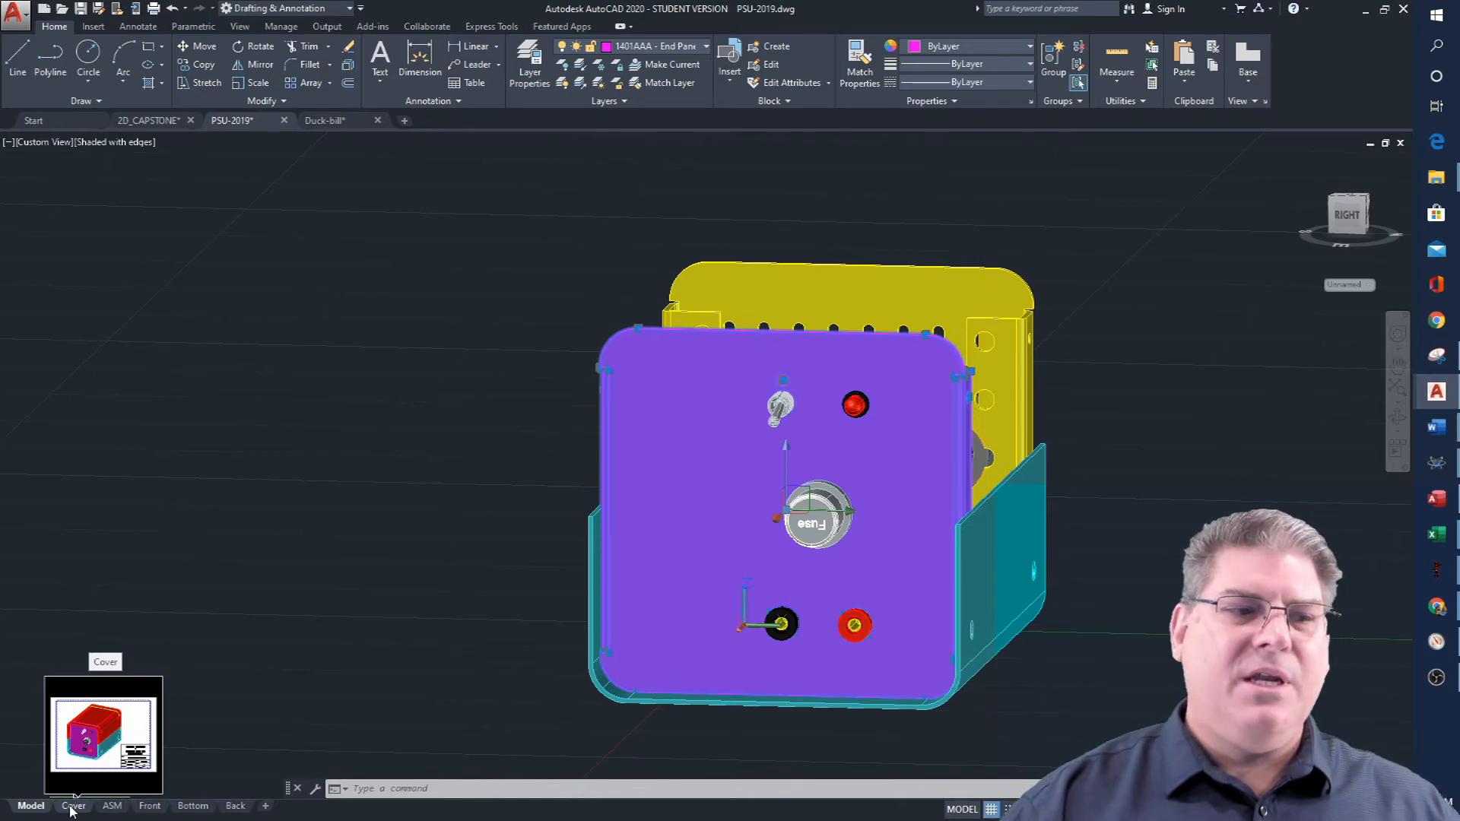
Turn the Top Cover layer back on via the Cover sheet, then show the ASM assembly sheet with section A-A.
{"action": "left_click", "coordinate": [73, 806]}
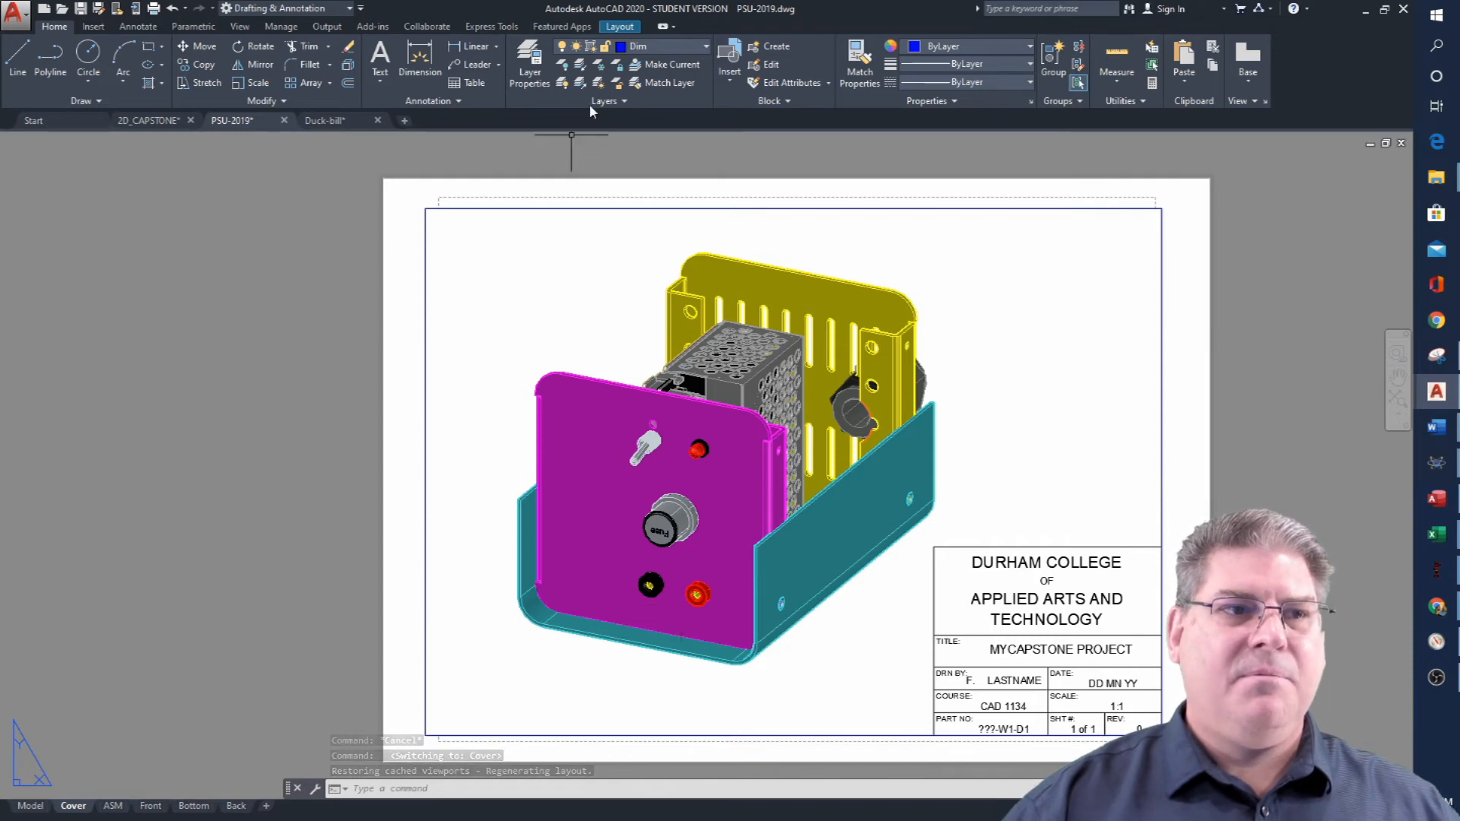
{"action": "left_click", "coordinate": [685, 47]}
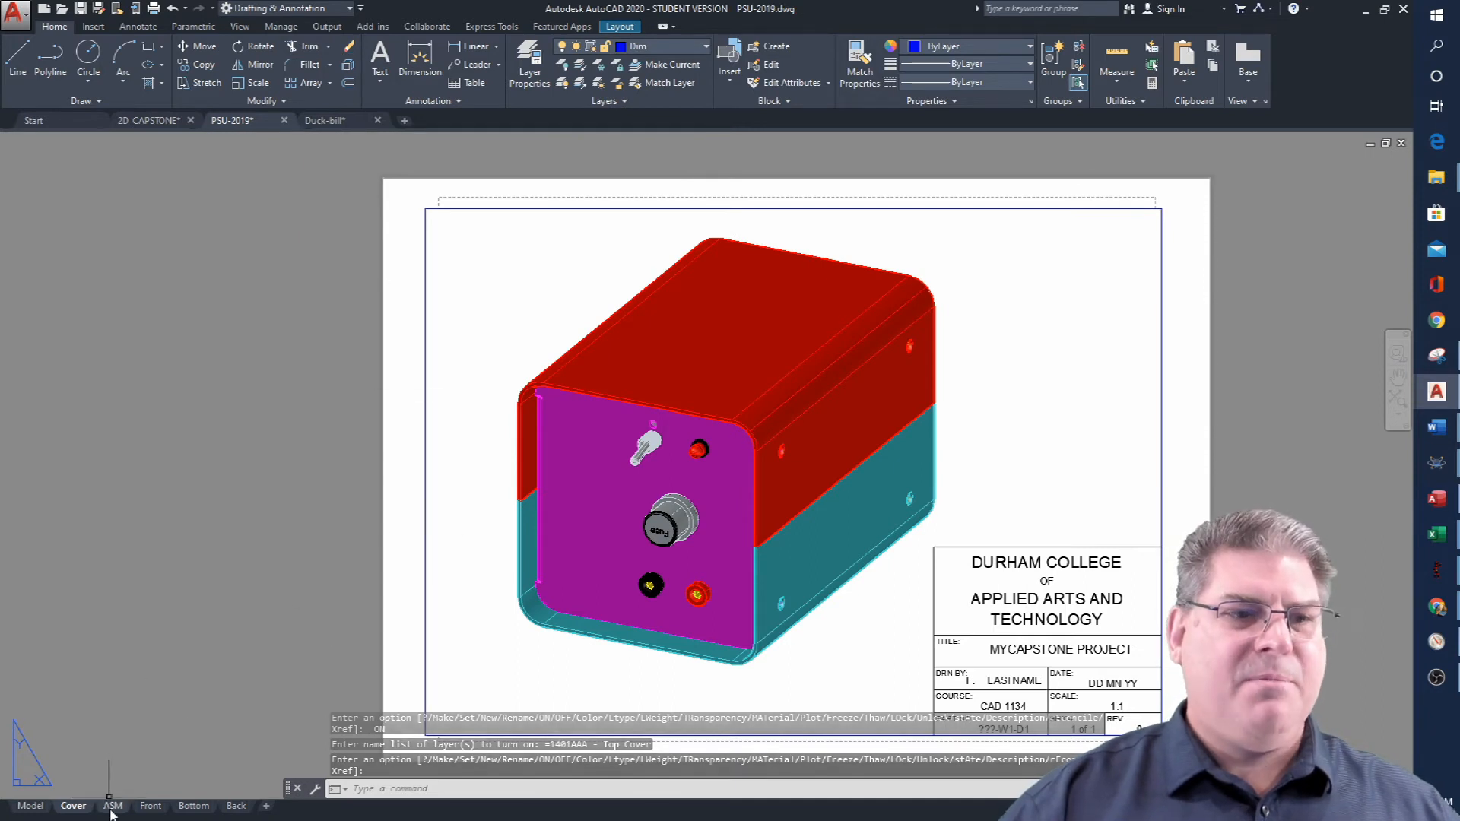
{"action": "left_click", "coordinate": [111, 806]}
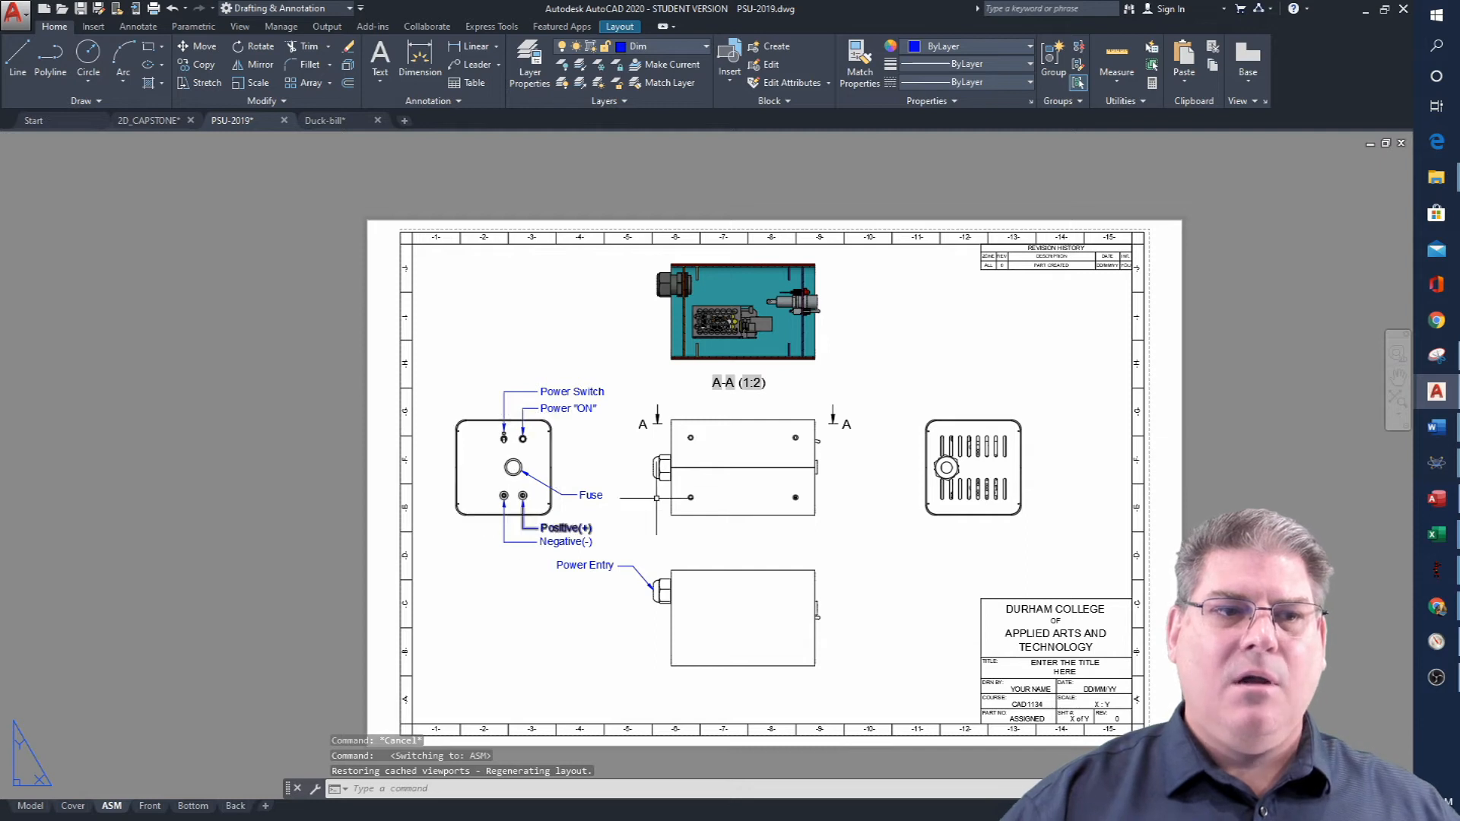
{"action": "mouse_move", "coordinate": [855, 383]}
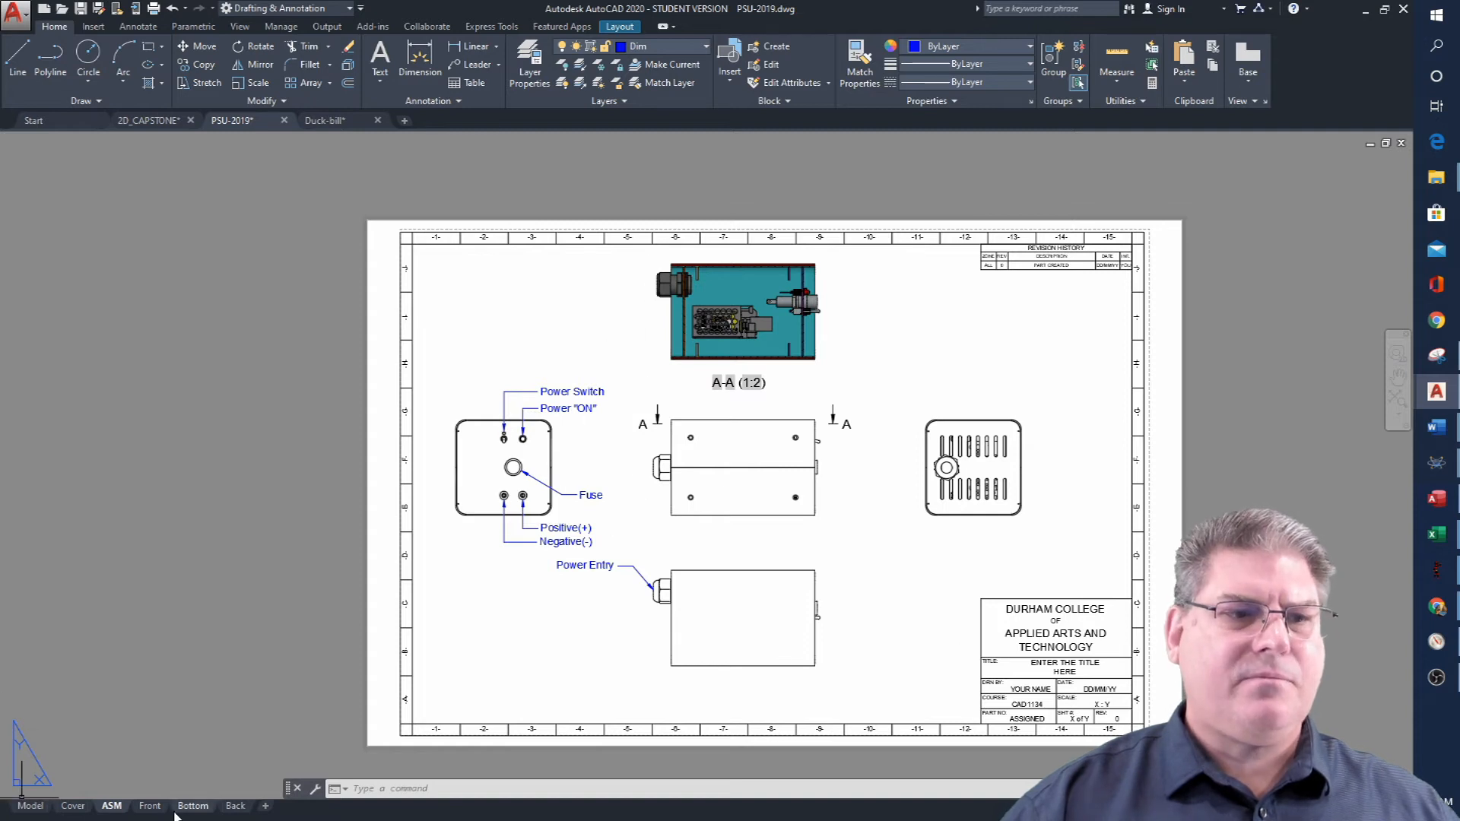
Show the Front and Back panel detail sheets, then return to the PSU-2019 3D model.
{"action": "left_click", "coordinate": [149, 806]}
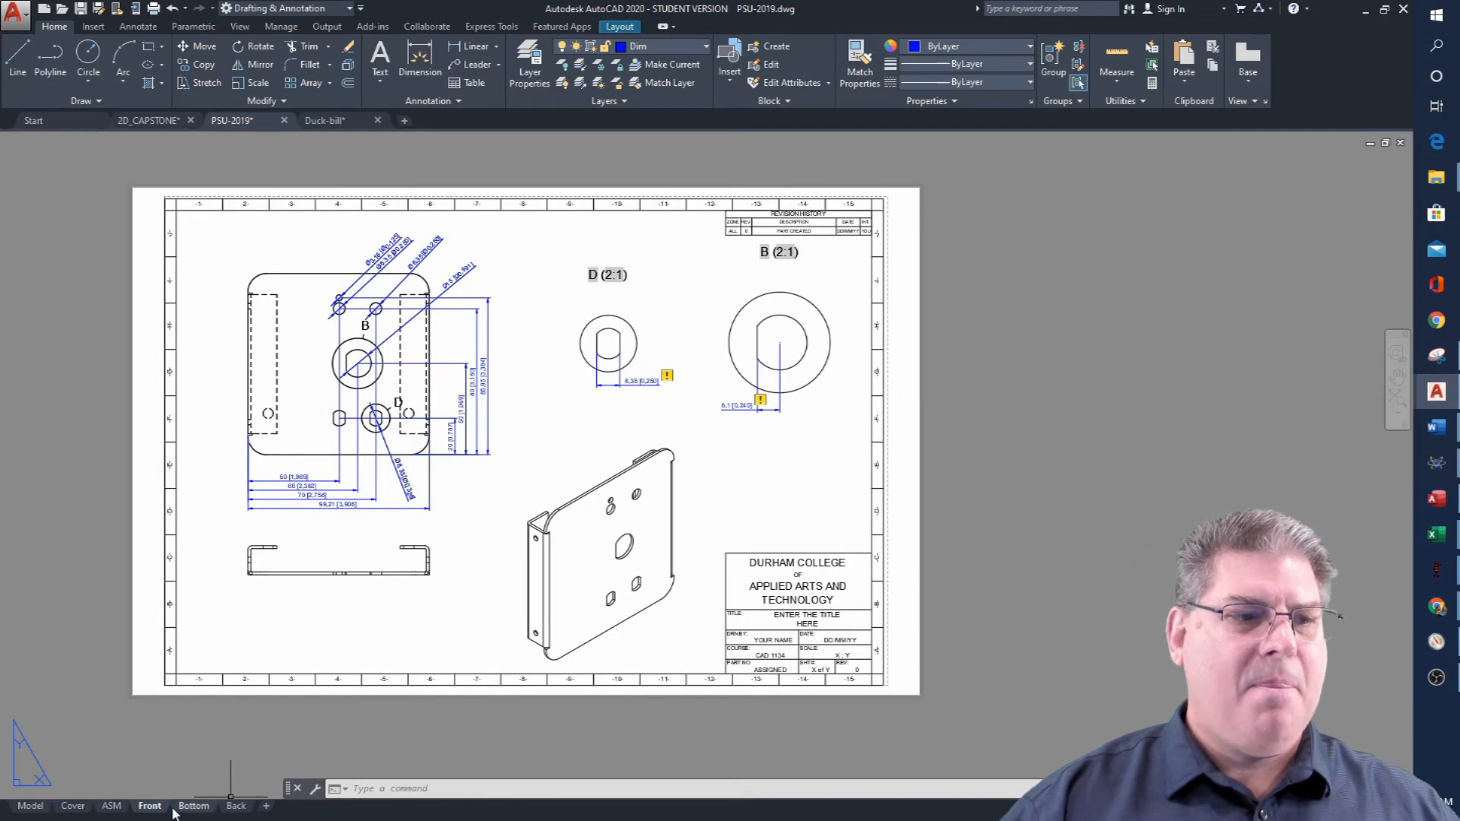
{"action": "left_click", "coordinate": [194, 806]}
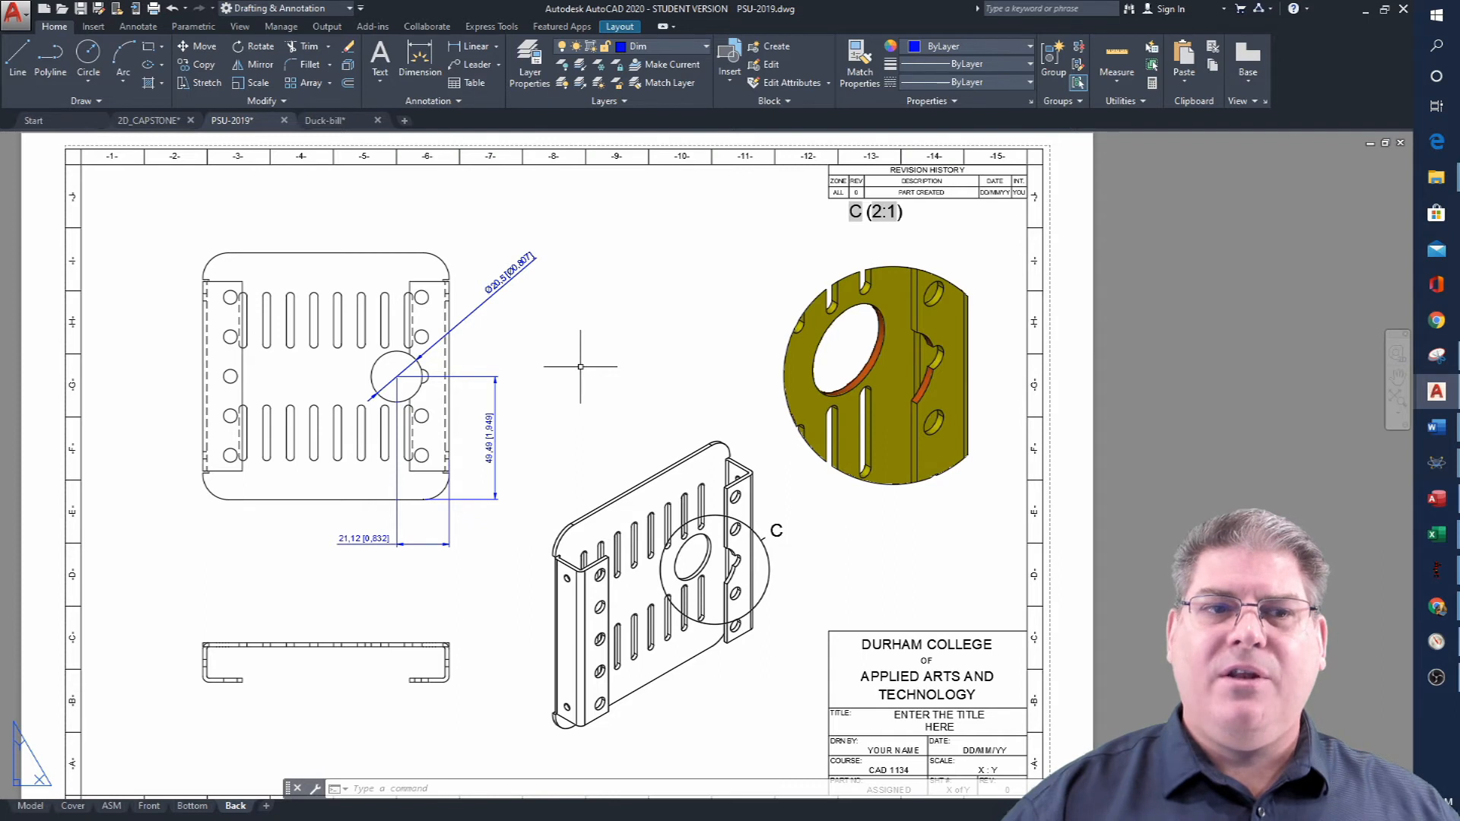
{"action": "mouse_move", "coordinate": [649, 382]}
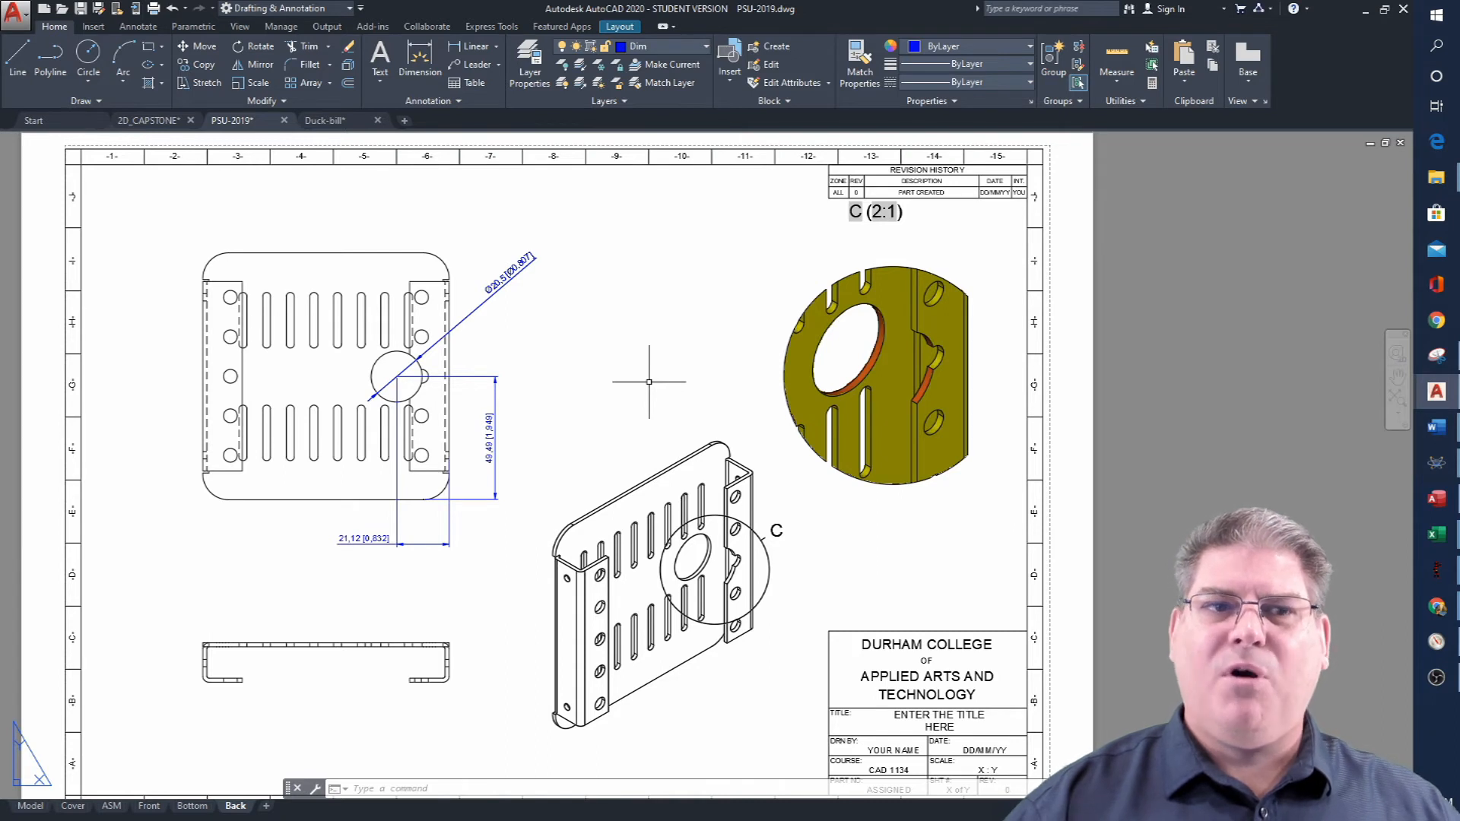
{"action": "mouse_move", "coordinate": [701, 374]}
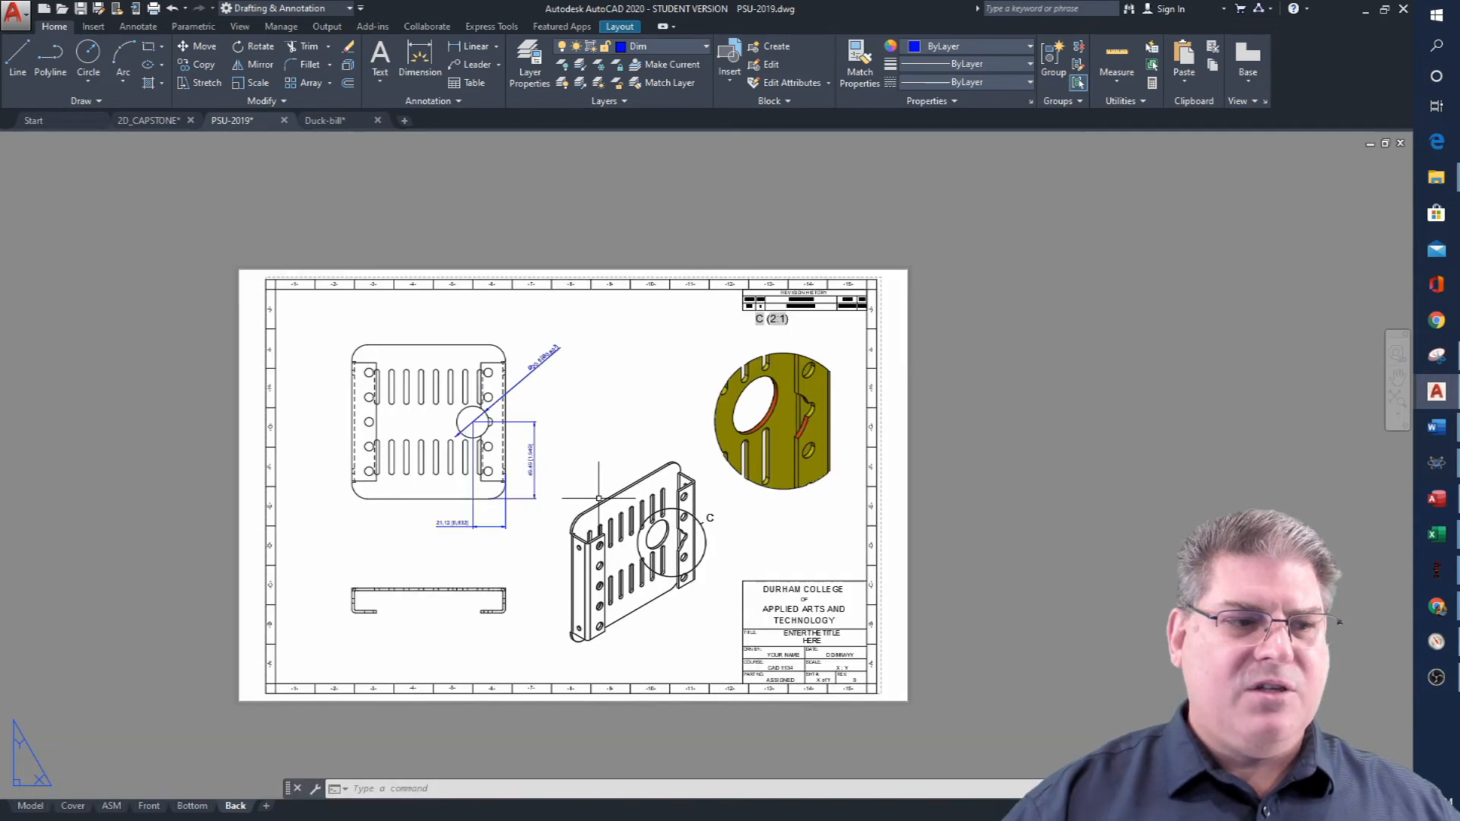
{"action": "left_click", "coordinate": [30, 806]}
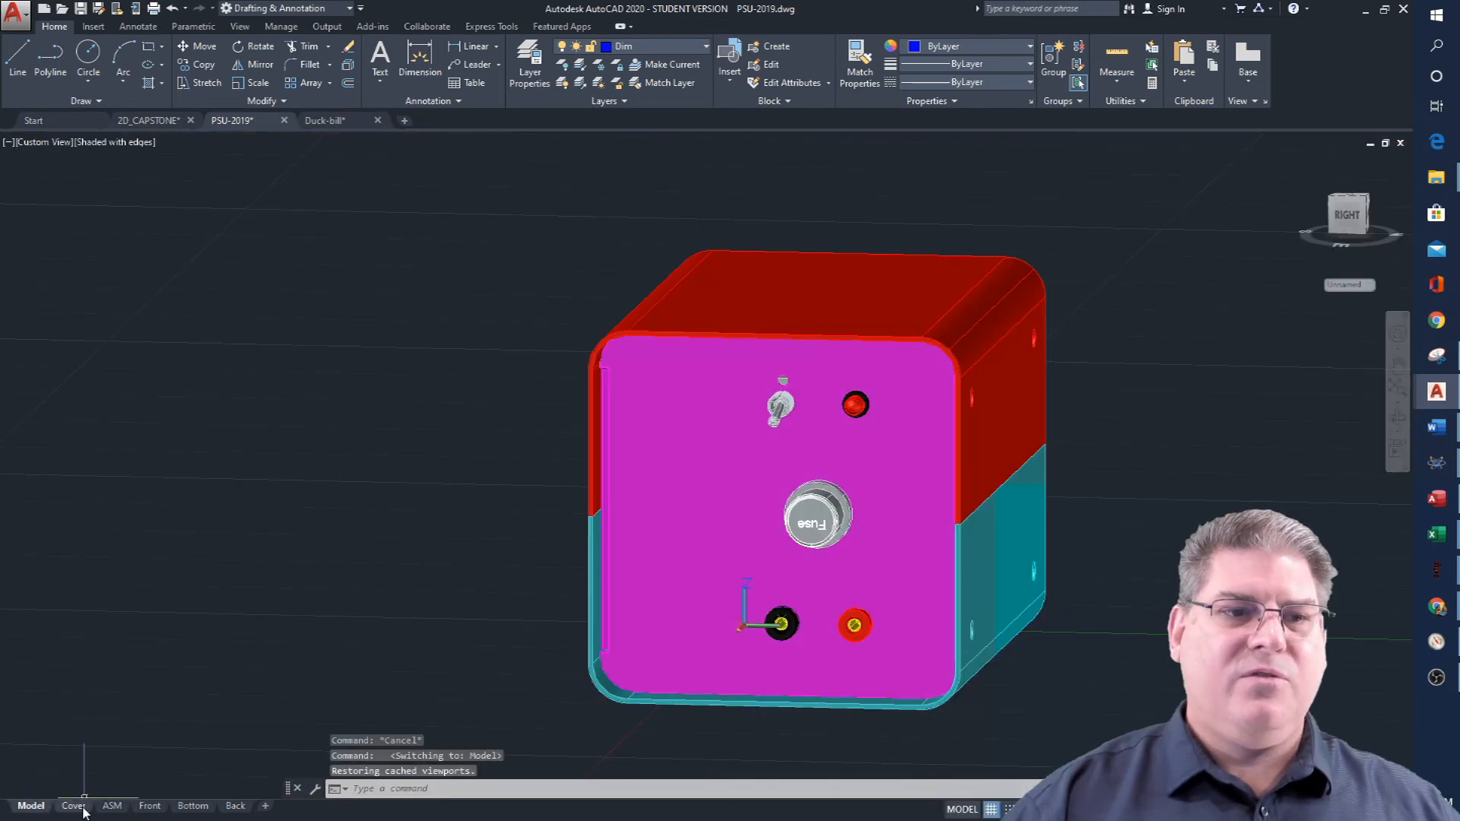
{"action": "left_click", "coordinate": [73, 806]}
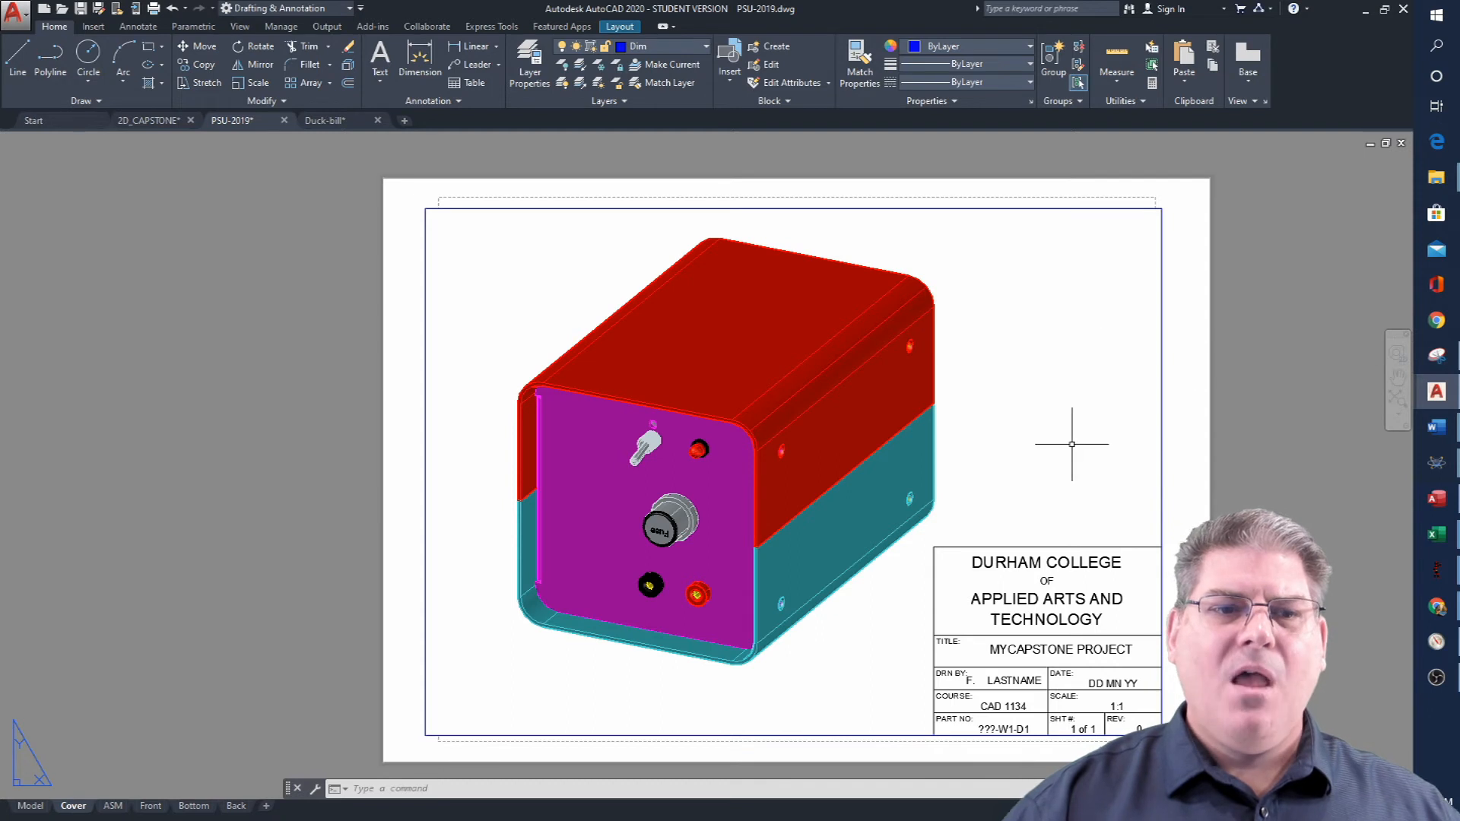
{"action": "mouse_move", "coordinate": [931, 492]}
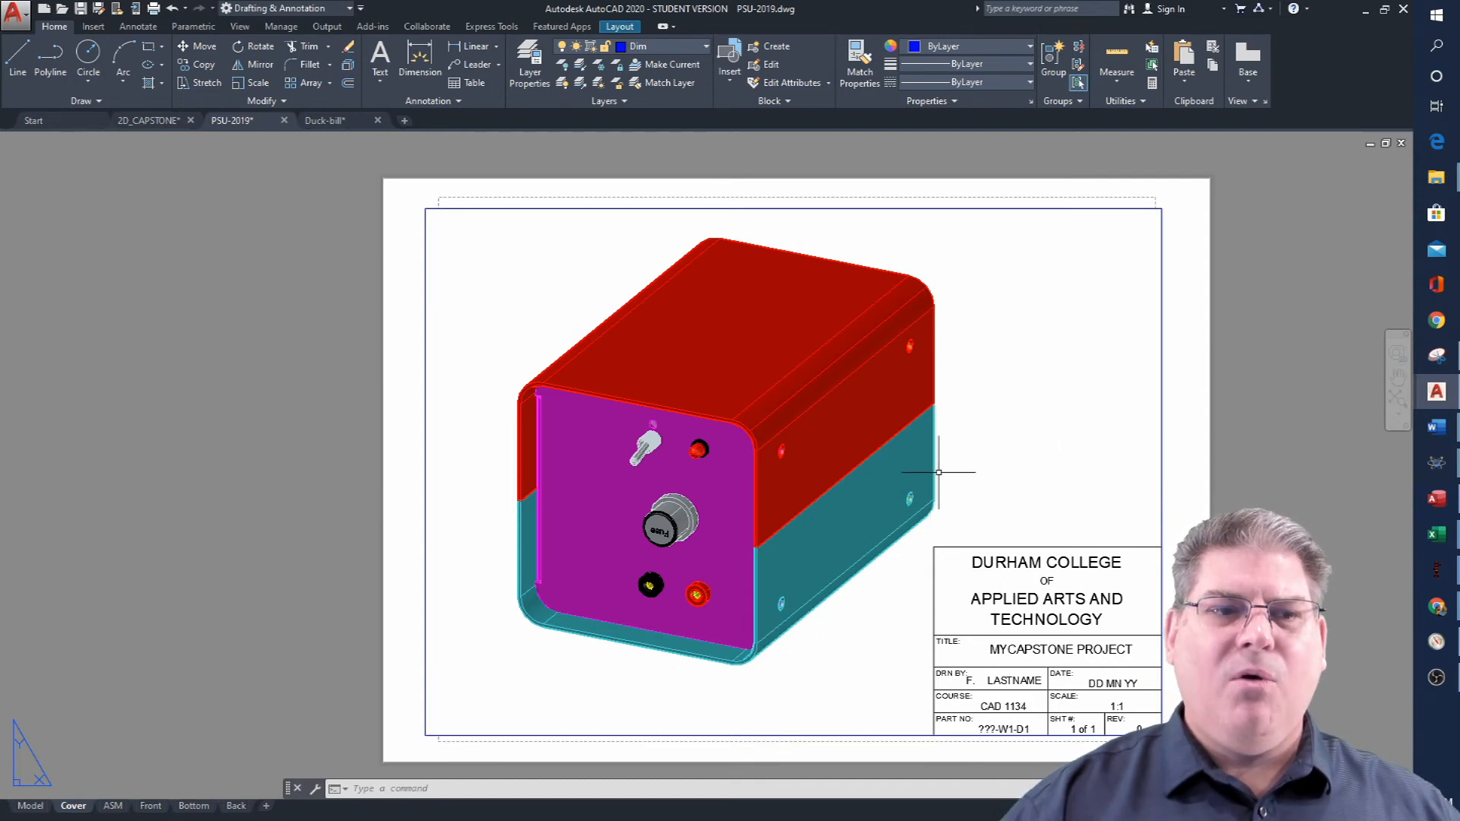
{"action": "mouse_move", "coordinate": [636, 335]}
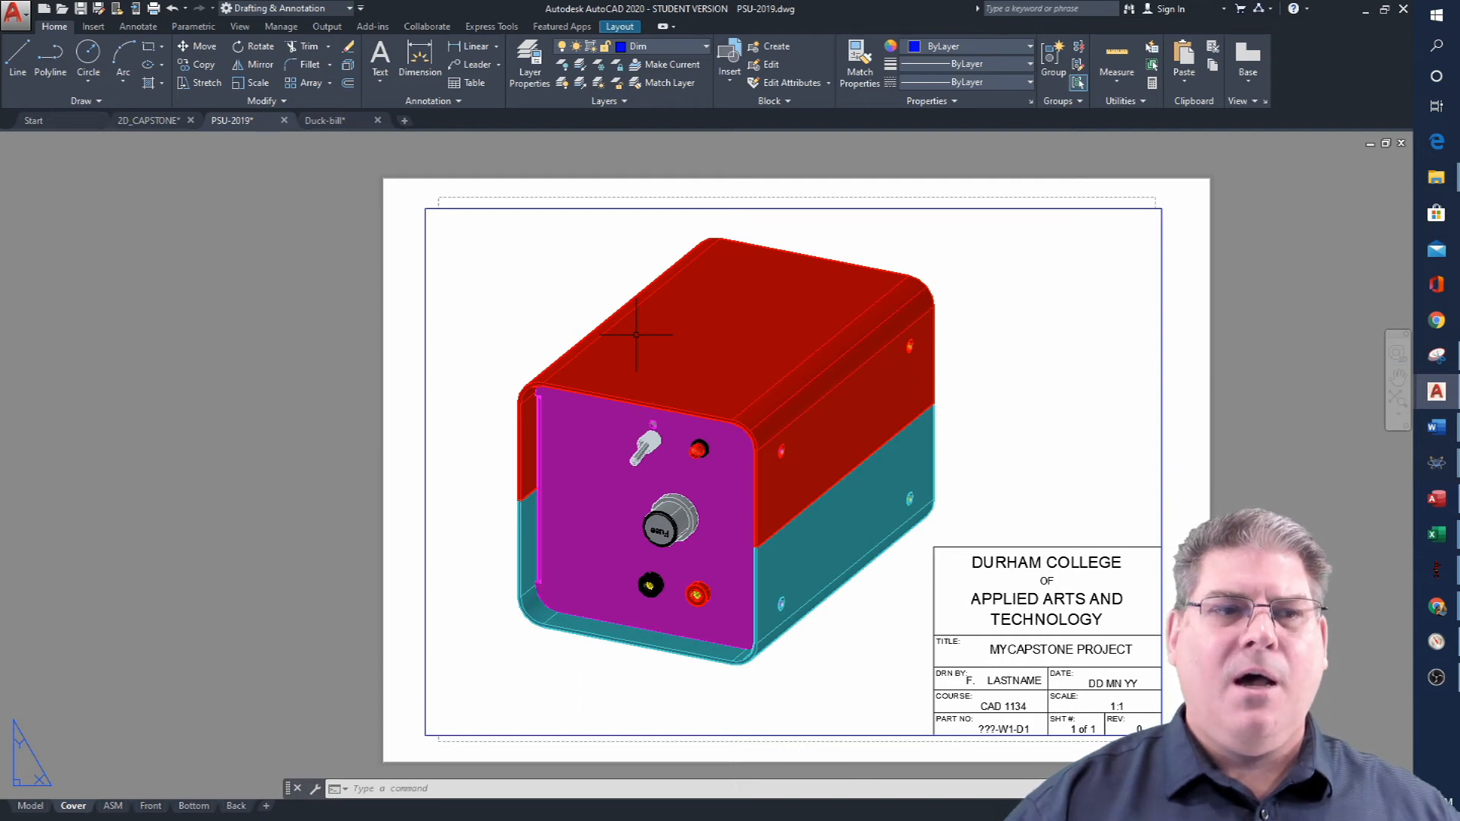
{"action": "mouse_move", "coordinate": [745, 426]}
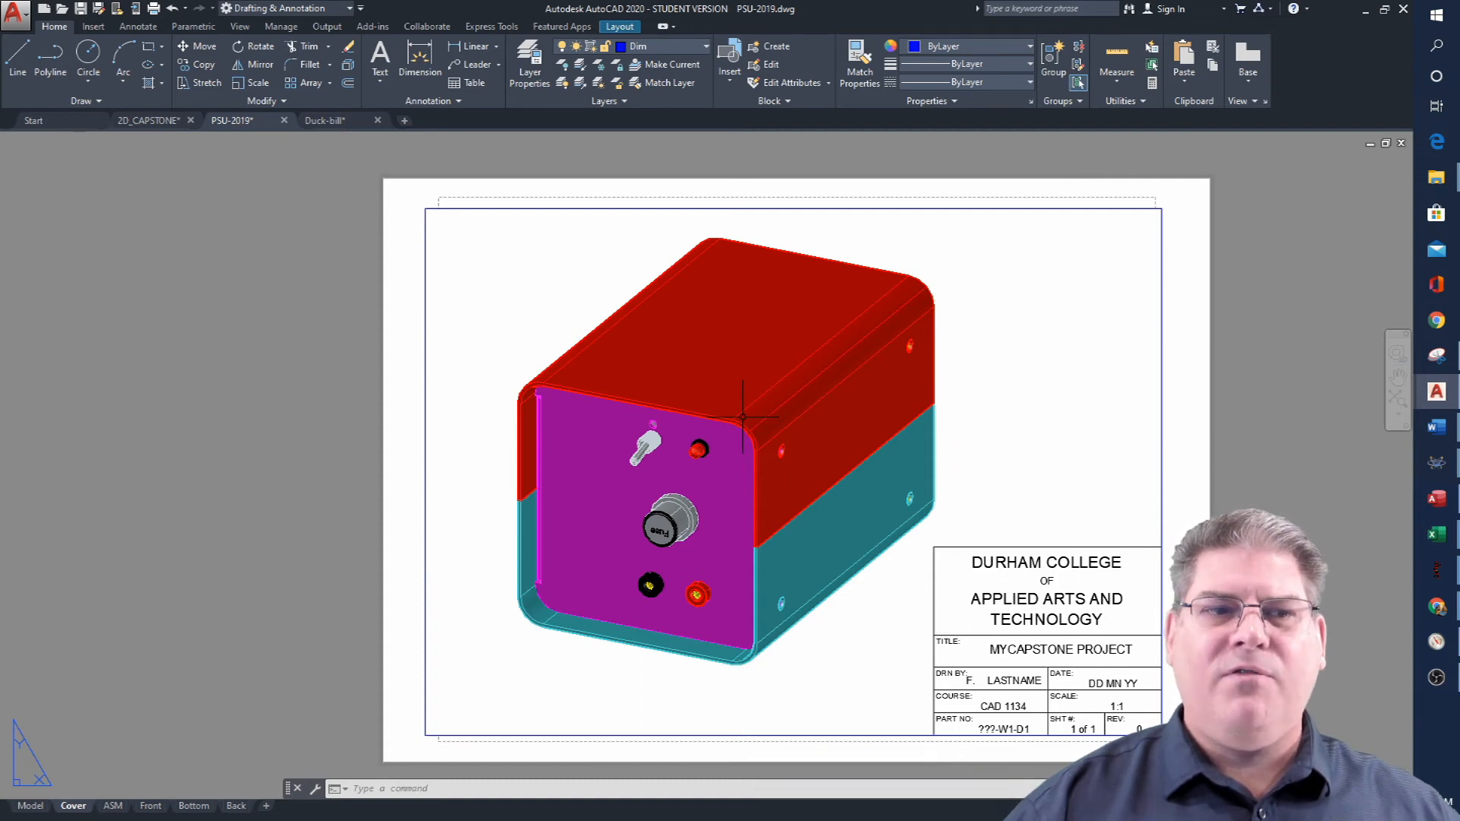
{"action": "mouse_move", "coordinate": [641, 351]}
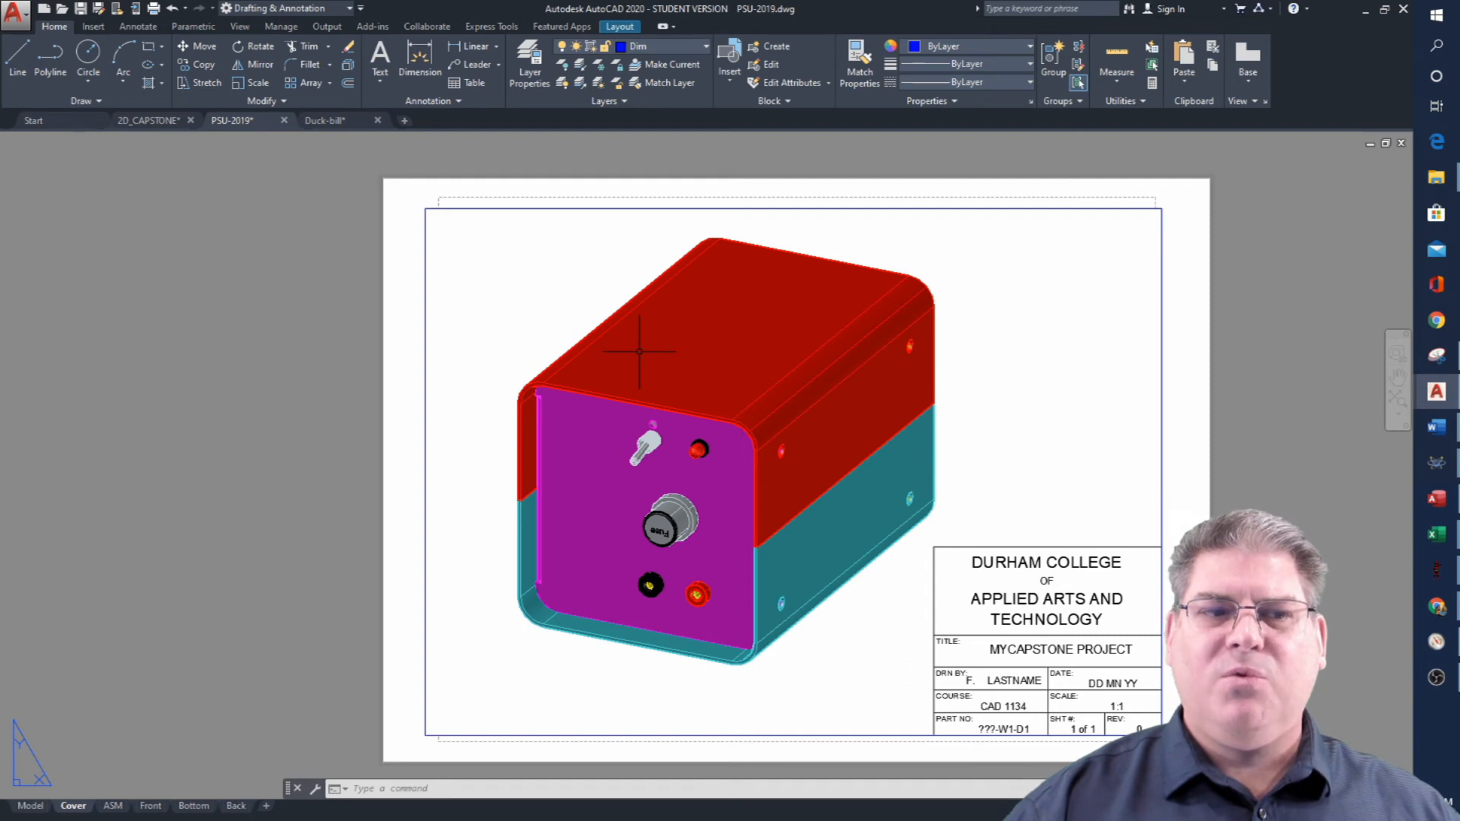
{"action": "mouse_move", "coordinate": [913, 511]}
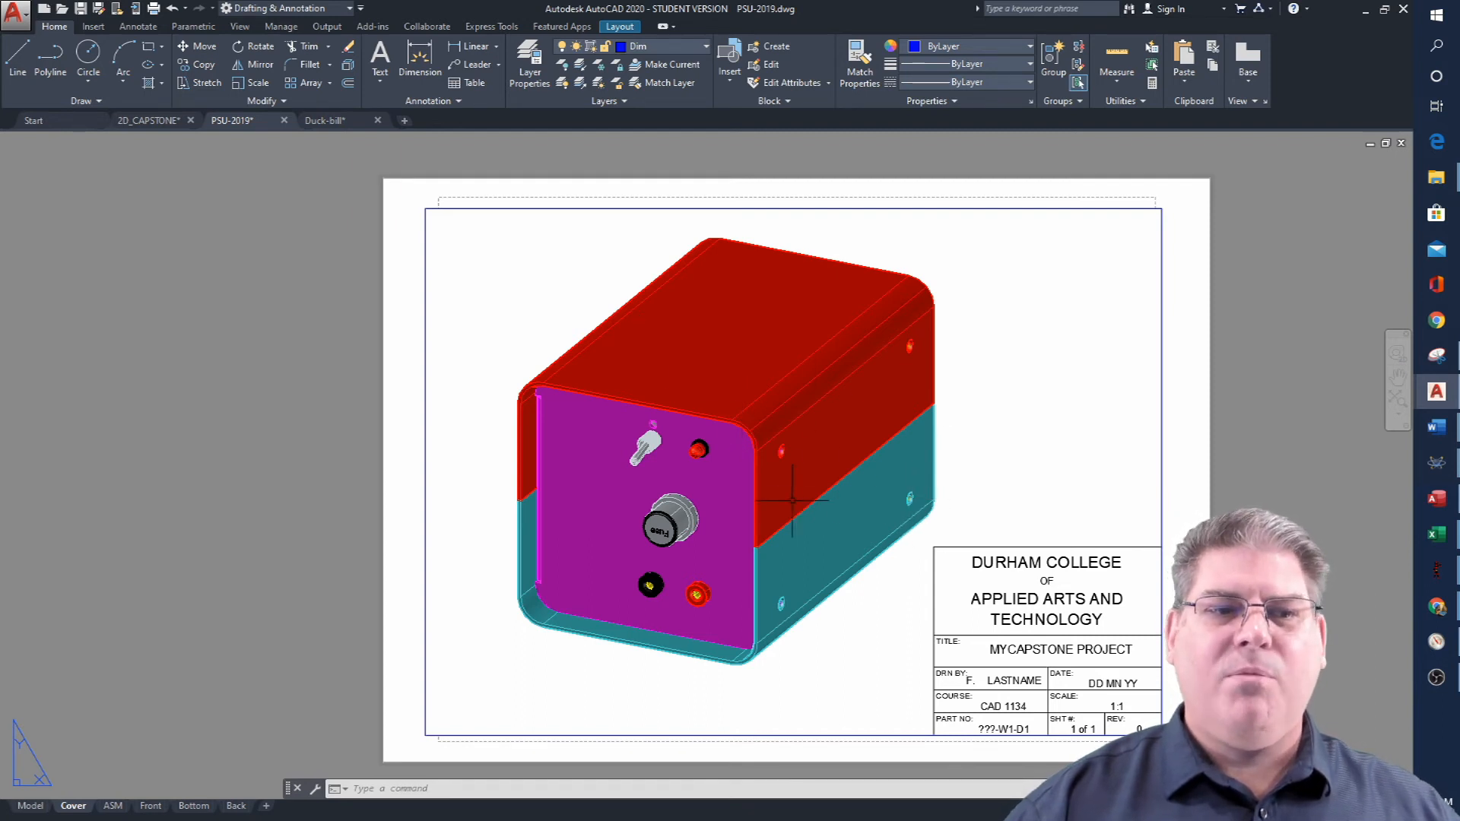
{"action": "mouse_move", "coordinate": [671, 517]}
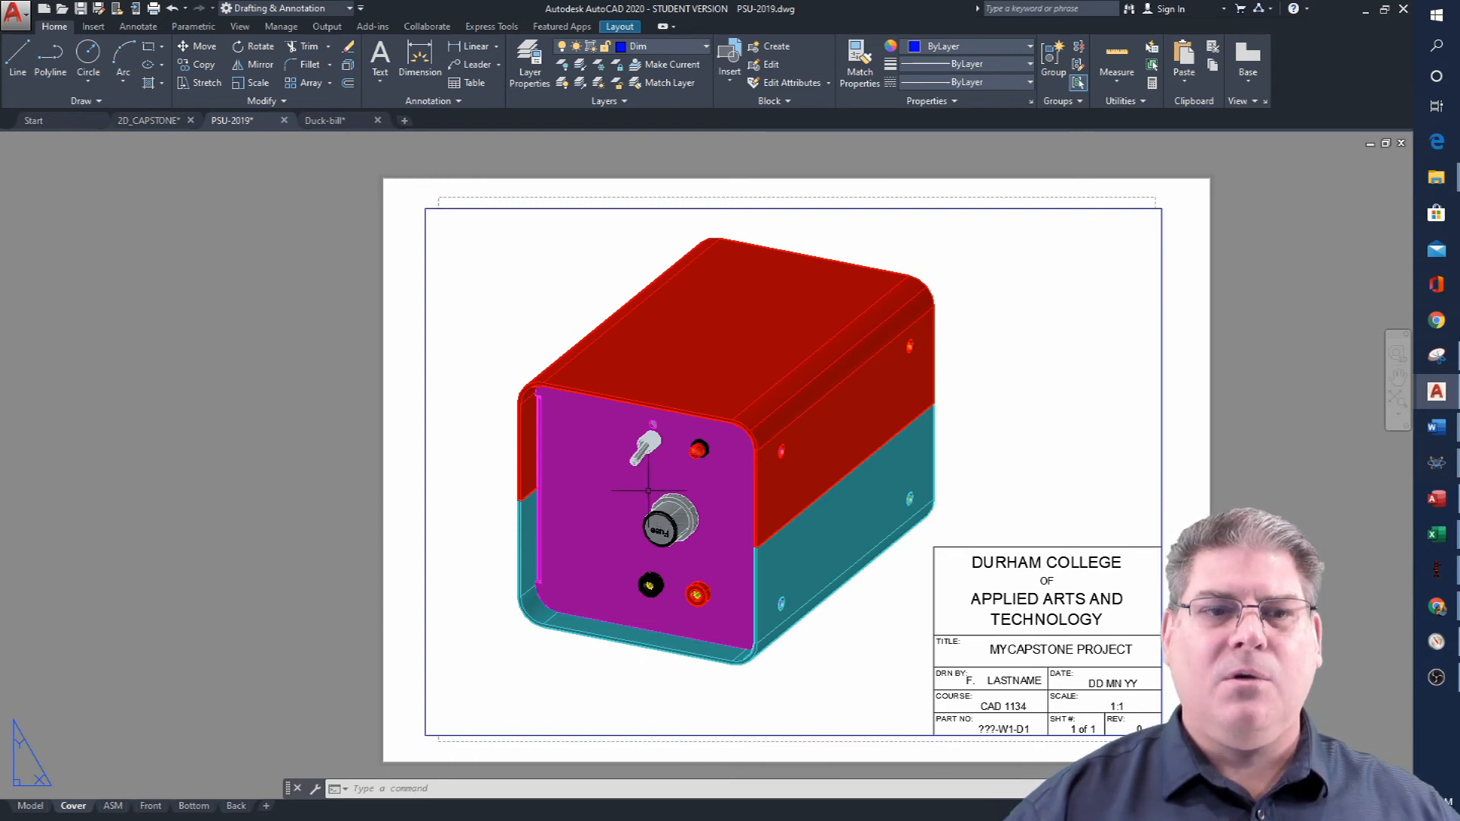
{"action": "mouse_move", "coordinate": [1005, 455]}
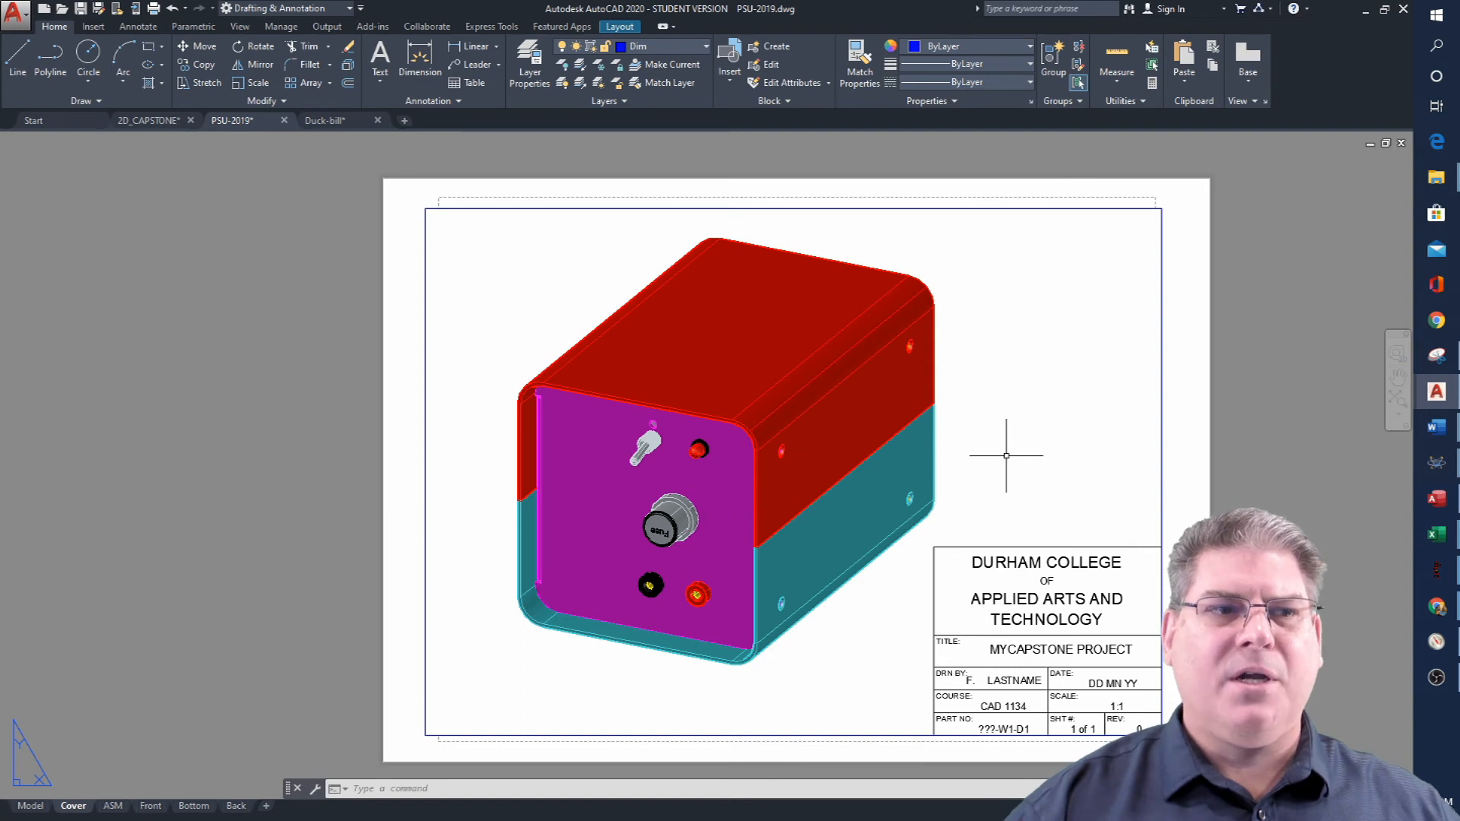
Switch to the 2D_CAPSTONE drawing's Layout3 wiring diagram with the motor, PSU1 and relays RL1/RL2.
{"action": "left_click", "coordinate": [148, 120]}
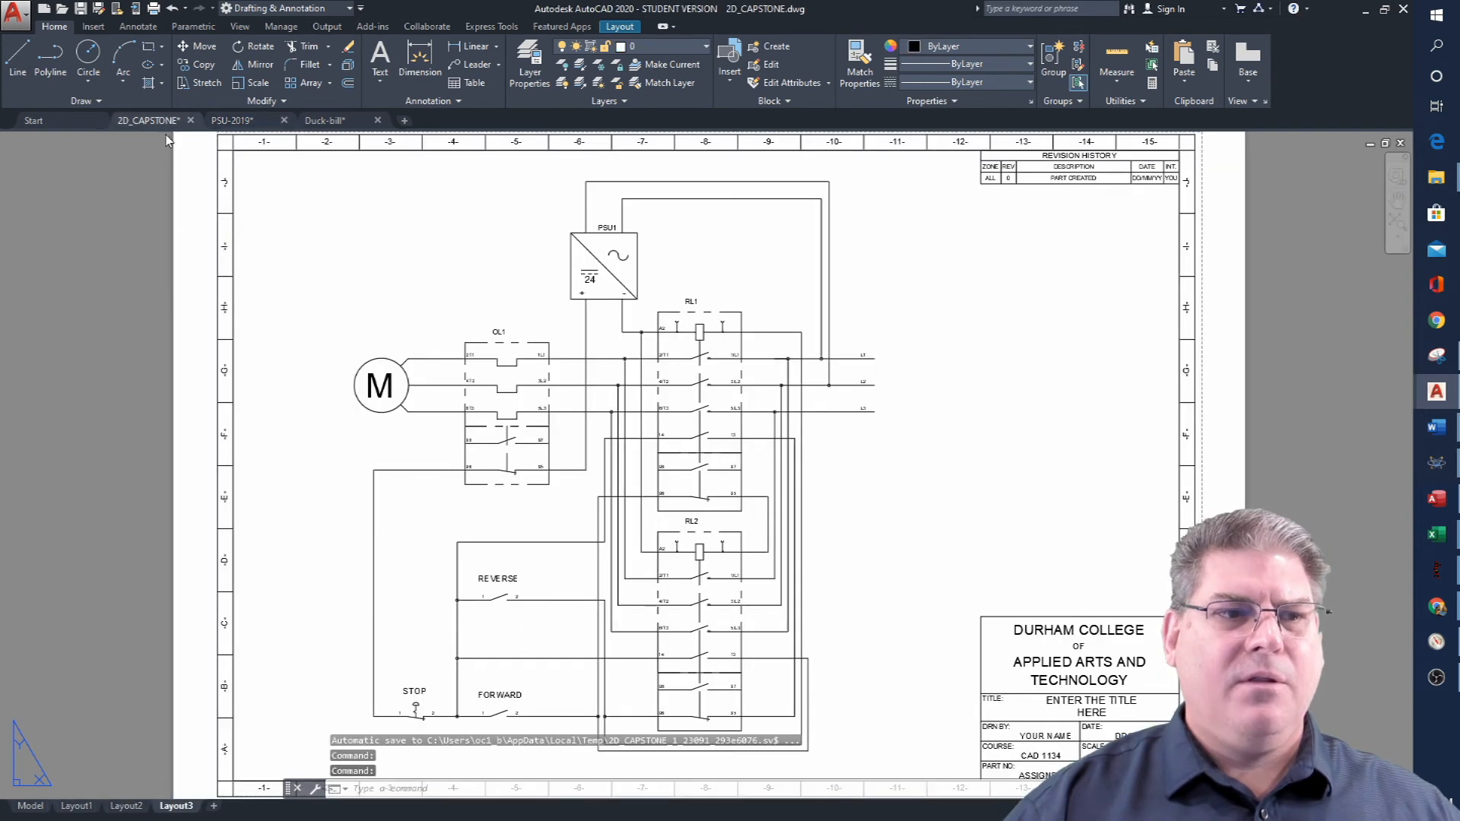
{"action": "mouse_move", "coordinate": [991, 377]}
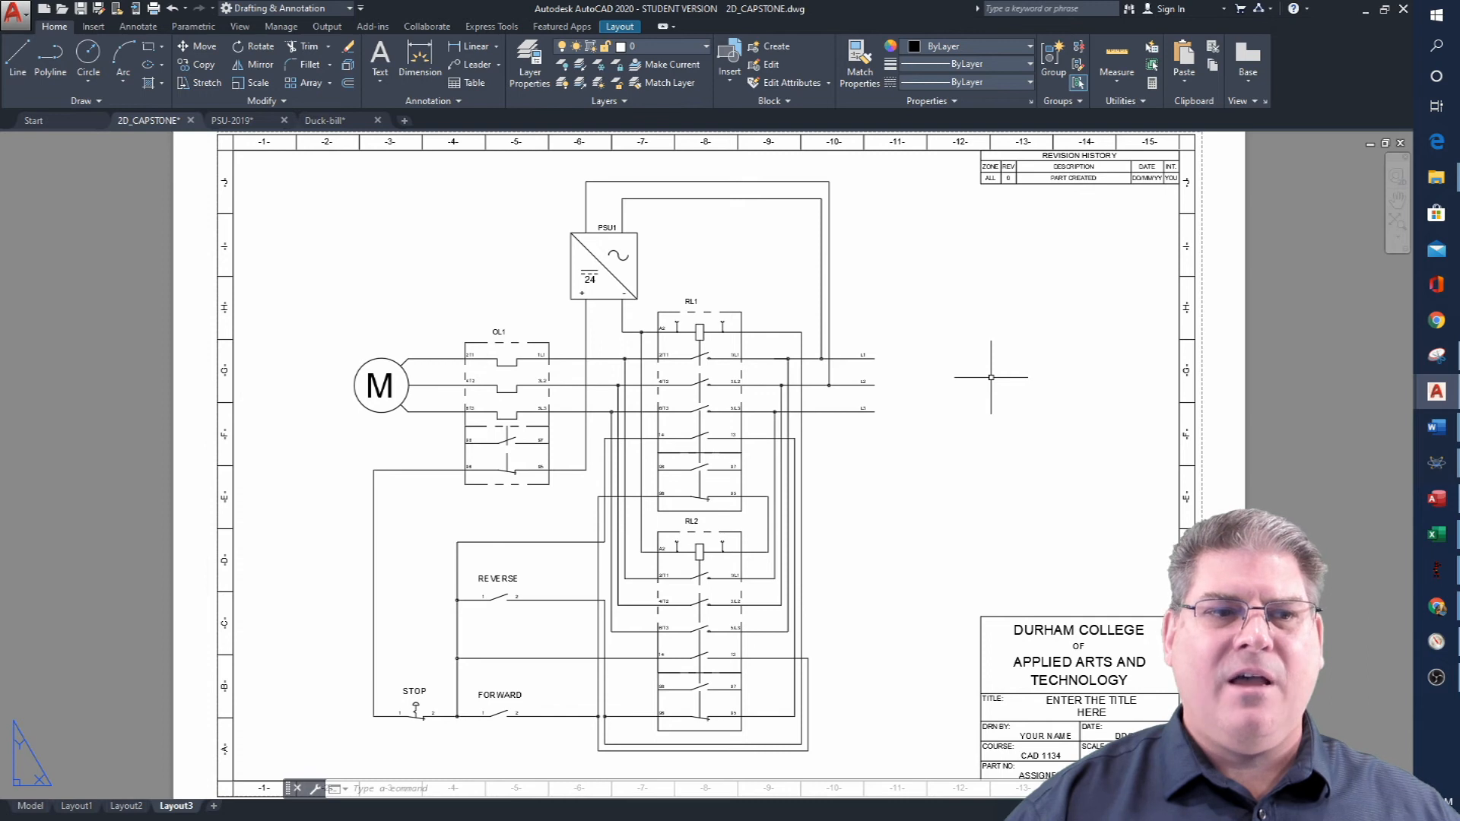
{"action": "mouse_move", "coordinate": [829, 465]}
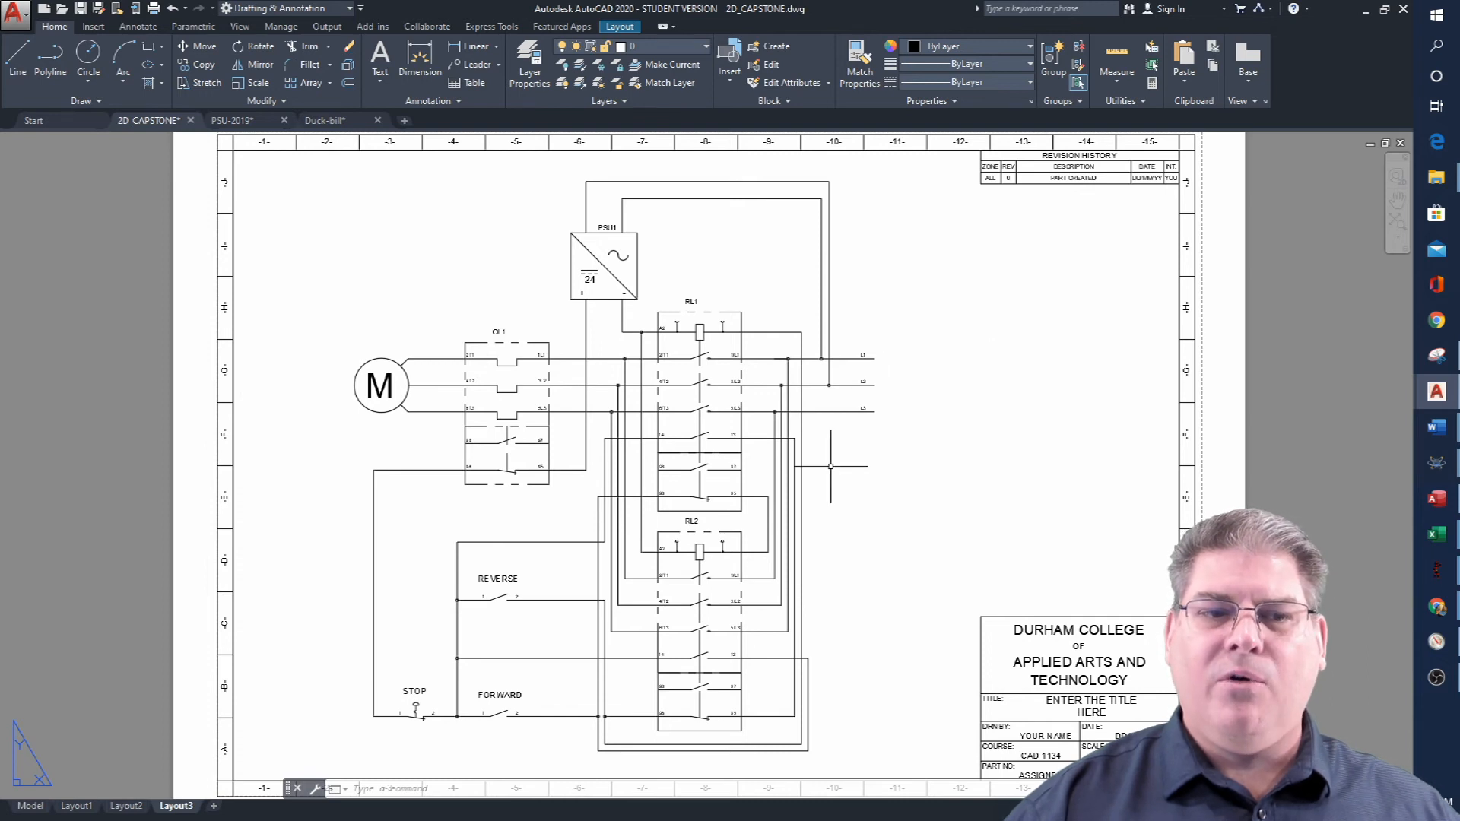
{"action": "mouse_move", "coordinate": [819, 459]}
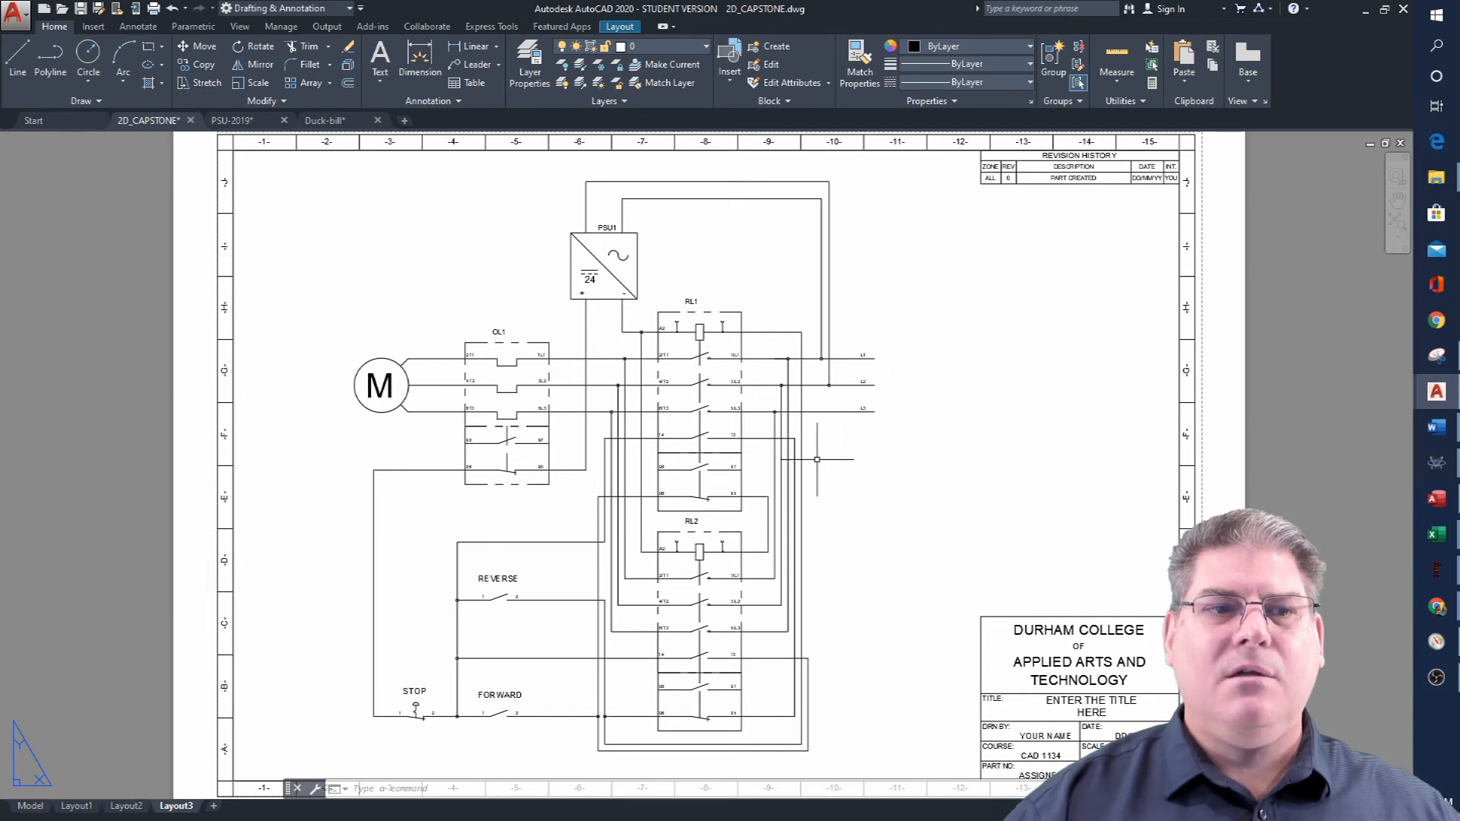
{"action": "mouse_move", "coordinate": [847, 457]}
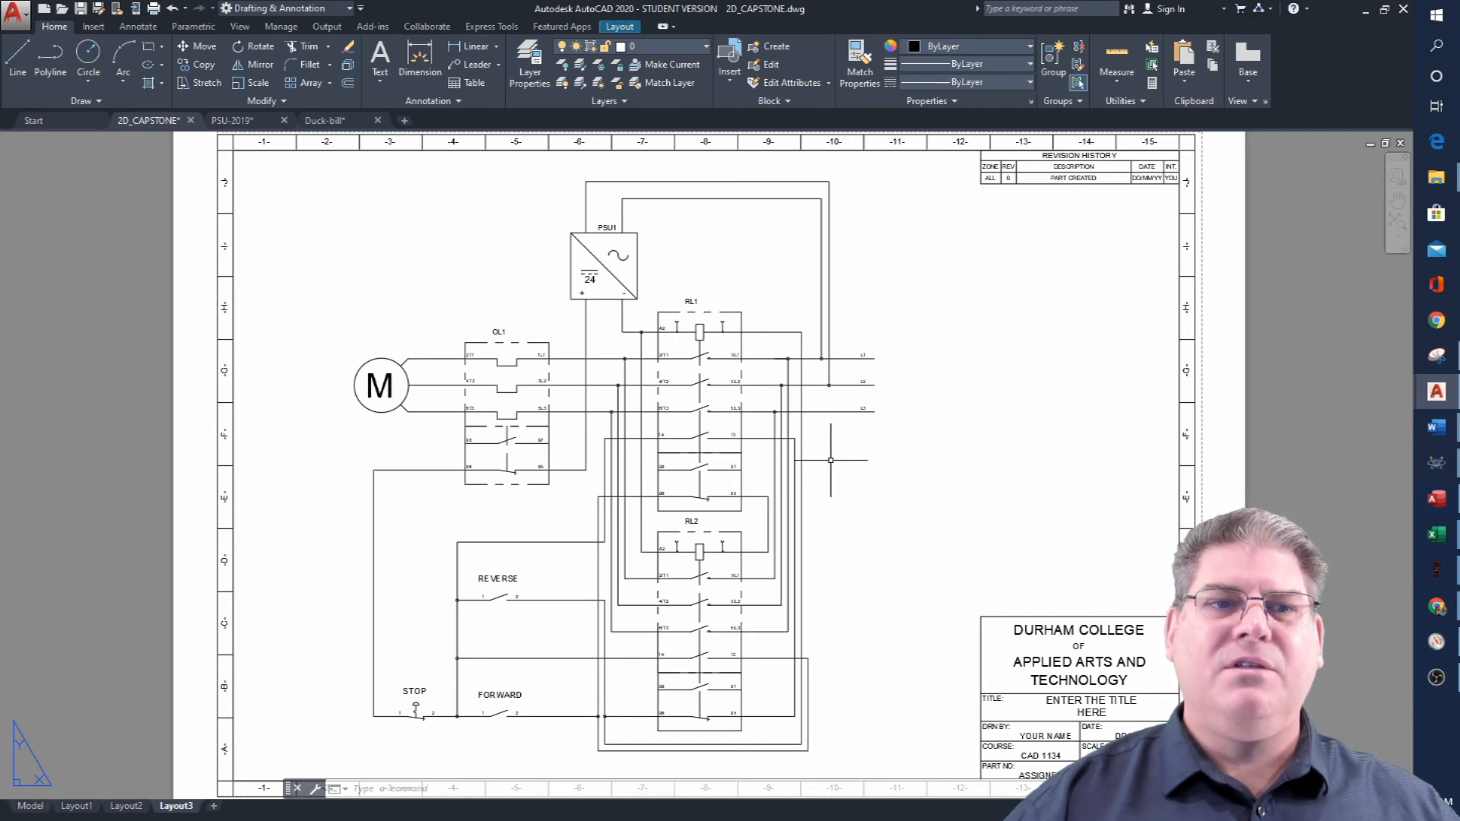
{"action": "mouse_move", "coordinate": [827, 461]}
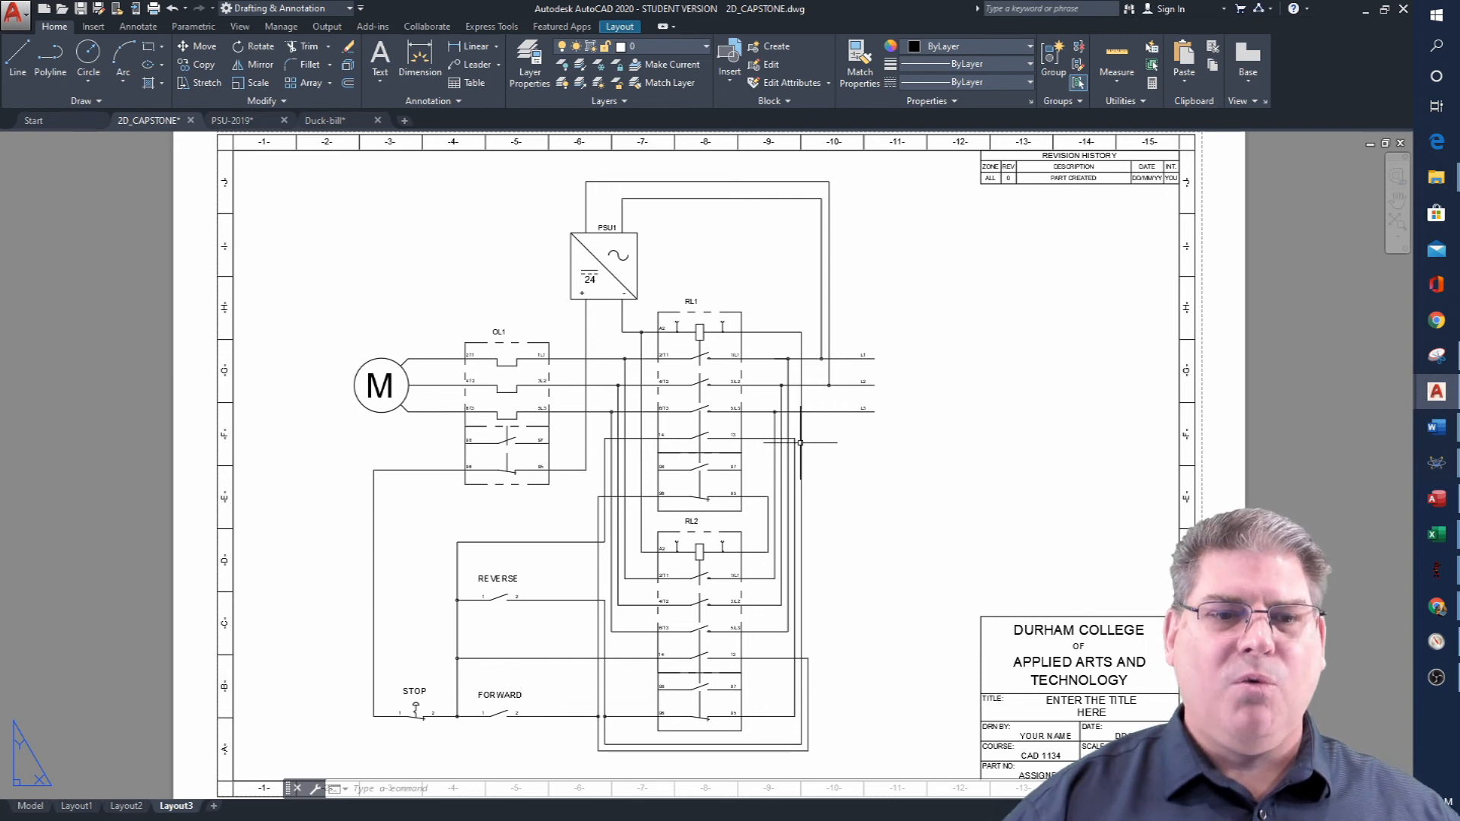
{"action": "mouse_move", "coordinate": [311, 181]}
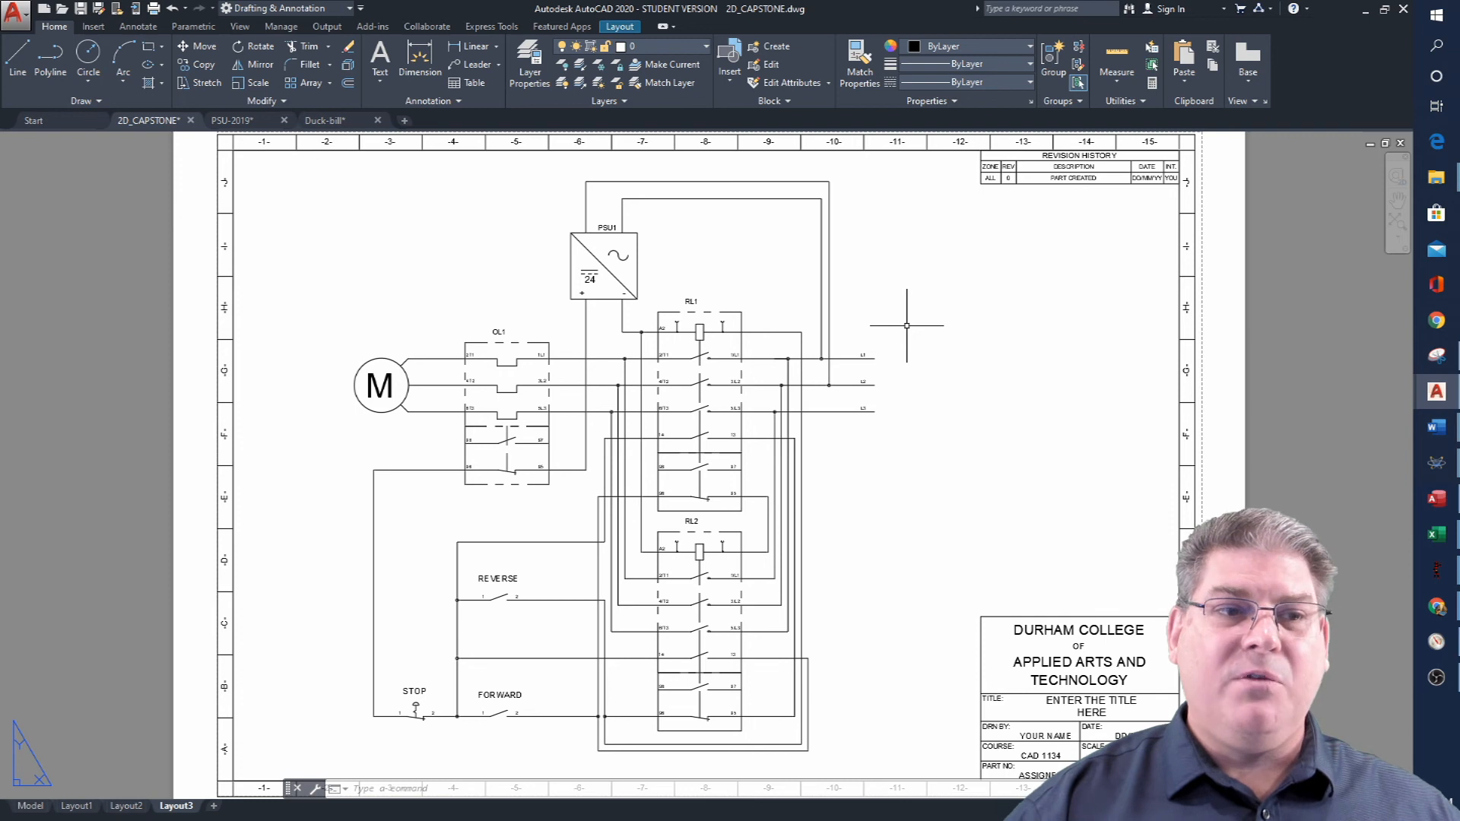
{"action": "mouse_move", "coordinate": [897, 327]}
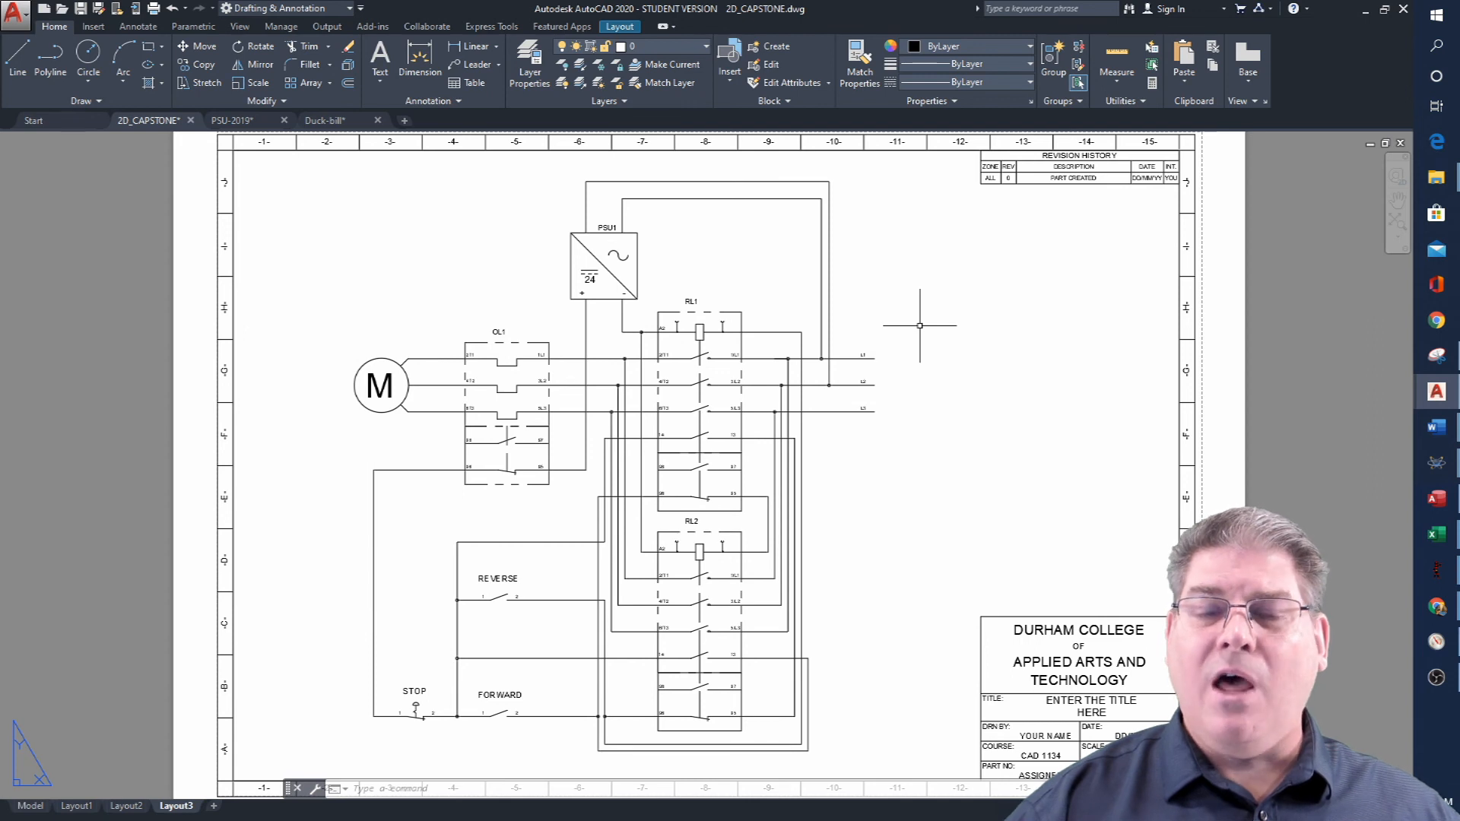
{"action": "mouse_move", "coordinate": [935, 342]}
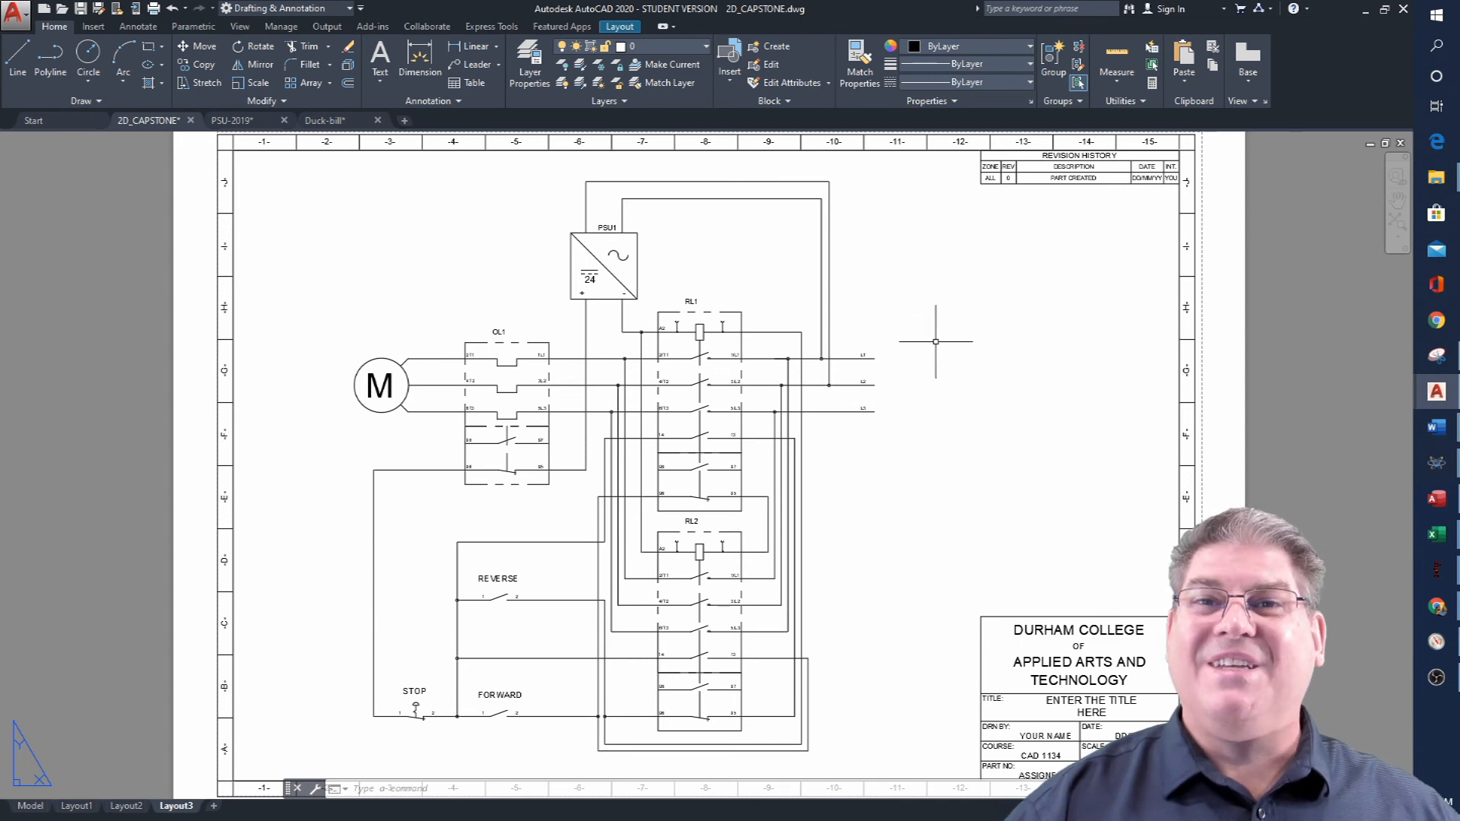
{"action": "mouse_move", "coordinate": [897, 334]}
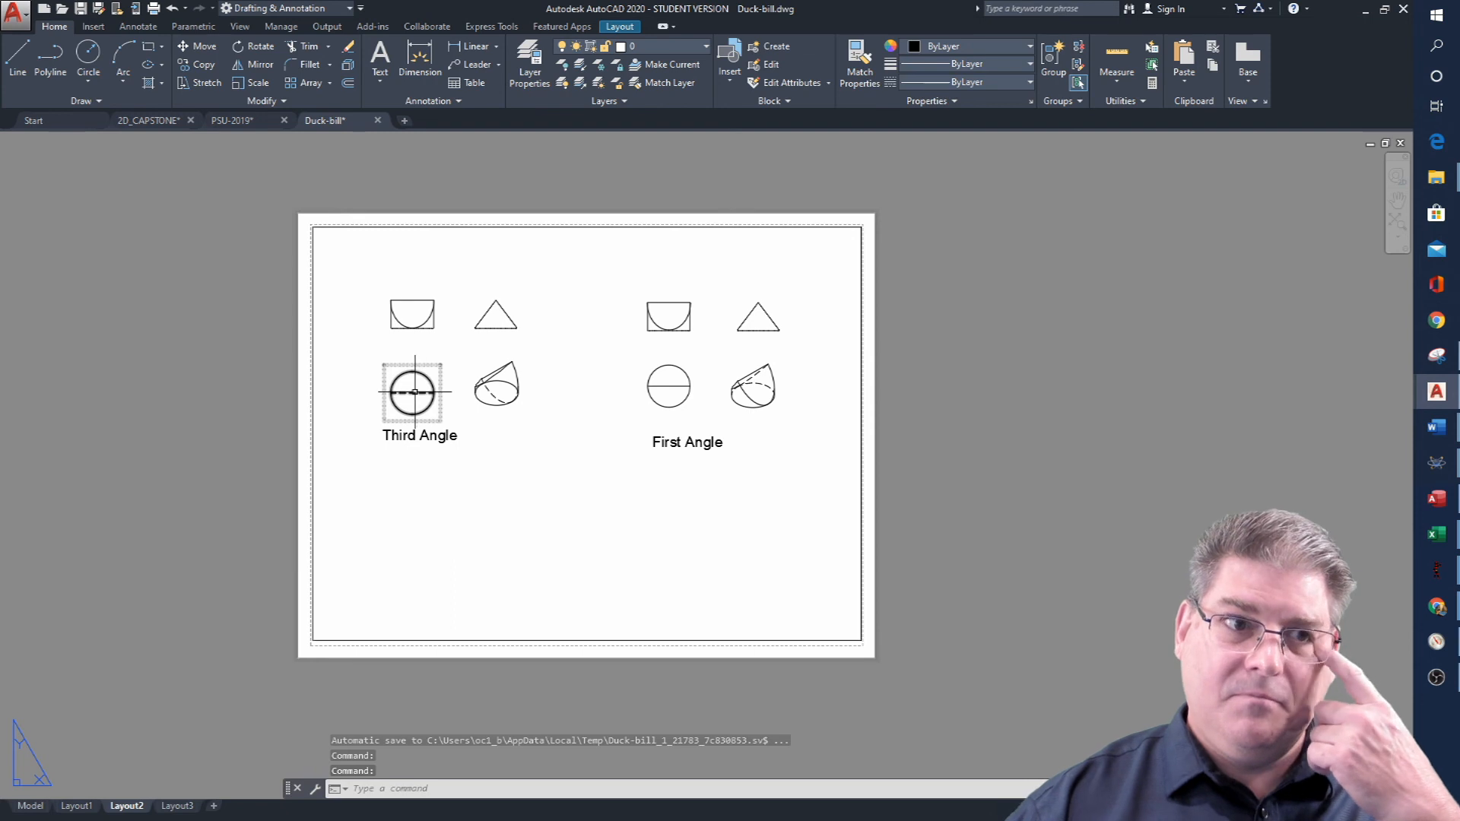
{"action": "mouse_move", "coordinate": [412, 391]}
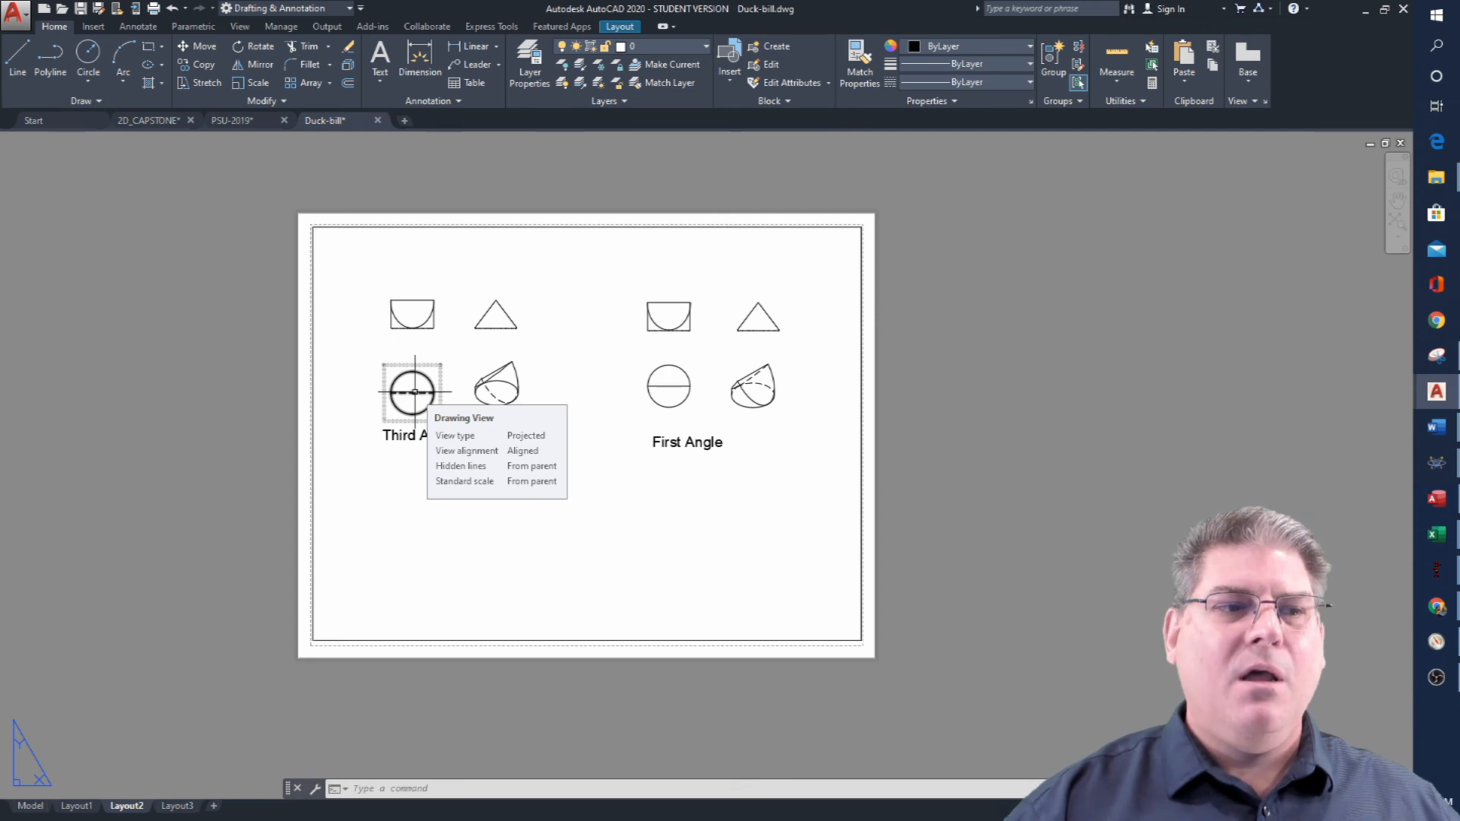
{"action": "mouse_move", "coordinate": [861, 273]}
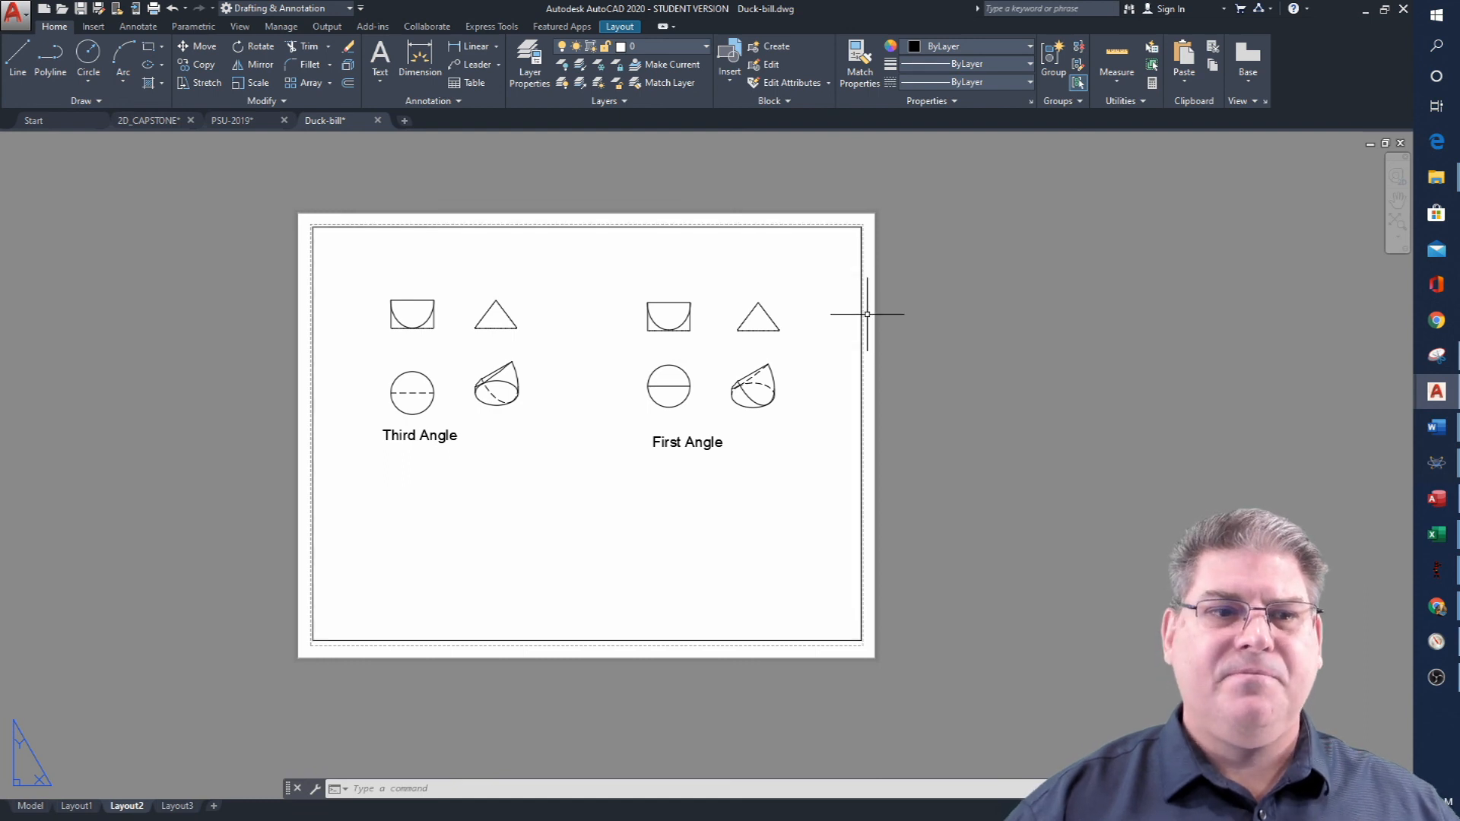
{"action": "mouse_move", "coordinate": [1032, 462]}
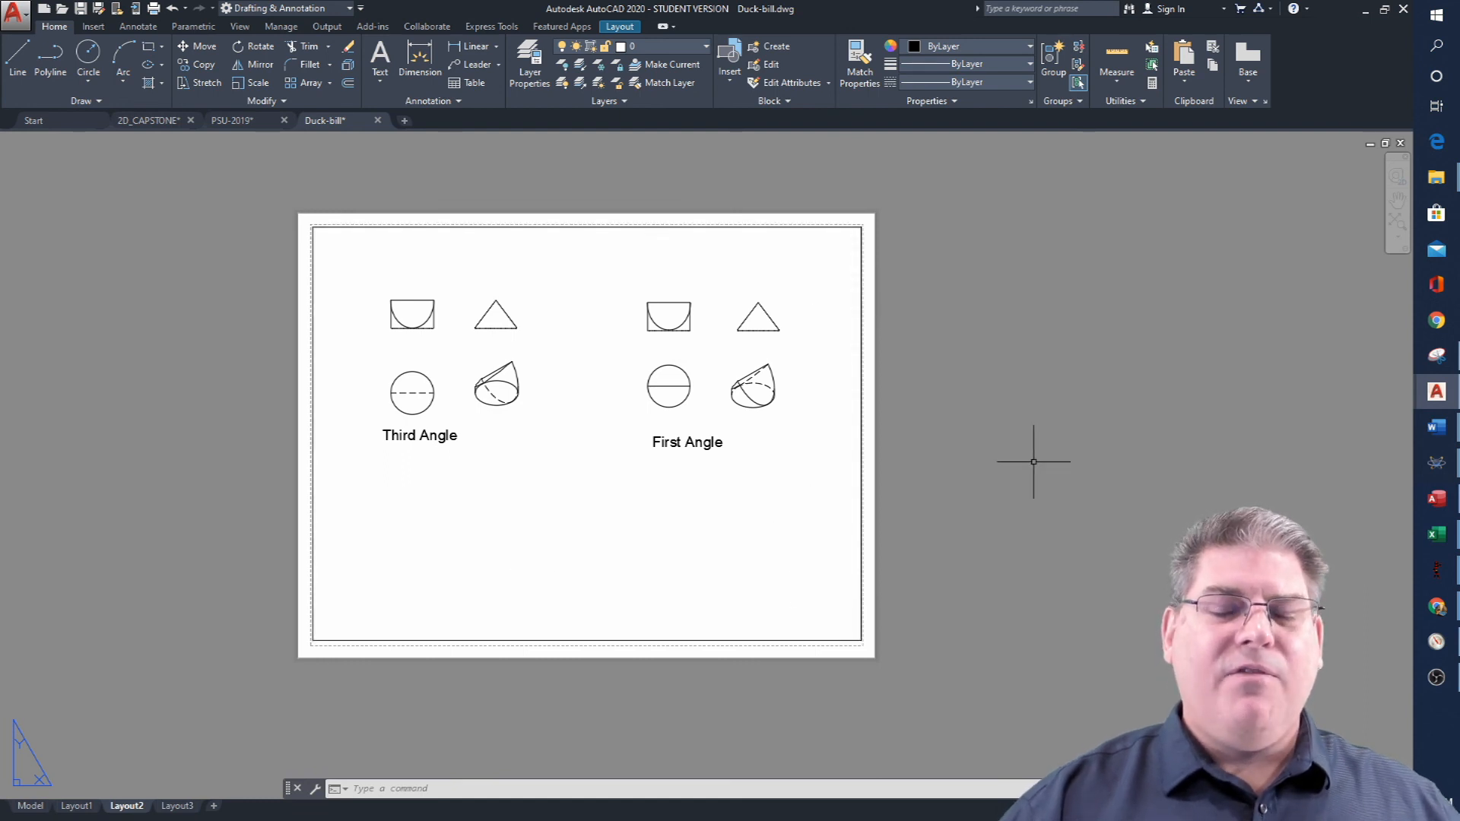
{"action": "mouse_move", "coordinate": [1026, 461]}
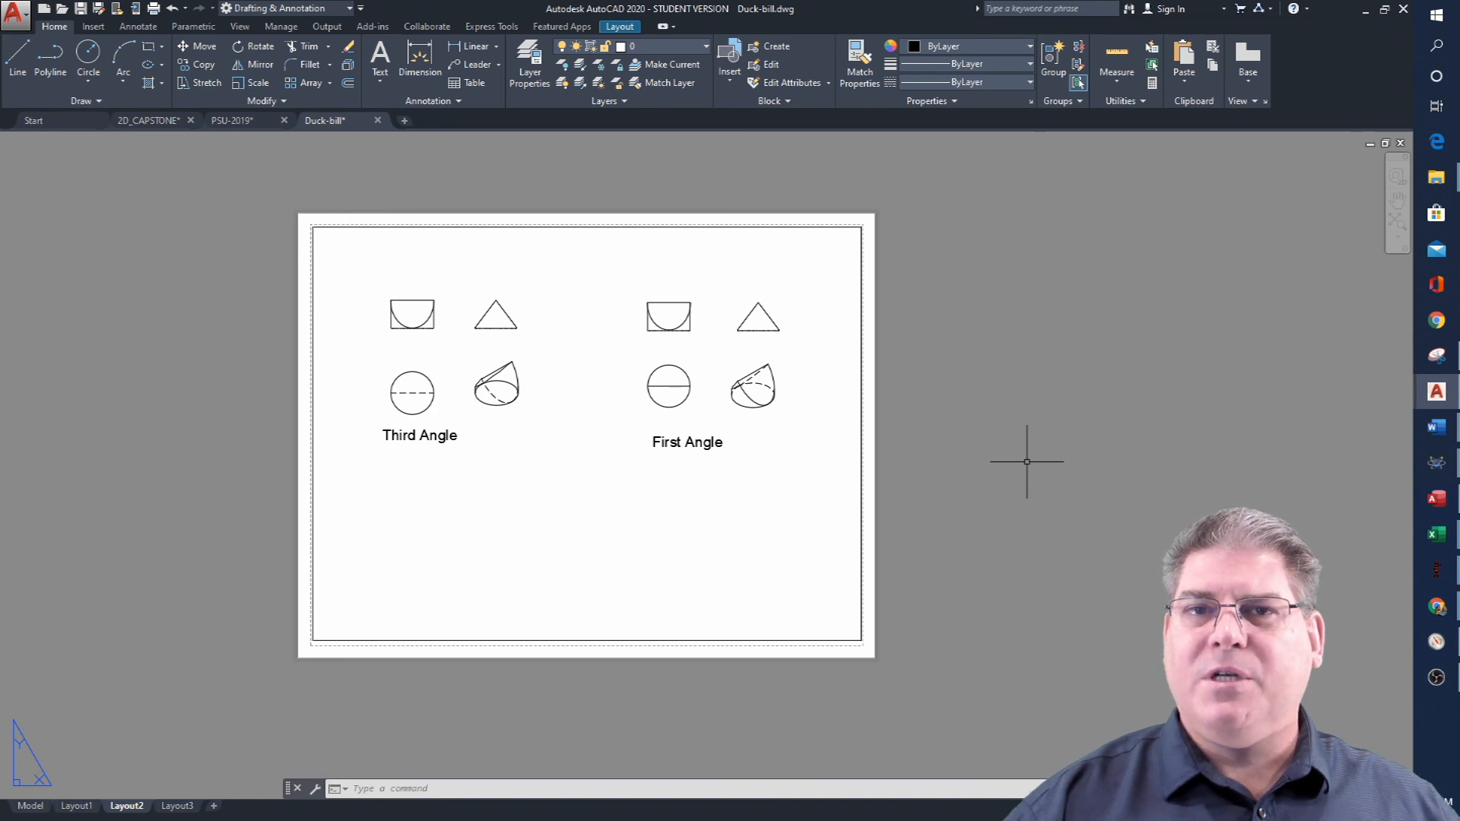
{"action": "mouse_move", "coordinate": [1040, 478]}
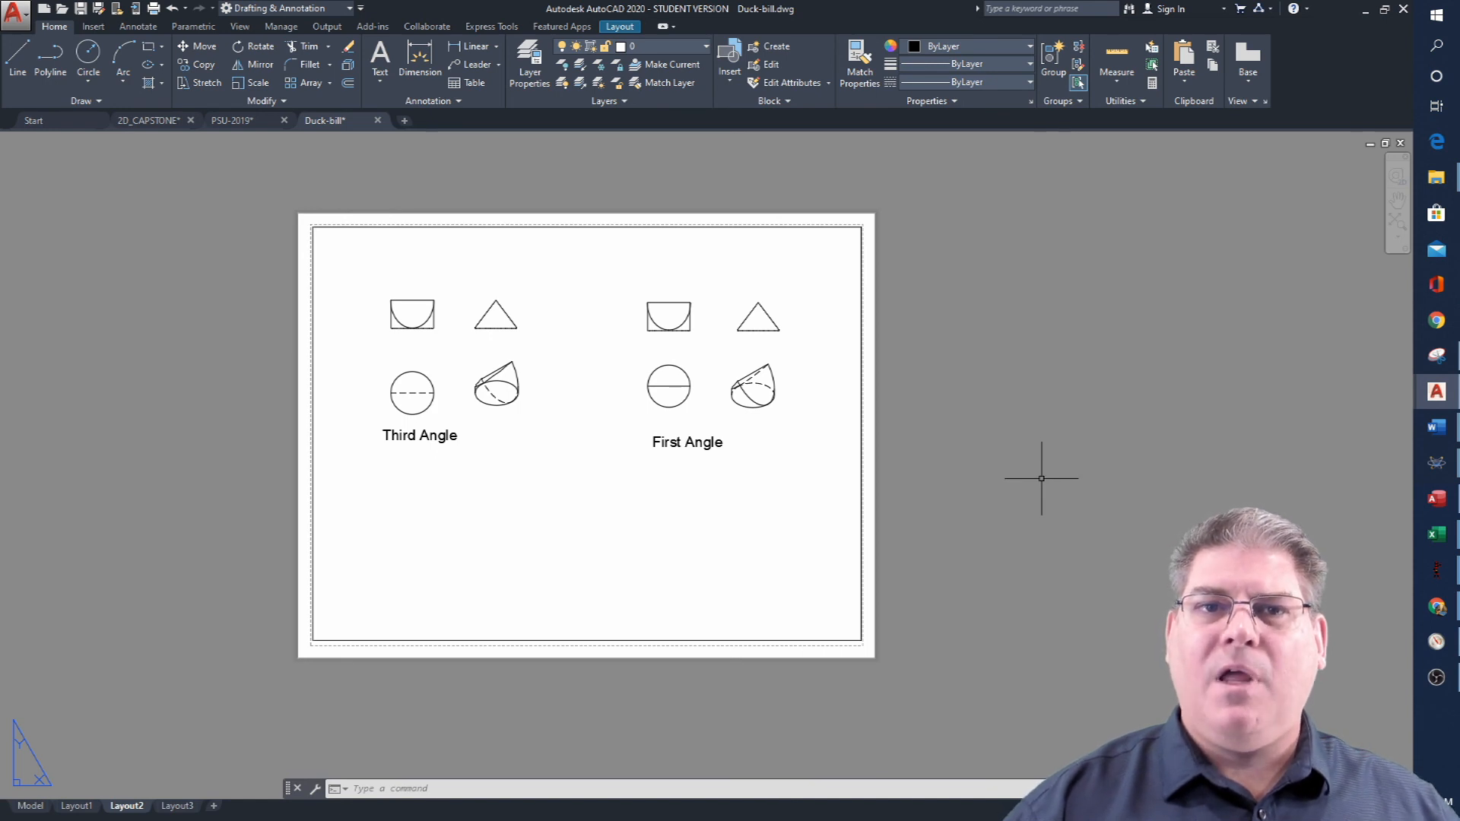
{"action": "mouse_move", "coordinate": [1036, 464]}
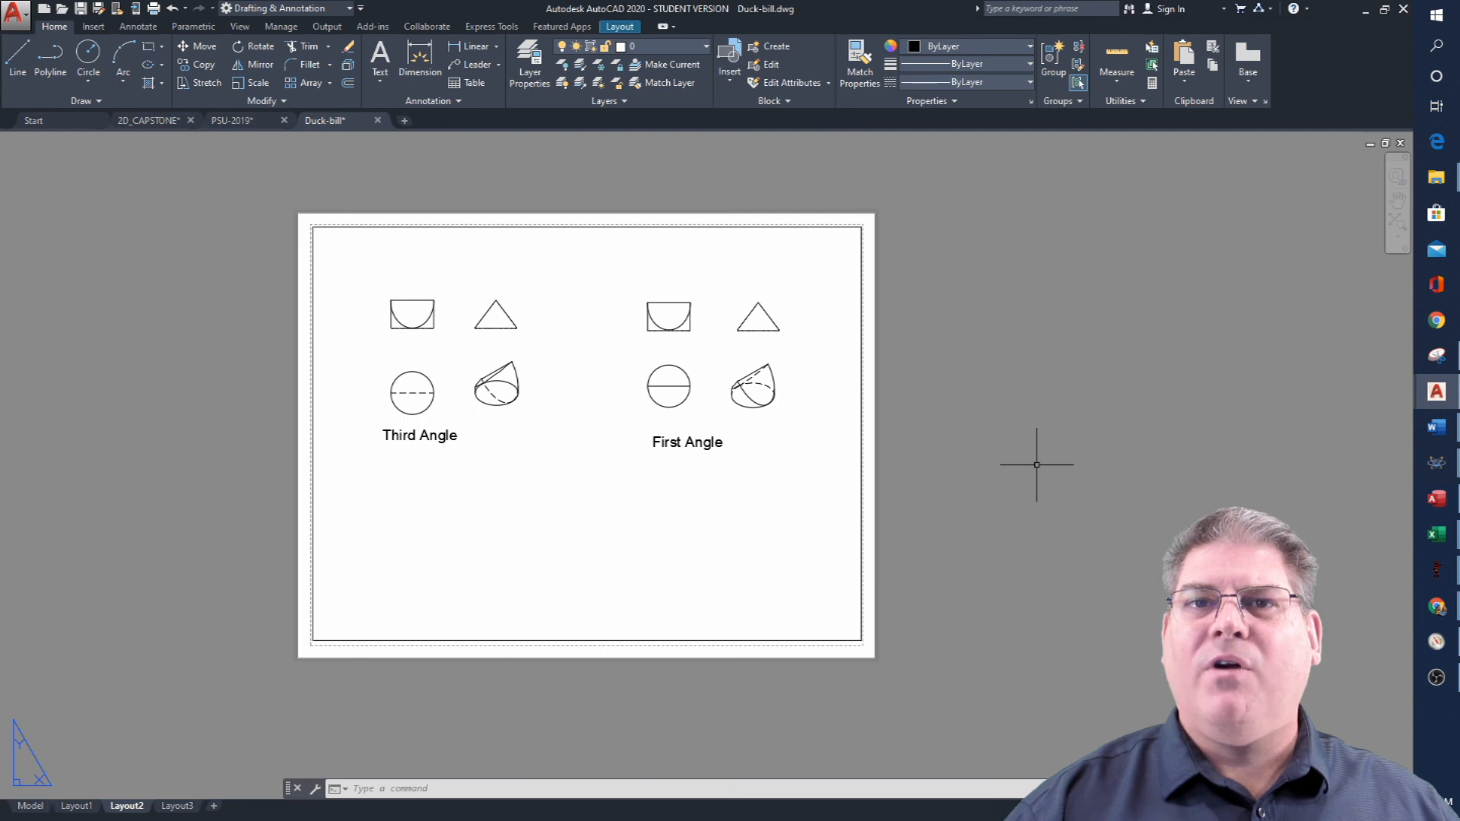